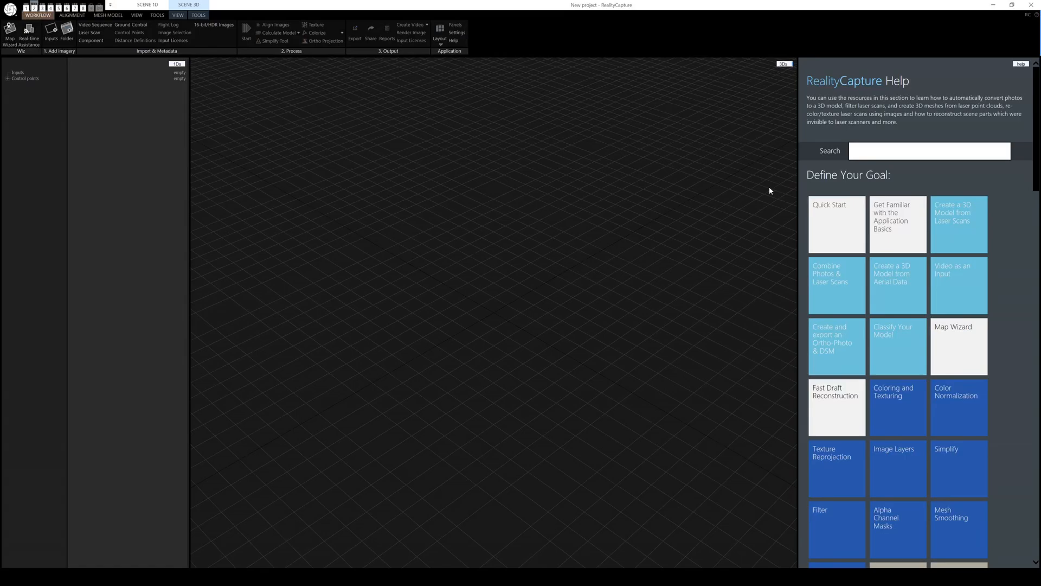
{"action": "mouse_move", "coordinate": [681, 178]}
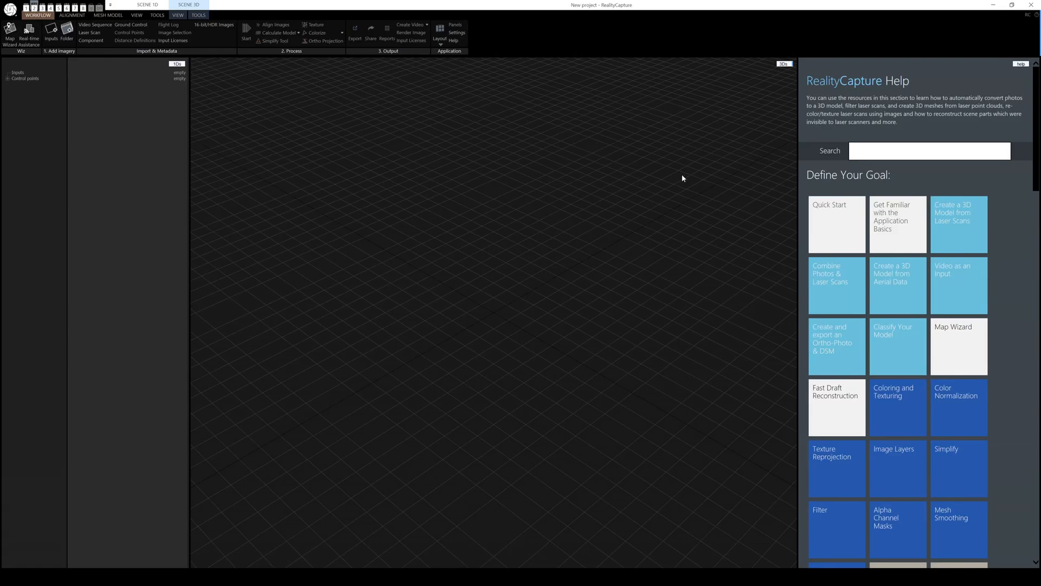
{"action": "mouse_move", "coordinate": [860, 192]}
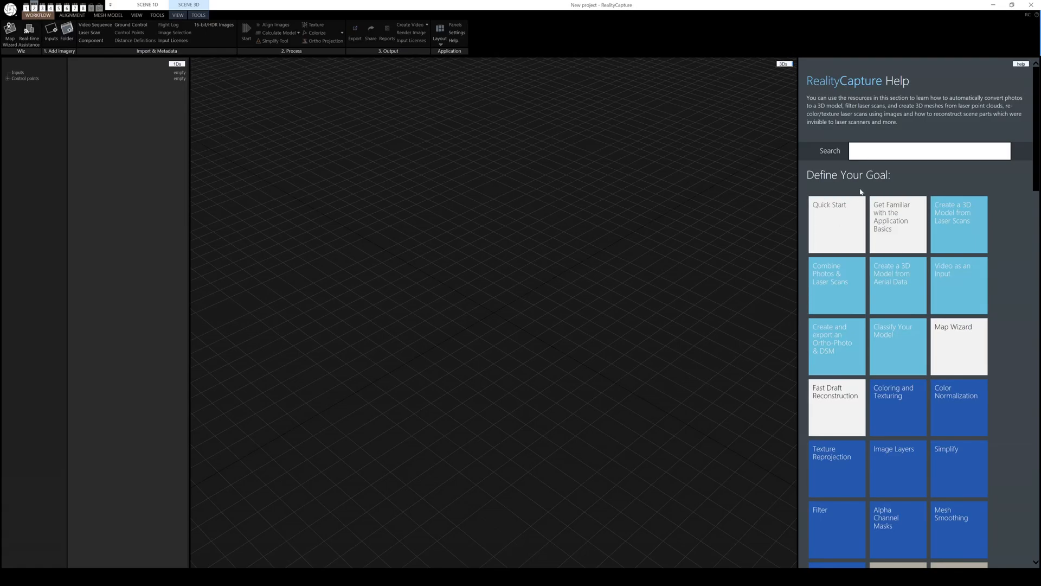
{"action": "mouse_move", "coordinate": [803, 171]}
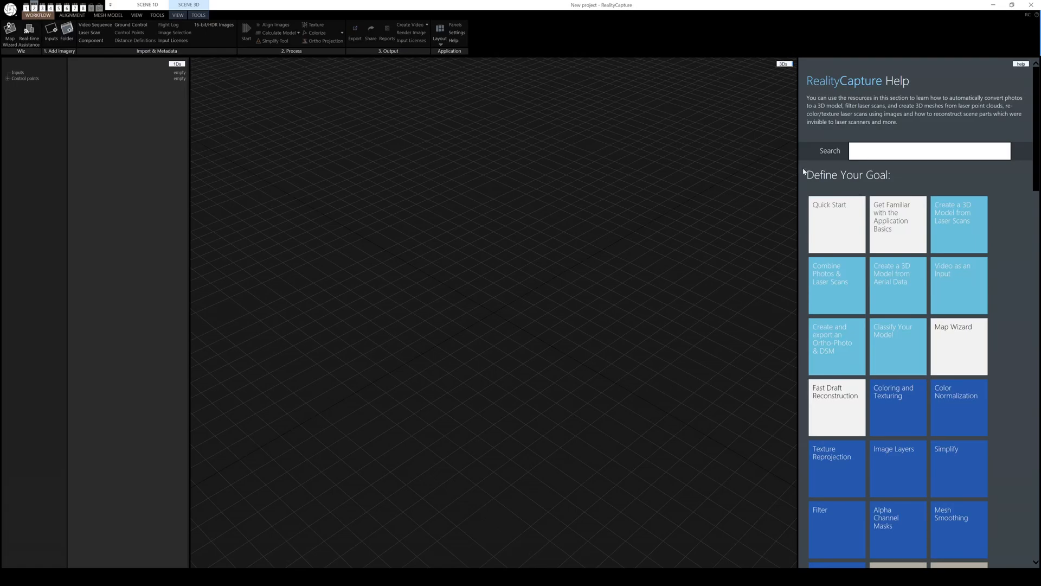
{"action": "mouse_move", "coordinate": [802, 167]}
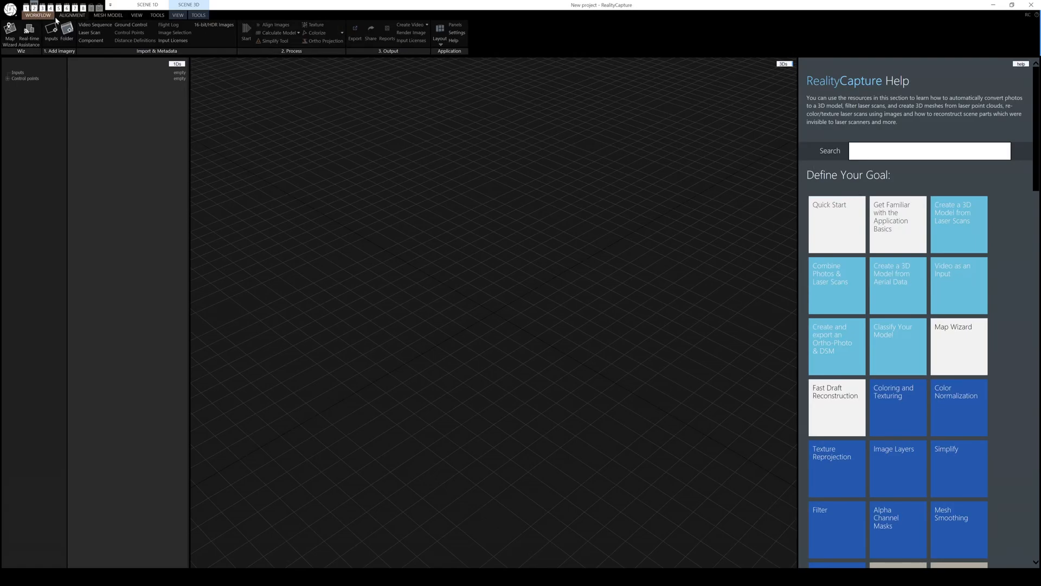
Import the rock photo folder, including subfolders, bringing about 228 images into the project
{"action": "left_click", "coordinate": [67, 31]}
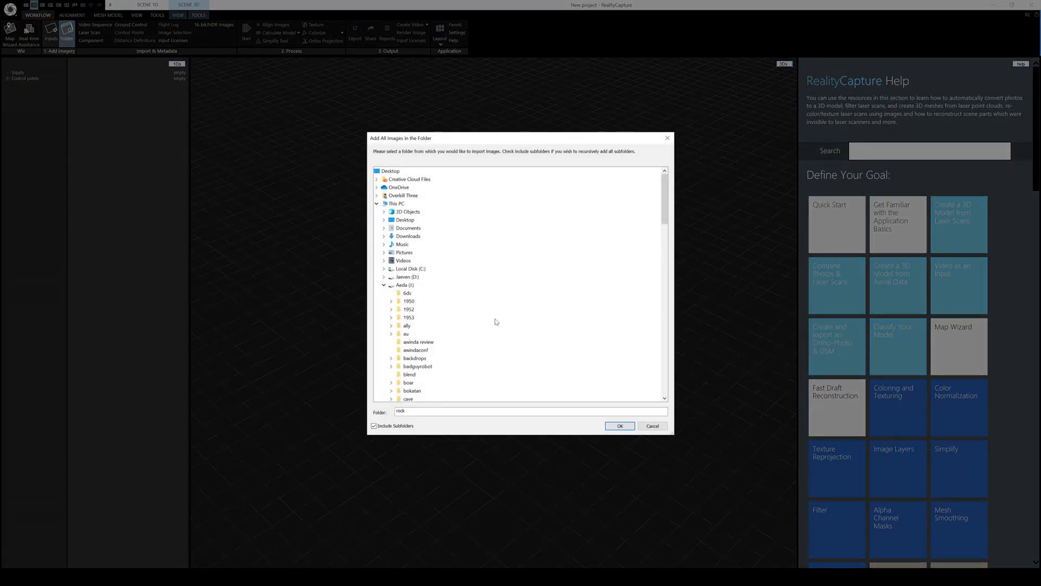
{"action": "scroll", "scroll_direction": "down", "scroll_amount": 3}
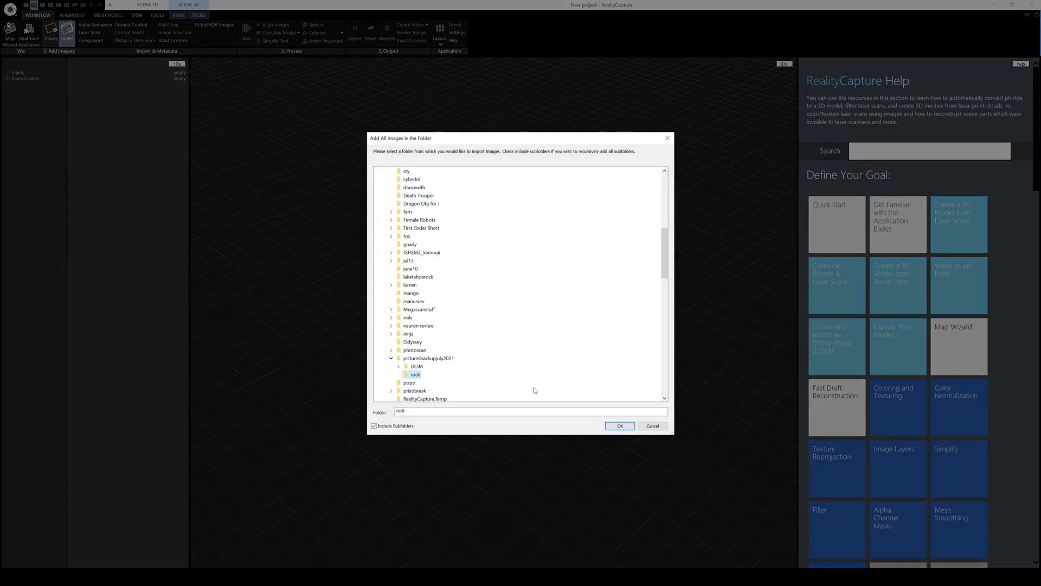
{"action": "left_click", "coordinate": [618, 425]}
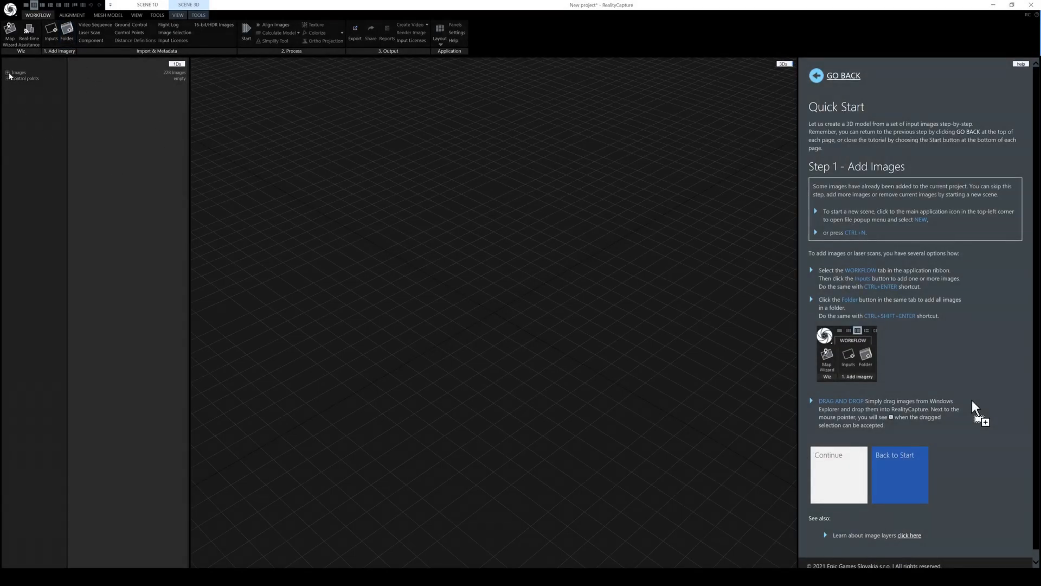
Preview a couple of rock photos from the Images list, then align all 228 cameras into one component
{"action": "left_click", "coordinate": [6, 71]}
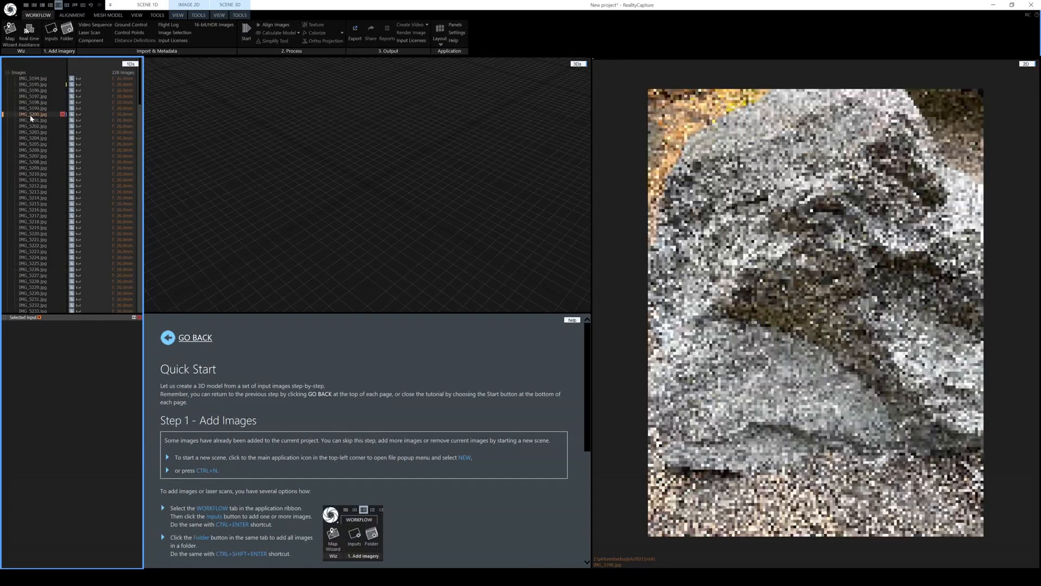
{"action": "left_click", "coordinate": [31, 121]}
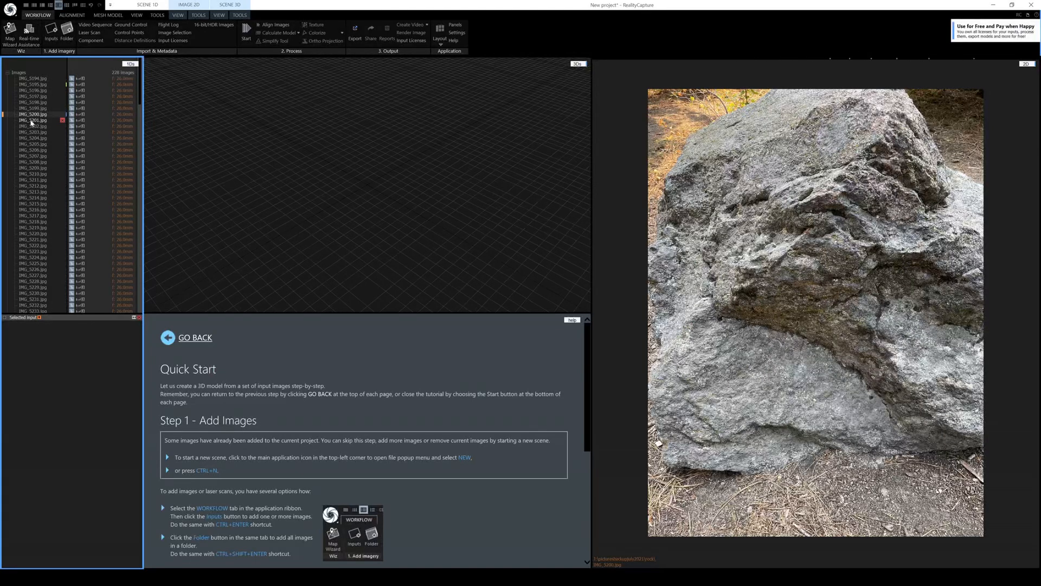
{"action": "left_click", "coordinate": [33, 126]}
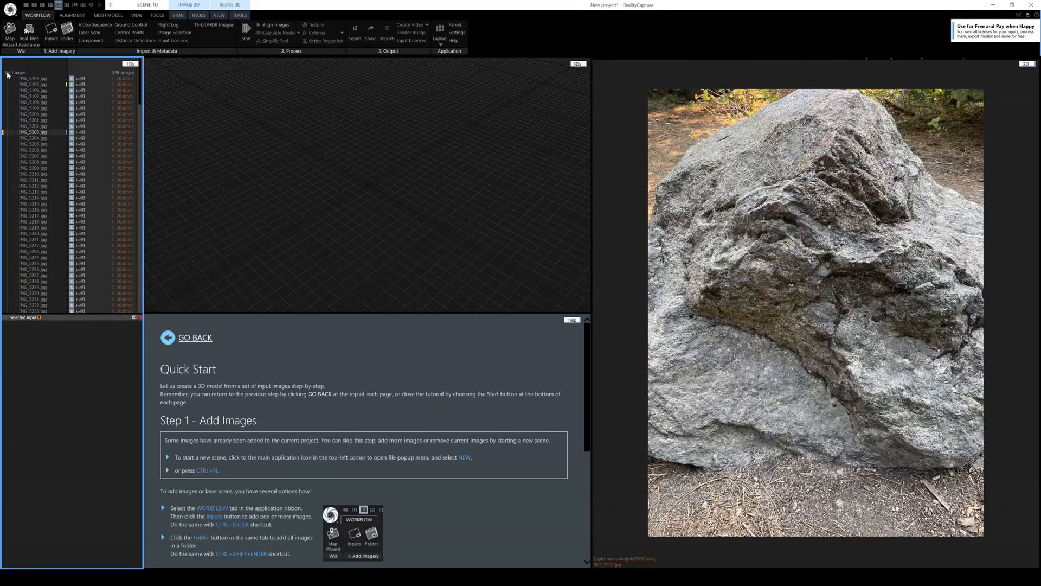
{"action": "left_click", "coordinate": [7, 72]}
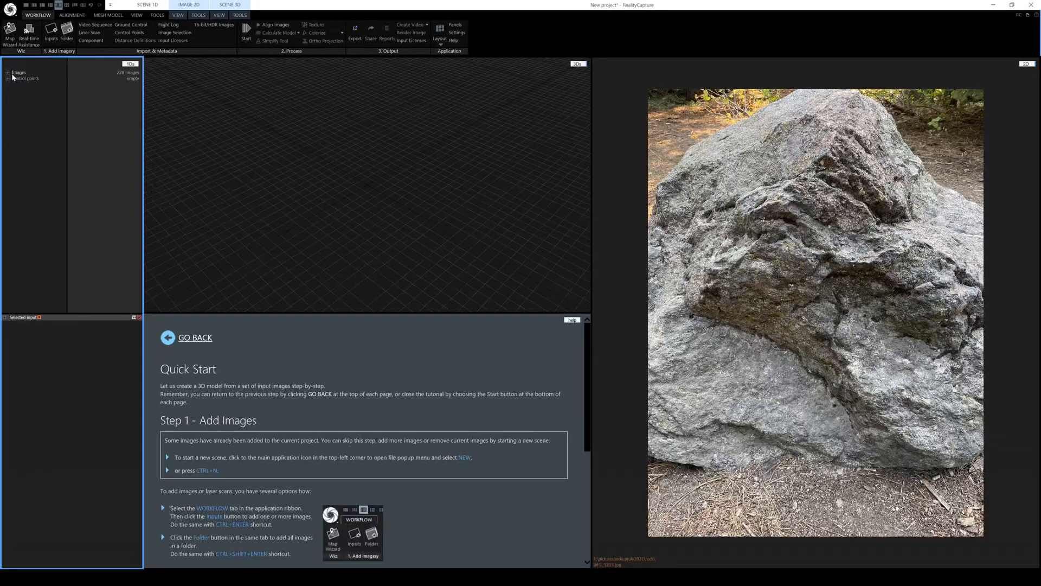
{"action": "left_click", "coordinate": [276, 25]}
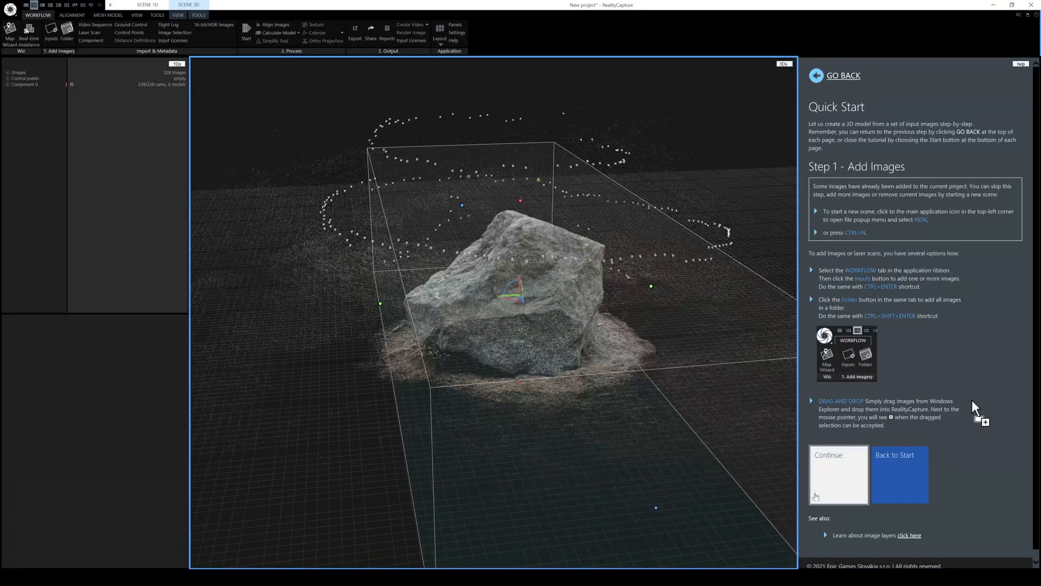
Advance the Quick Start help guide past the alignment step to the Reconstruction Region page
{"action": "left_click", "coordinate": [837, 474]}
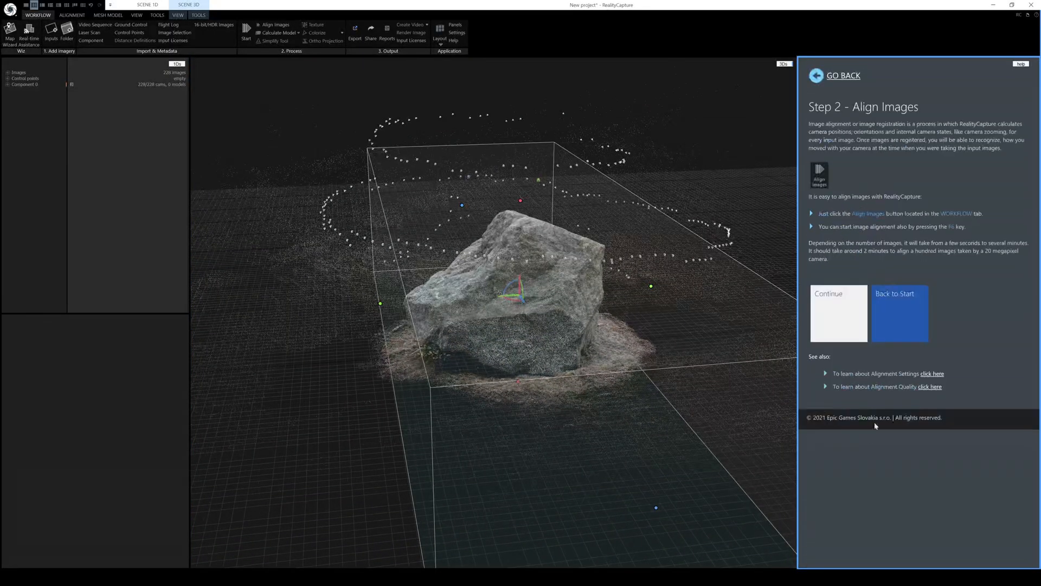
{"action": "left_click", "coordinate": [839, 313]}
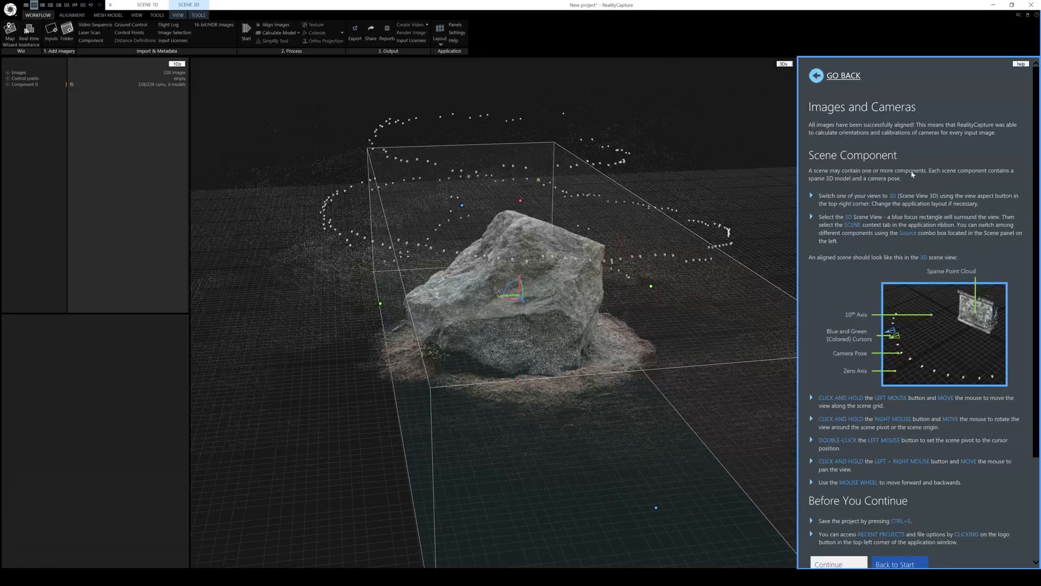
{"action": "mouse_move", "coordinate": [750, 234]}
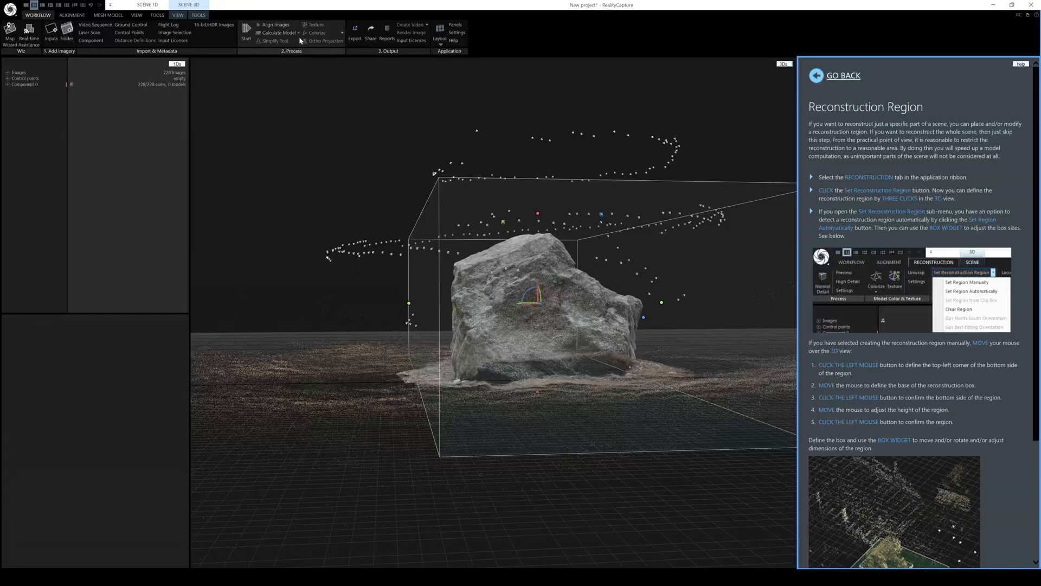
Calculate the rock model at Normal quality from the aligned component
{"action": "left_click", "coordinate": [276, 32]}
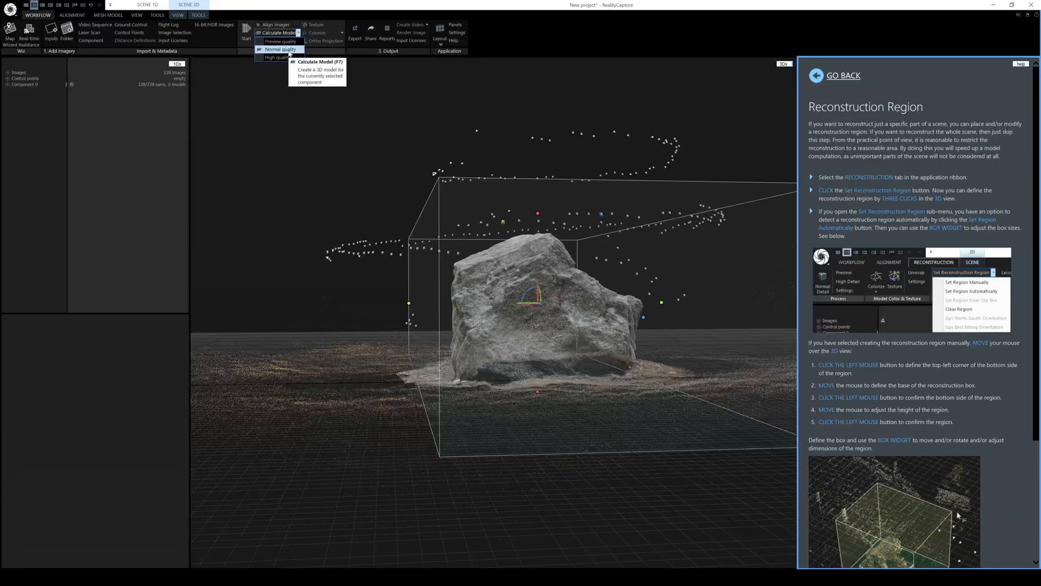
{"action": "left_click", "coordinate": [279, 49]}
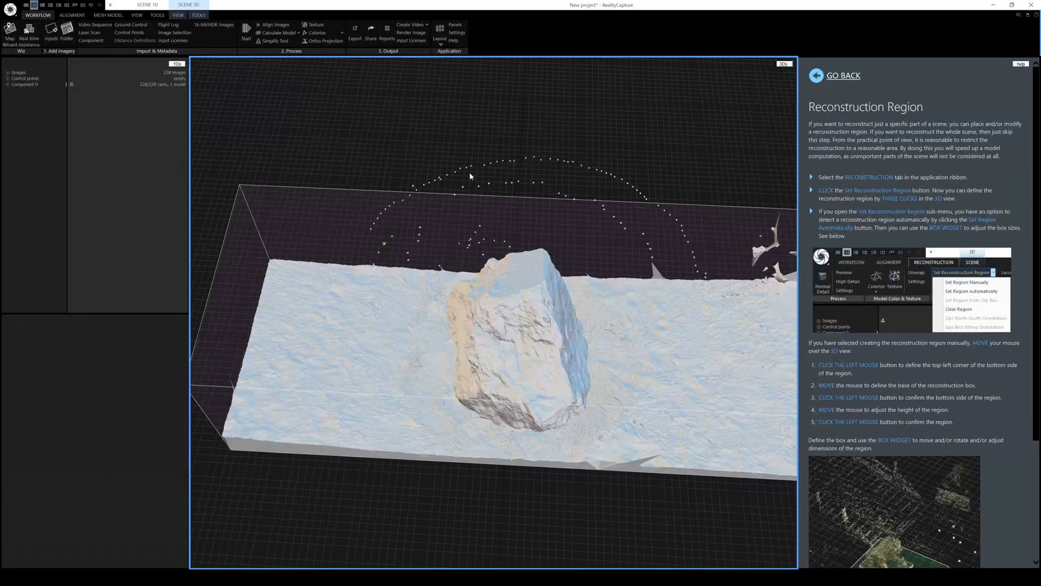
Lasso the excess ground around the rock and filter it out of the mesh
{"action": "left_click", "coordinate": [198, 14]}
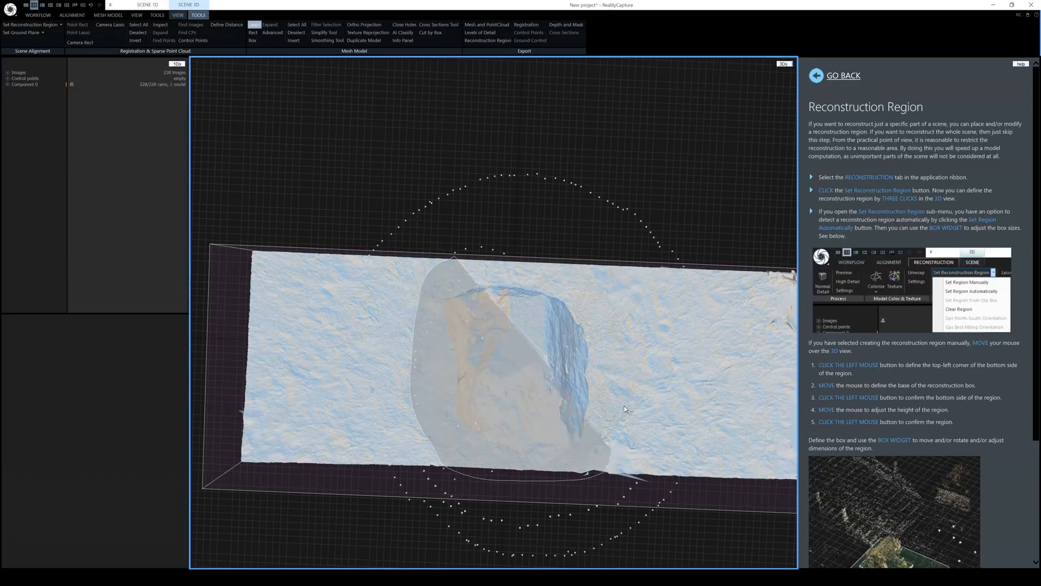
{"action": "left_click", "coordinate": [296, 25]}
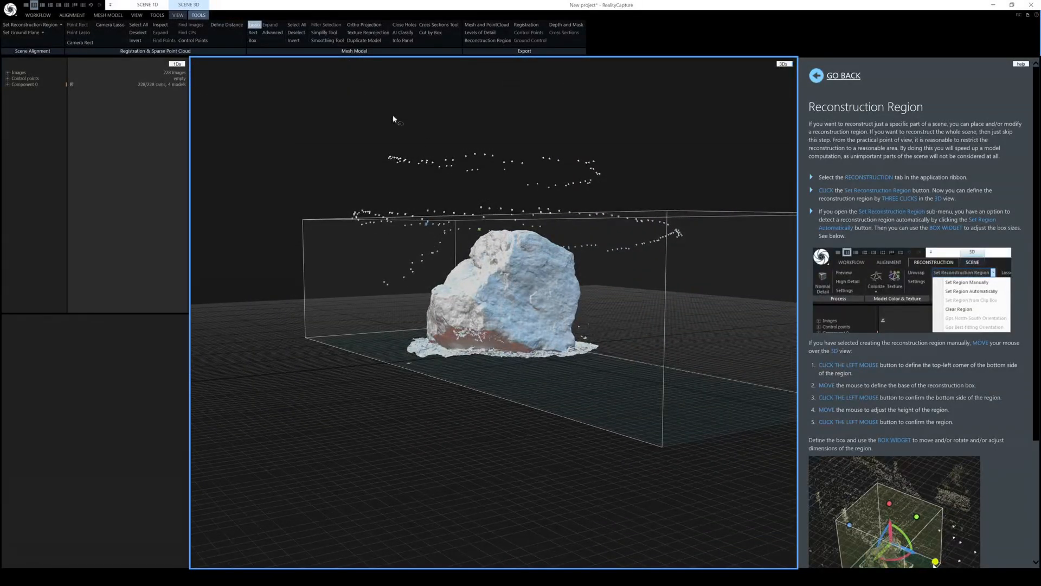
Select the rock's largest connected component via Advanced selection to isolate it from stray fragments
{"action": "left_click", "coordinate": [272, 33]}
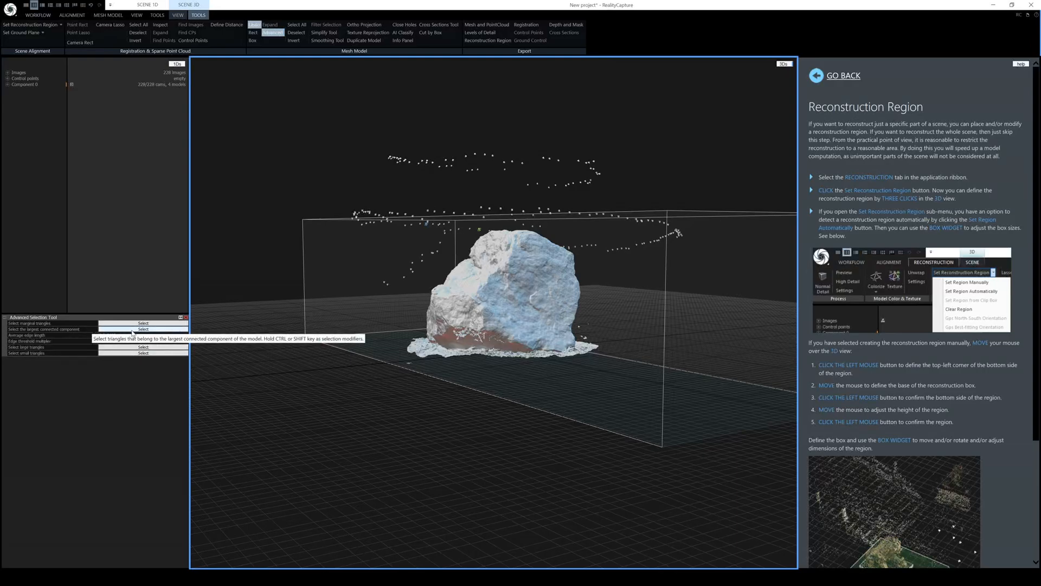
{"action": "left_click", "coordinate": [143, 327]}
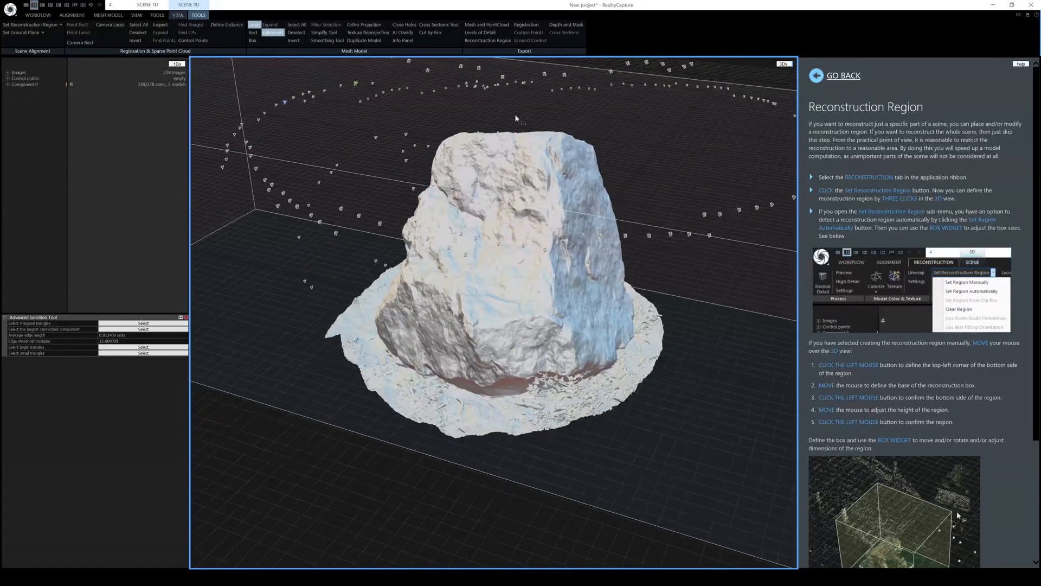
Smooth the rock mesh with the Smoothing Tool's noise removal settings into a new model
{"action": "left_click", "coordinate": [327, 40]}
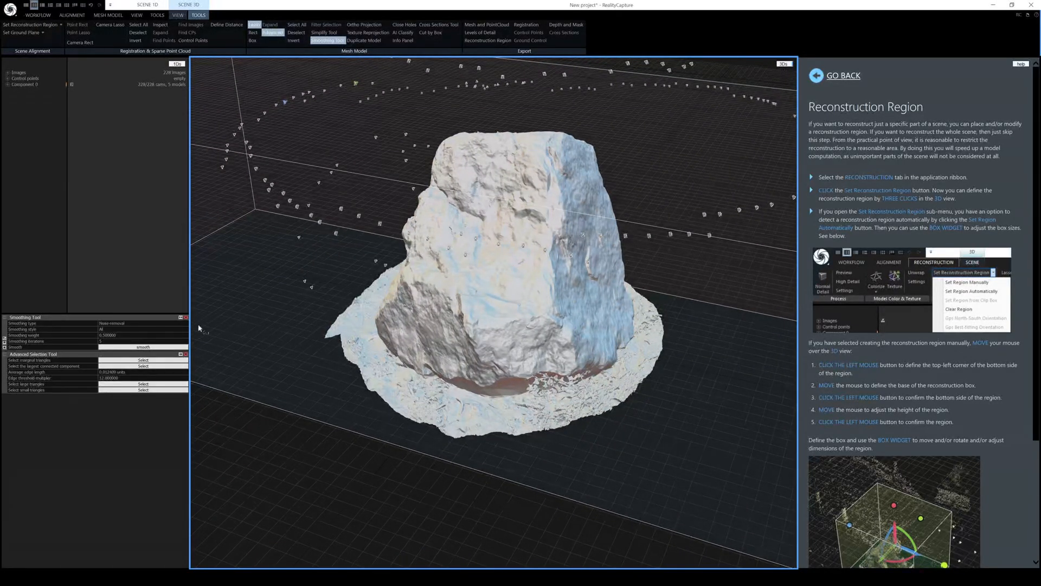
{"action": "mouse_move", "coordinate": [99, 348]}
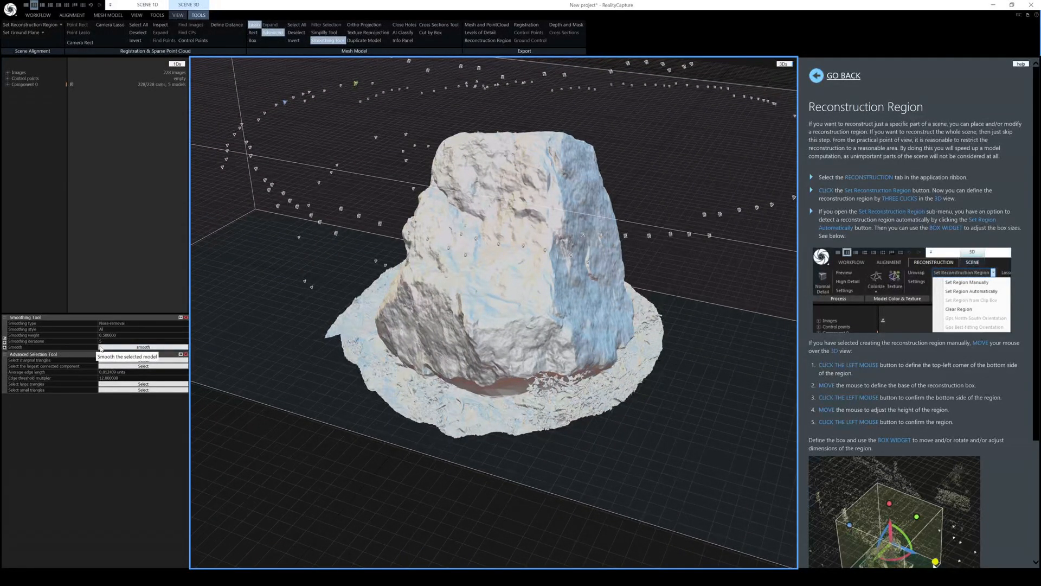
{"action": "left_click", "coordinate": [143, 347]}
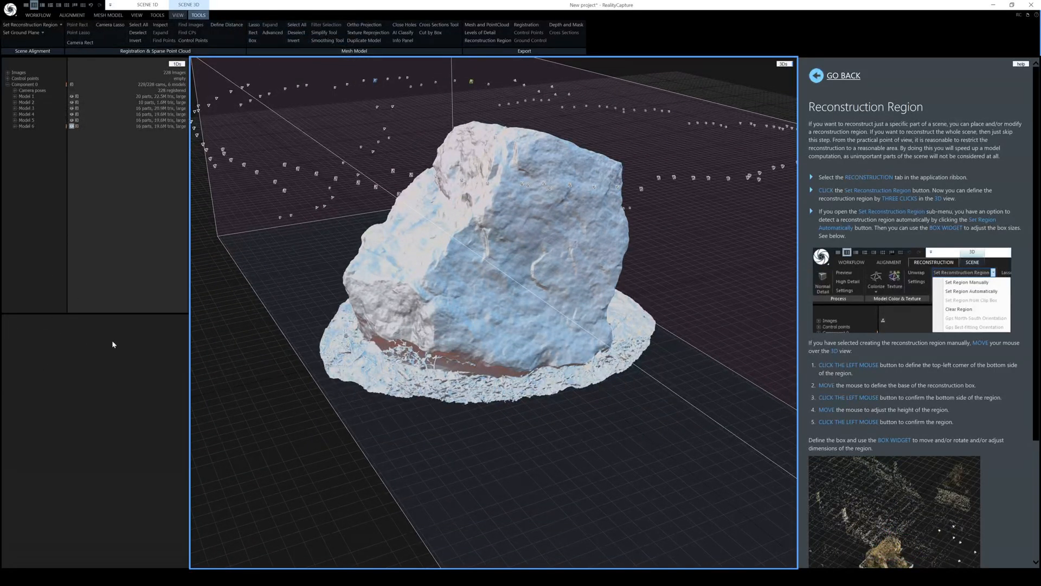
Clean topology defects from the rock mesh using the Mesh Model tools, then return to mesh editing
{"action": "left_click", "coordinate": [843, 74]}
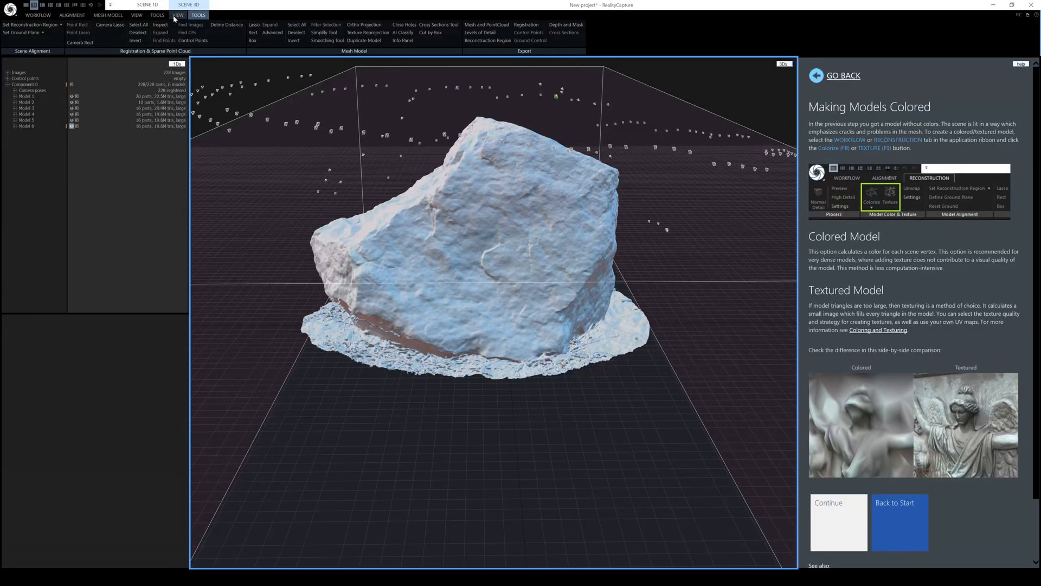
{"action": "left_click", "coordinate": [107, 14]}
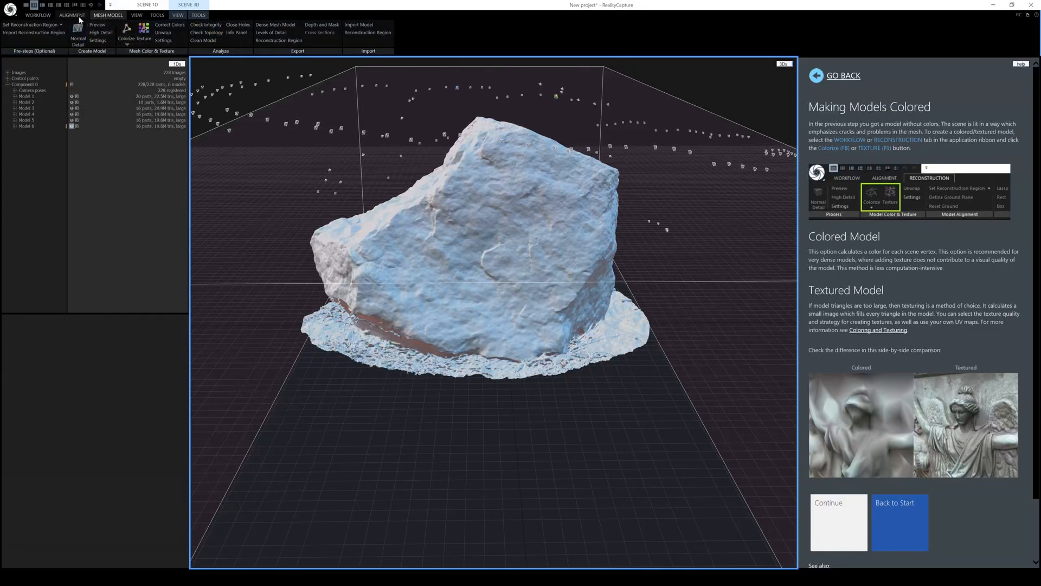
{"action": "mouse_move", "coordinate": [203, 40]}
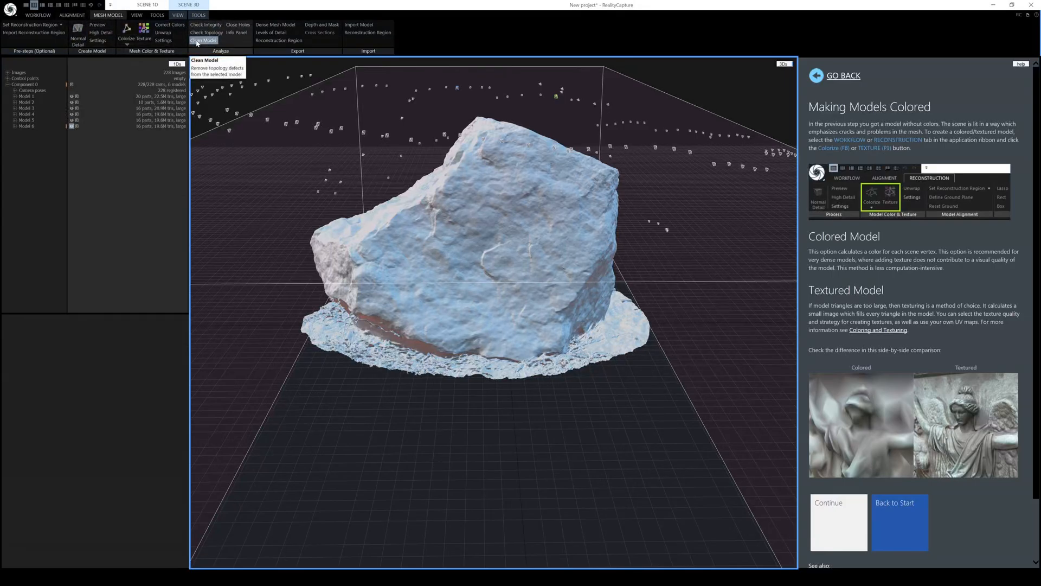
{"action": "left_click", "coordinate": [203, 40]}
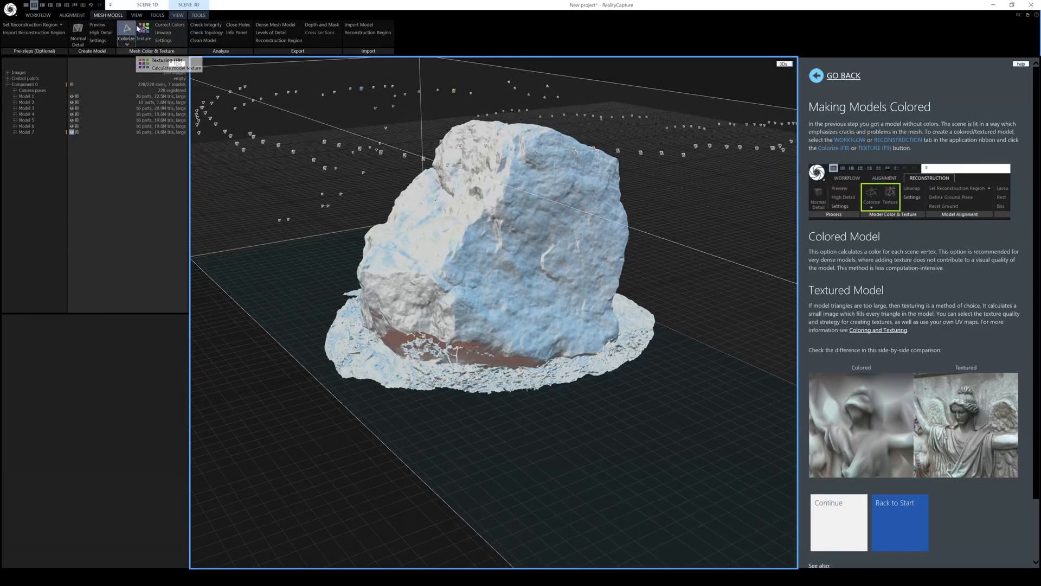
{"action": "left_click", "coordinate": [197, 14]}
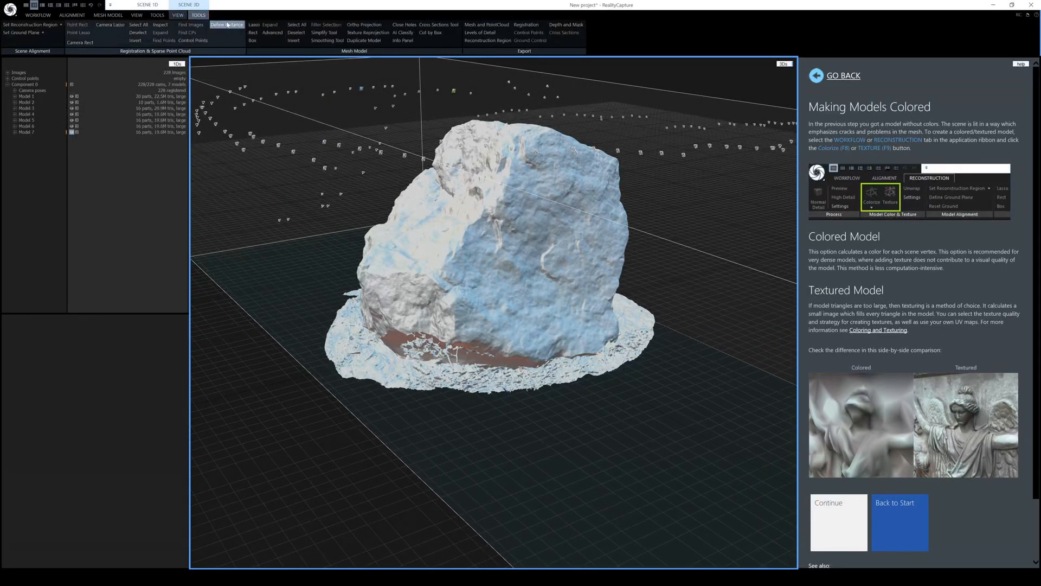
Simplify the rock mesh to the target triangle count, creating Model 8
{"action": "left_click", "coordinate": [325, 31]}
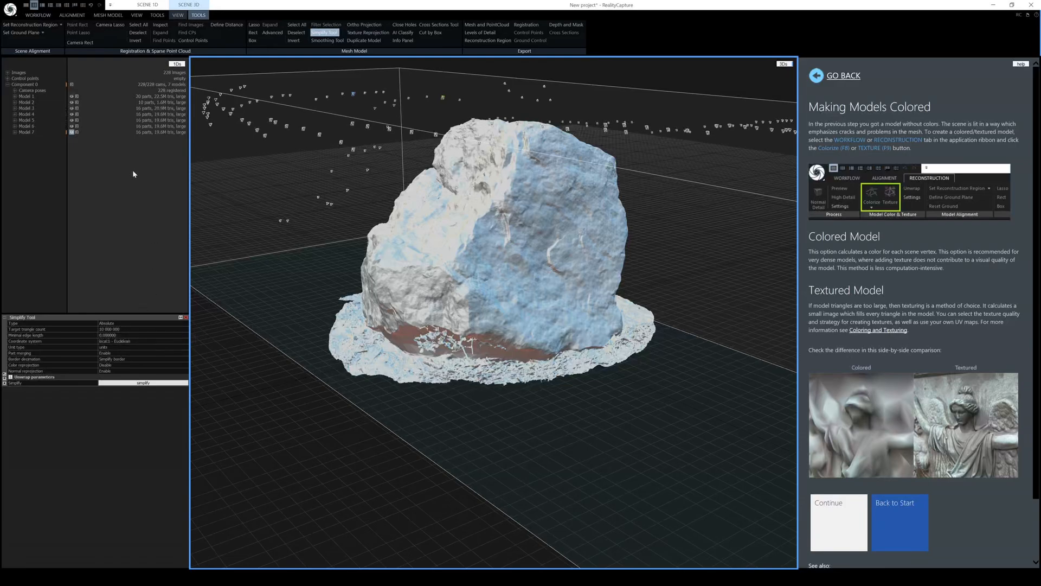
{"action": "mouse_move", "coordinate": [163, 138]}
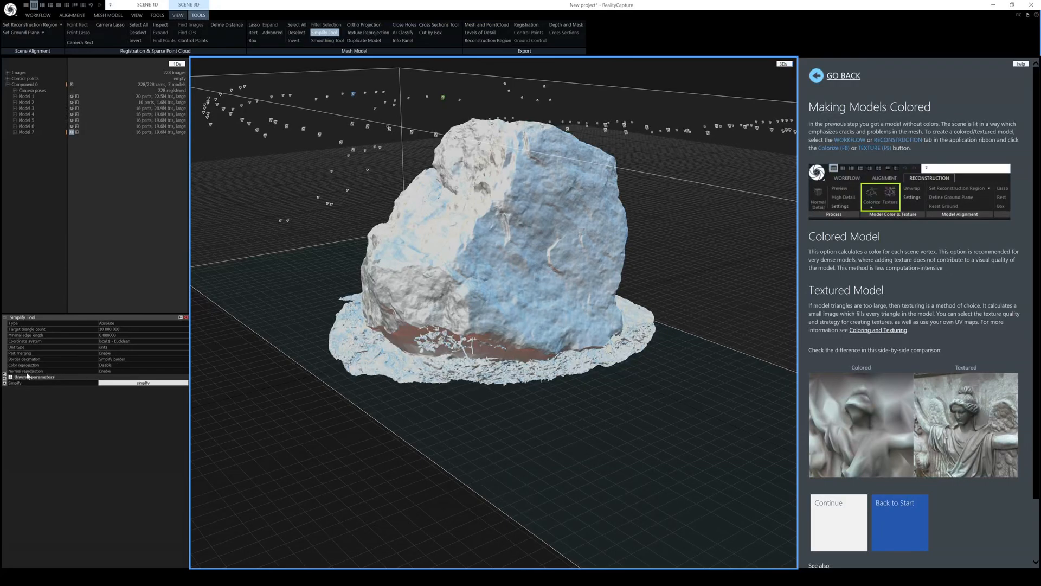
{"action": "mouse_move", "coordinate": [40, 376]}
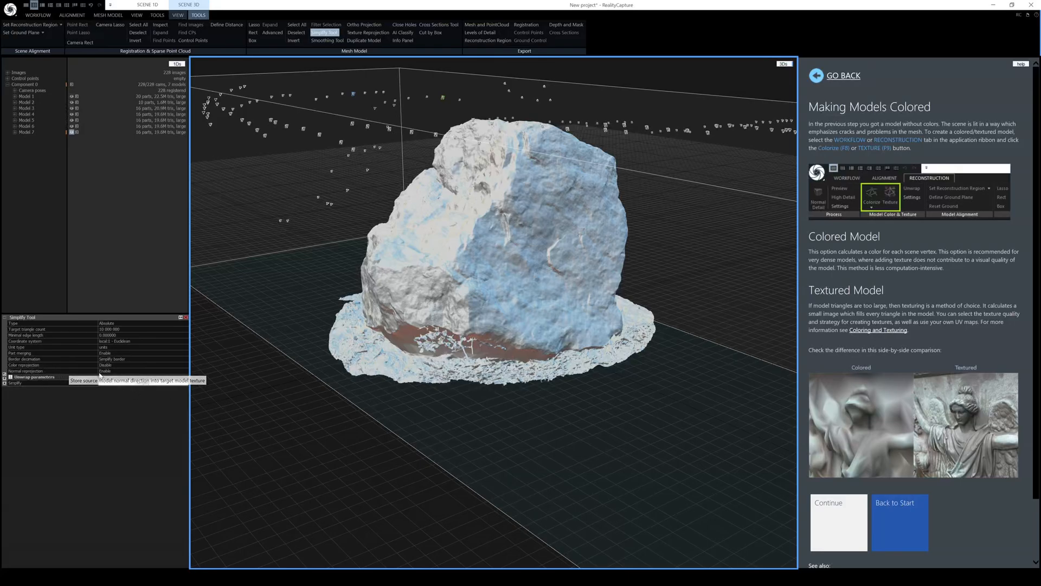
{"action": "left_click", "coordinate": [143, 382]}
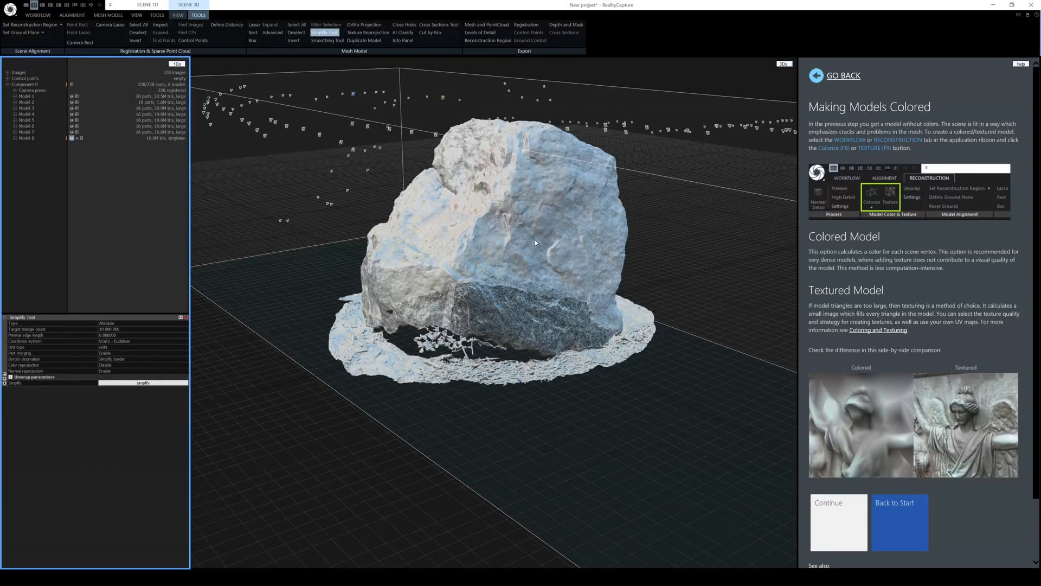
{"action": "mouse_move", "coordinate": [579, 211]}
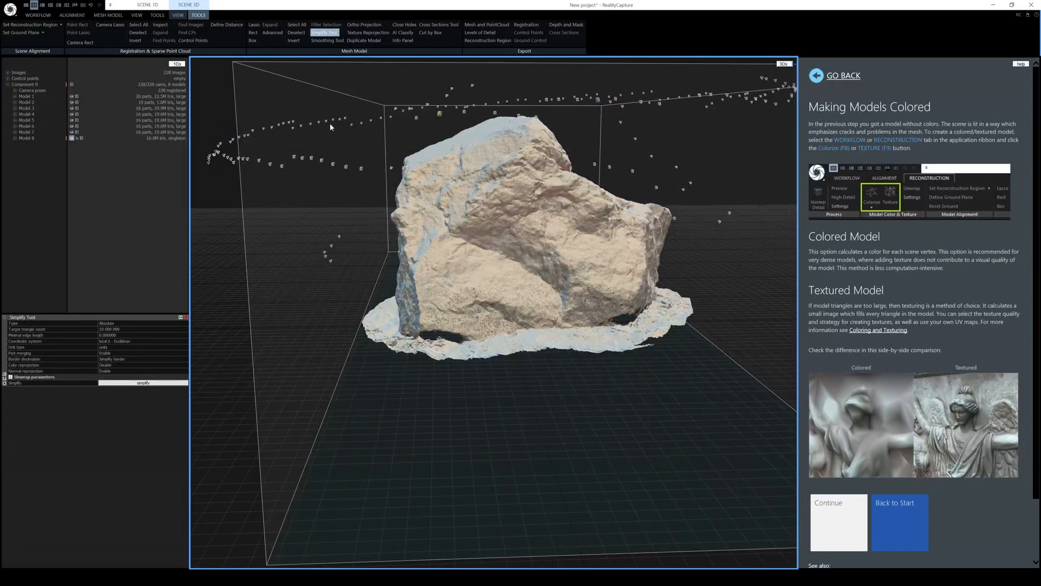
Unwrap the simplified rock model with expanded Unwrap parameters, confirming the discard of its existing texturing
{"action": "left_click", "coordinate": [108, 15]}
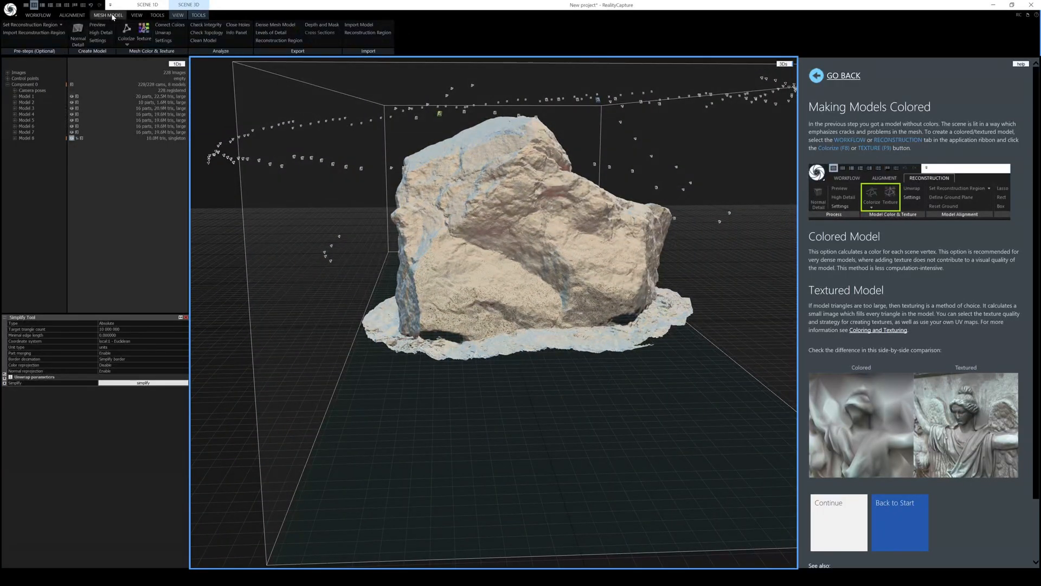
{"action": "left_click", "coordinate": [164, 33]}
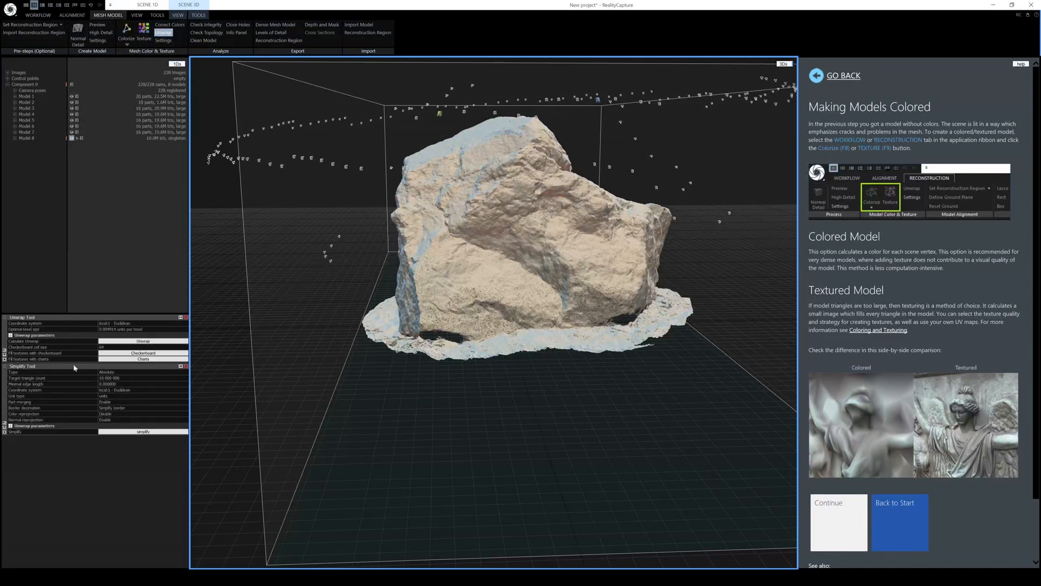
{"action": "left_click", "coordinate": [197, 15]}
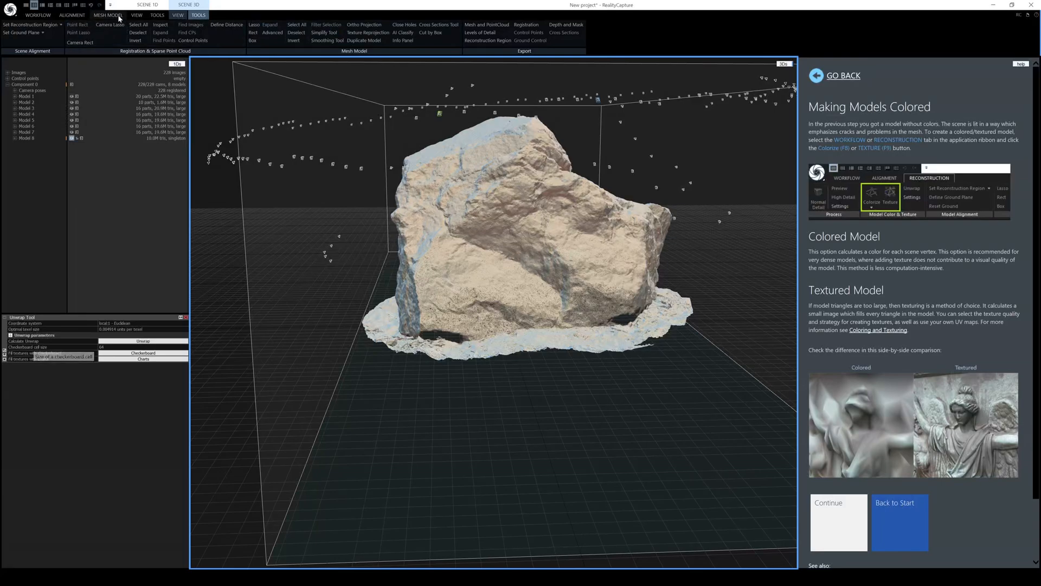
{"action": "left_click", "coordinate": [107, 14]}
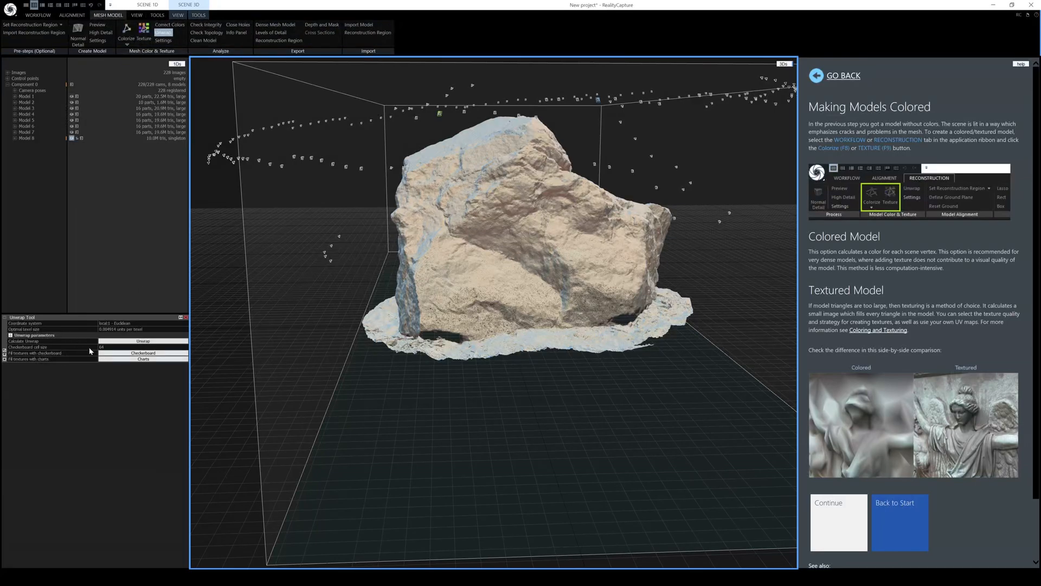
{"action": "mouse_move", "coordinate": [98, 391]}
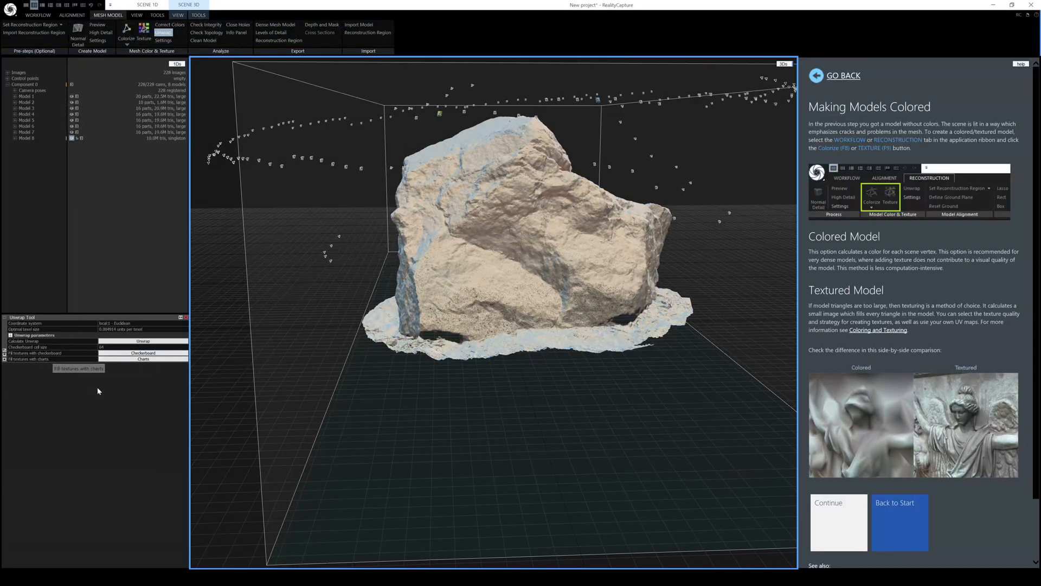
{"action": "mouse_move", "coordinate": [53, 339]}
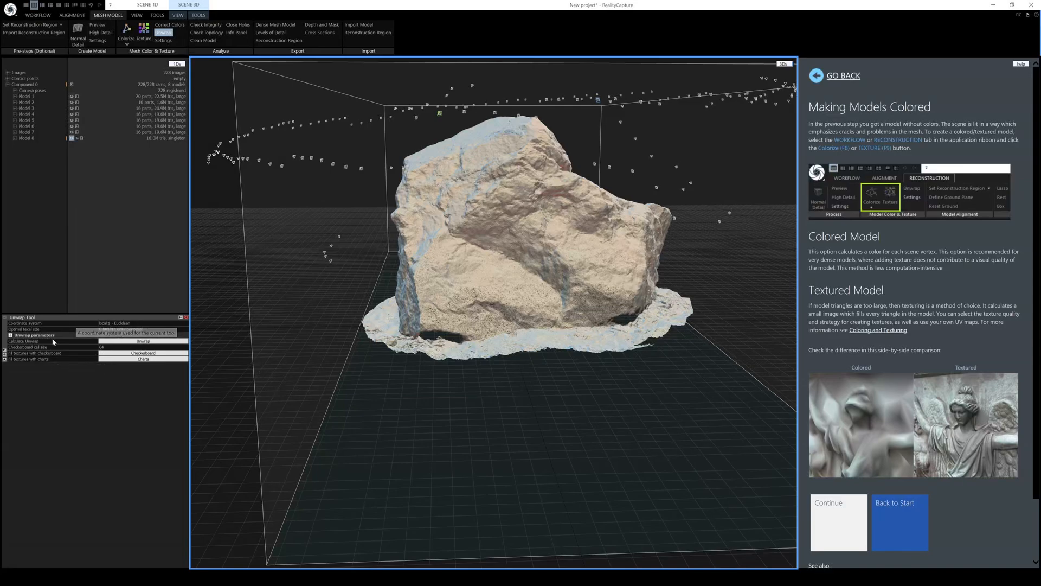
{"action": "left_click", "coordinate": [11, 335]}
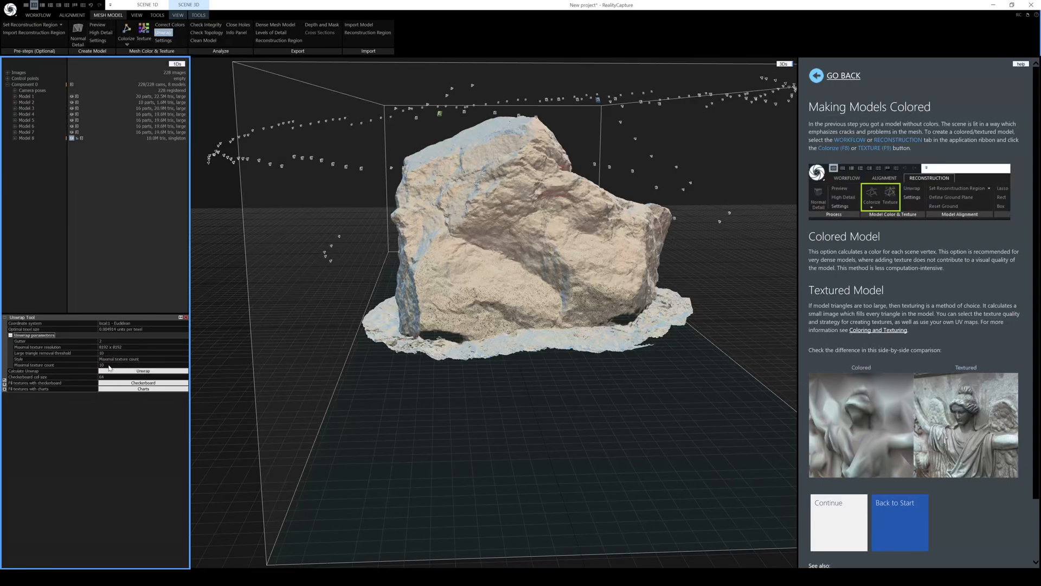
{"action": "left_click", "coordinate": [142, 371]}
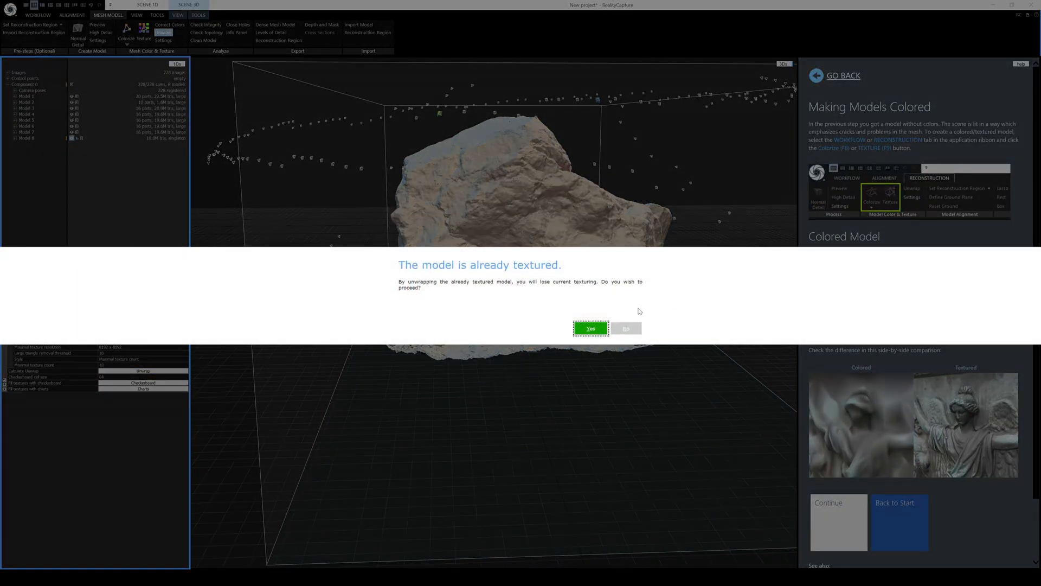
{"action": "left_click", "coordinate": [590, 327]}
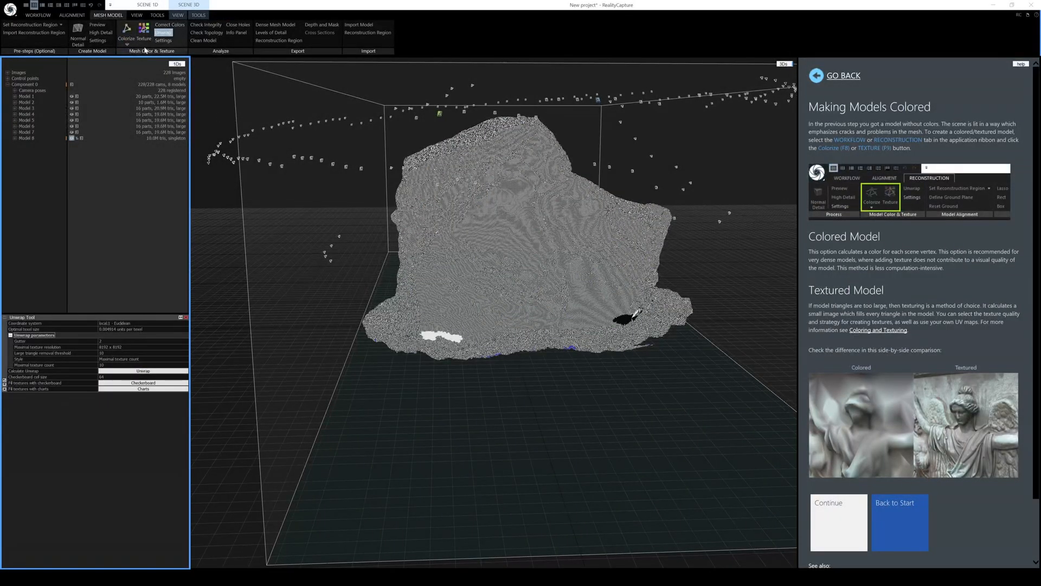
Texture the simplified rock and check Model 8's textures in the 1Ds tree
{"action": "left_click", "coordinate": [143, 28]}
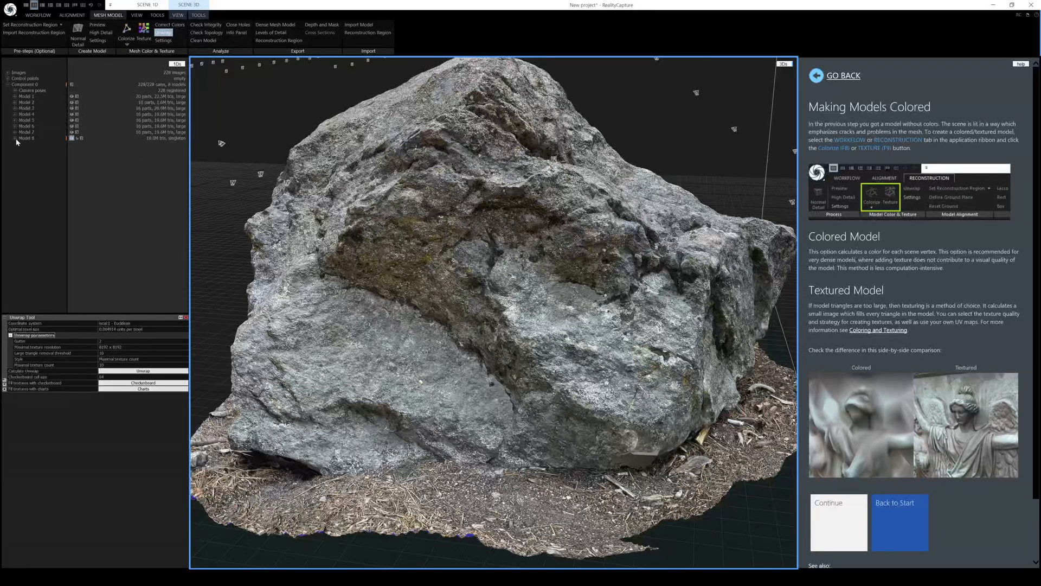
{"action": "left_click", "coordinate": [17, 138]}
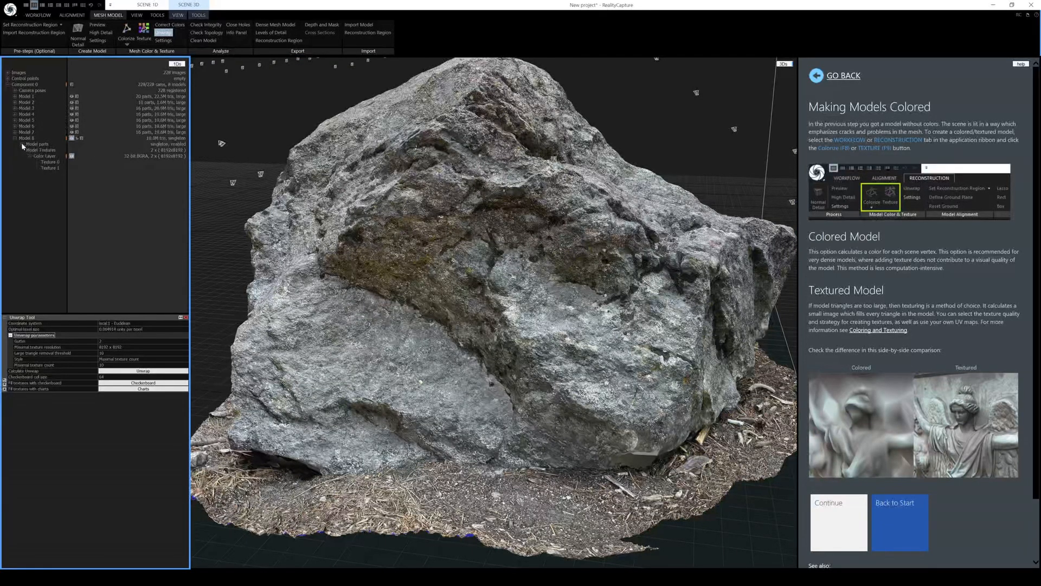
{"action": "left_click", "coordinate": [17, 143]}
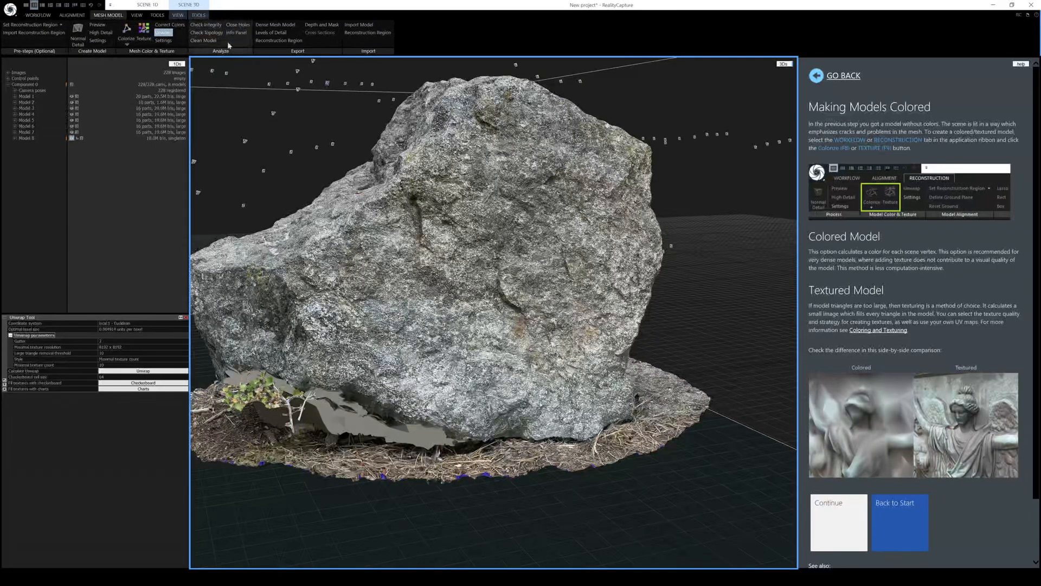
Reproject Model 1's detail onto Model 8 via Texture Reprojection, setting Model 8 as result model
{"action": "left_click", "coordinate": [198, 14]}
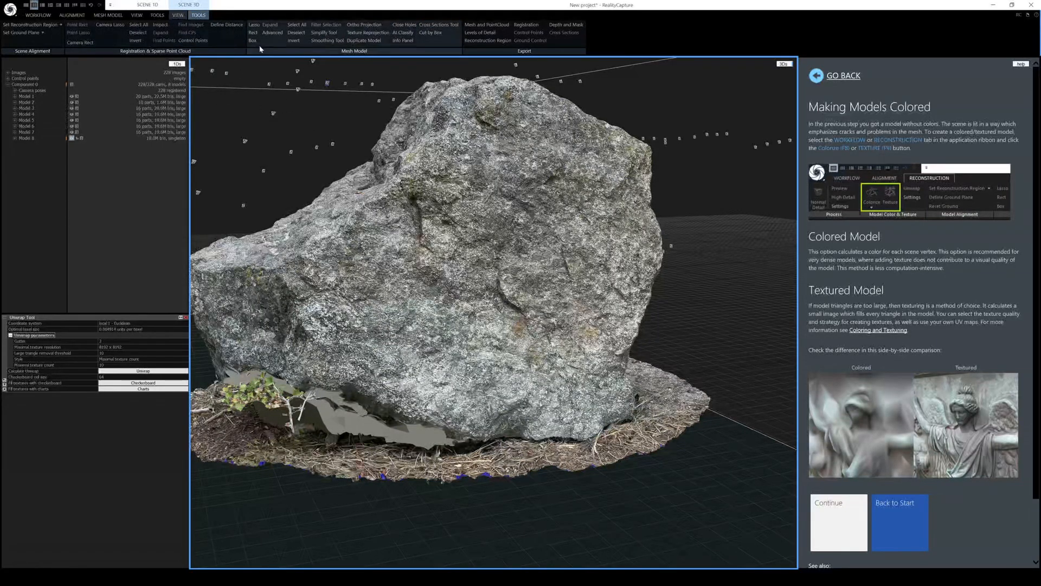
{"action": "left_click", "coordinate": [368, 32]}
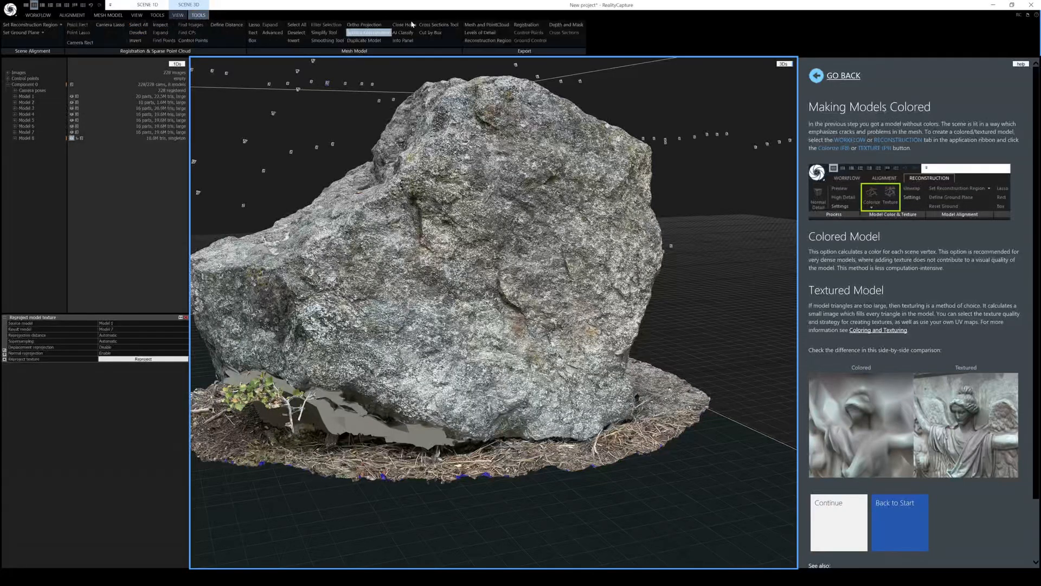
{"action": "left_click", "coordinate": [51, 329]}
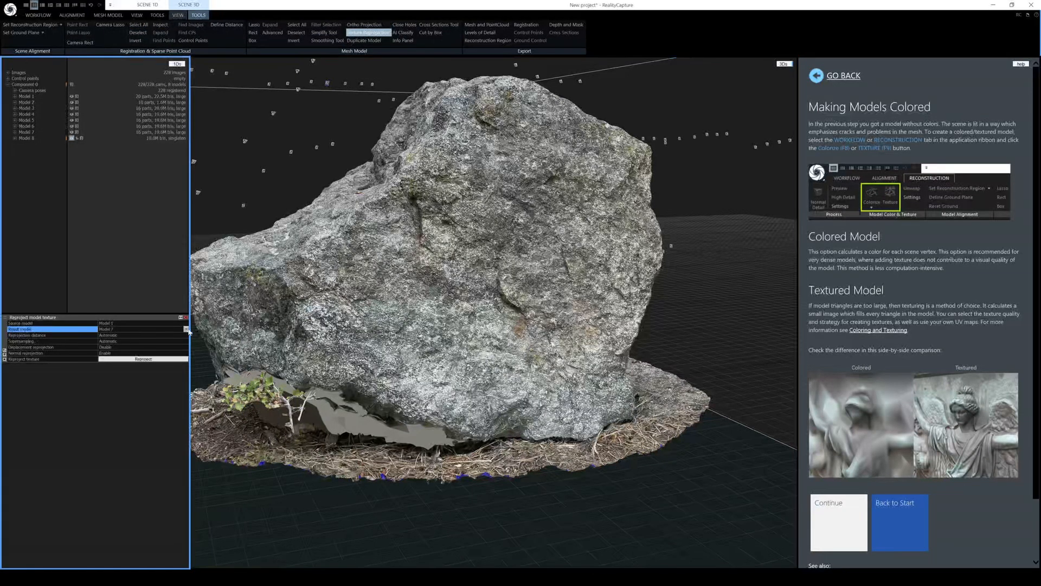
{"action": "left_click", "coordinate": [186, 328]}
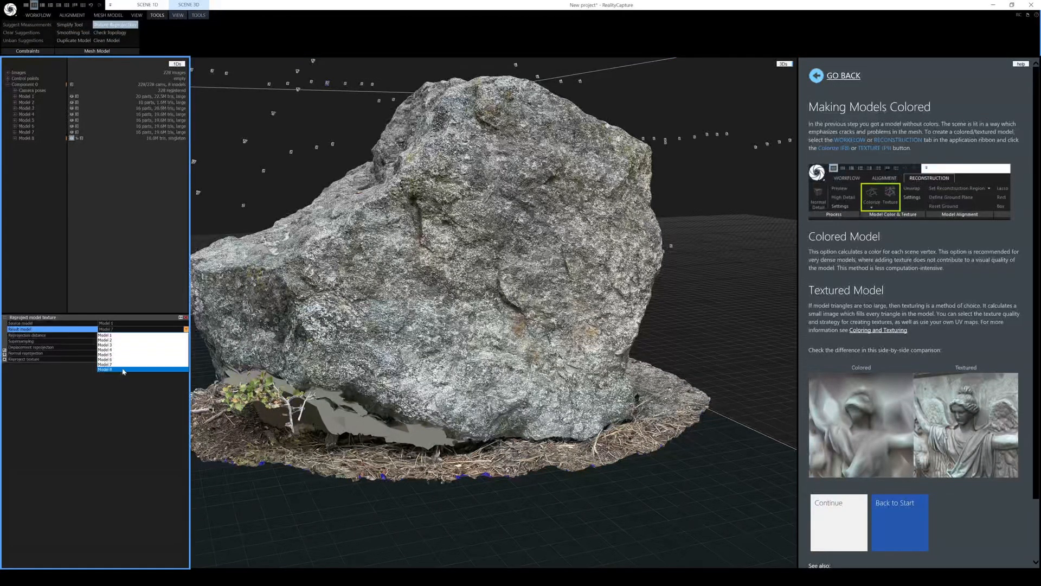
{"action": "left_click", "coordinate": [104, 370]}
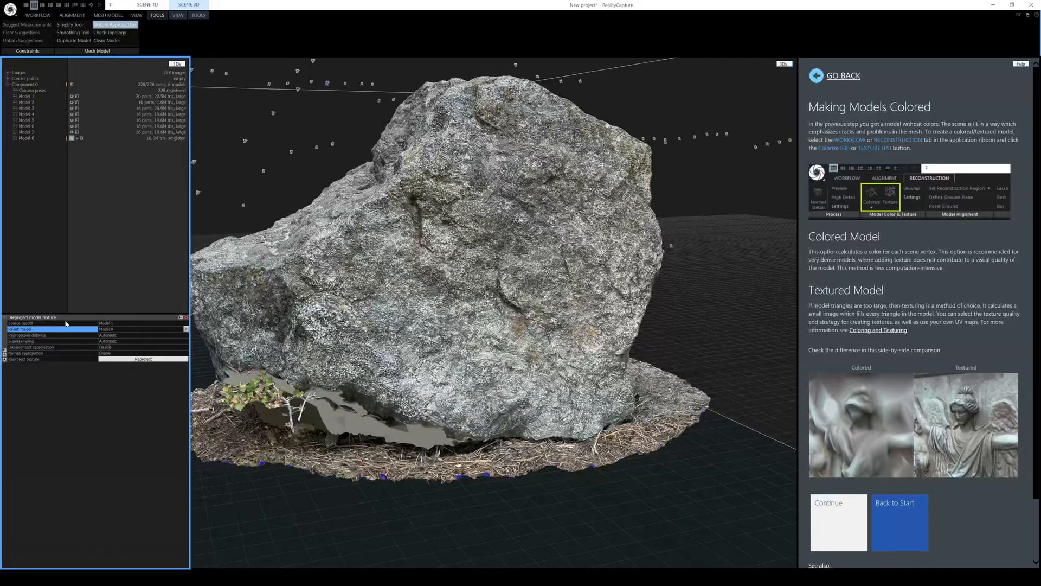
{"action": "mouse_move", "coordinate": [84, 354]}
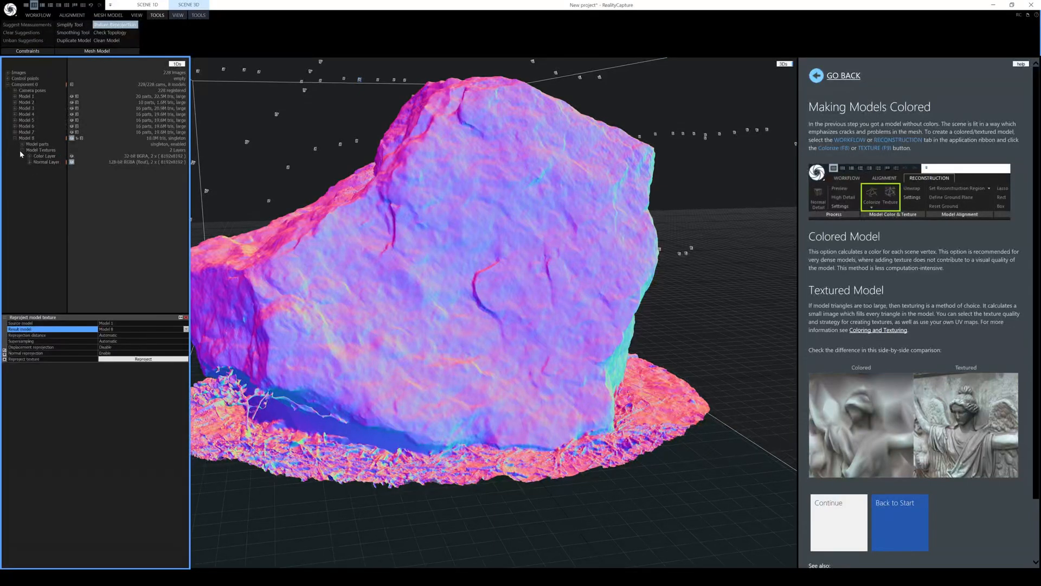
{"action": "left_click", "coordinate": [156, 15]}
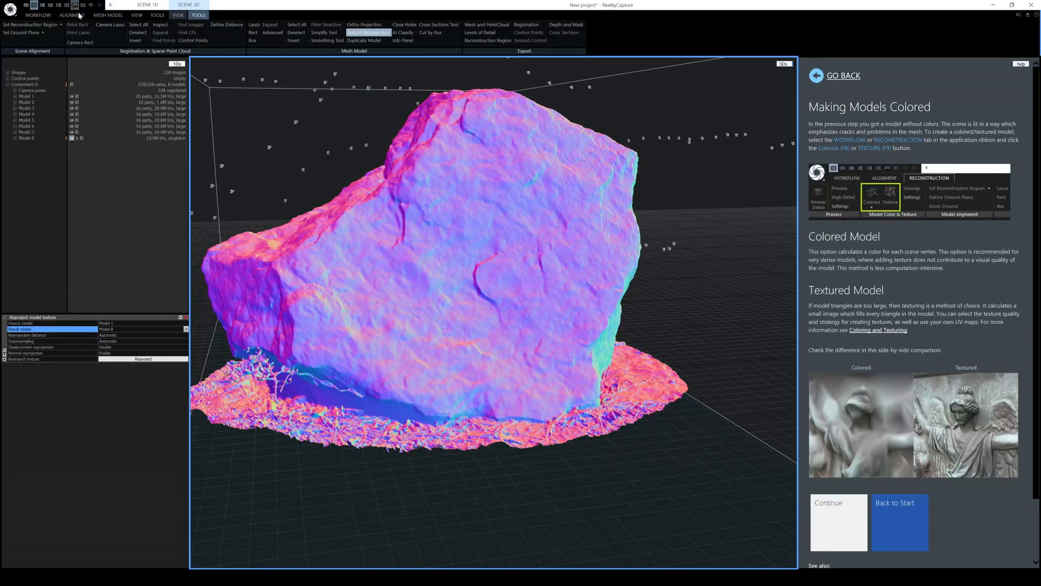
Export the model as Wavefront OBJ named toblender into the laketahoerock folder
{"action": "left_click", "coordinate": [38, 14]}
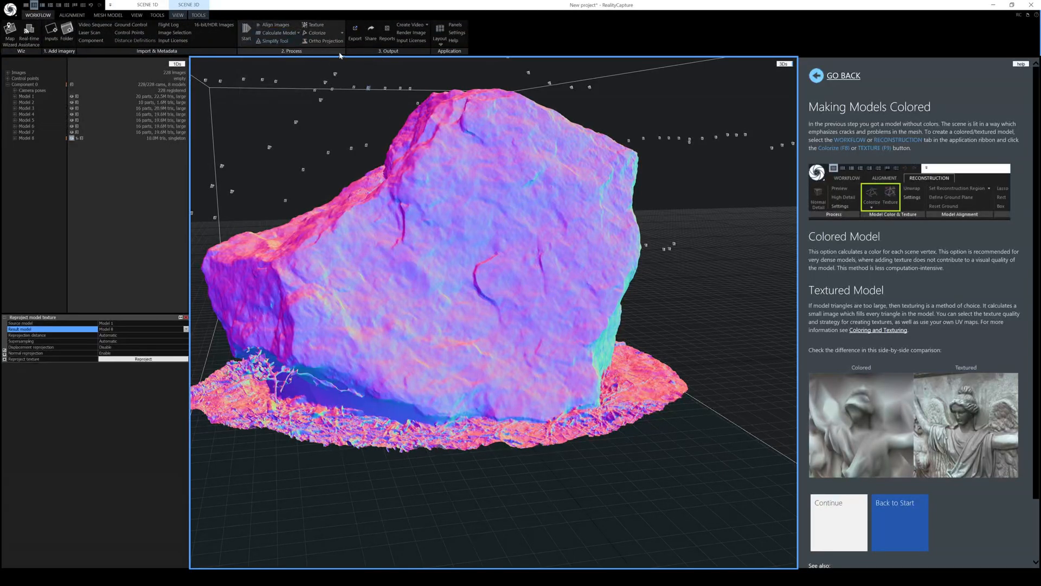
{"action": "left_click", "coordinate": [355, 32]}
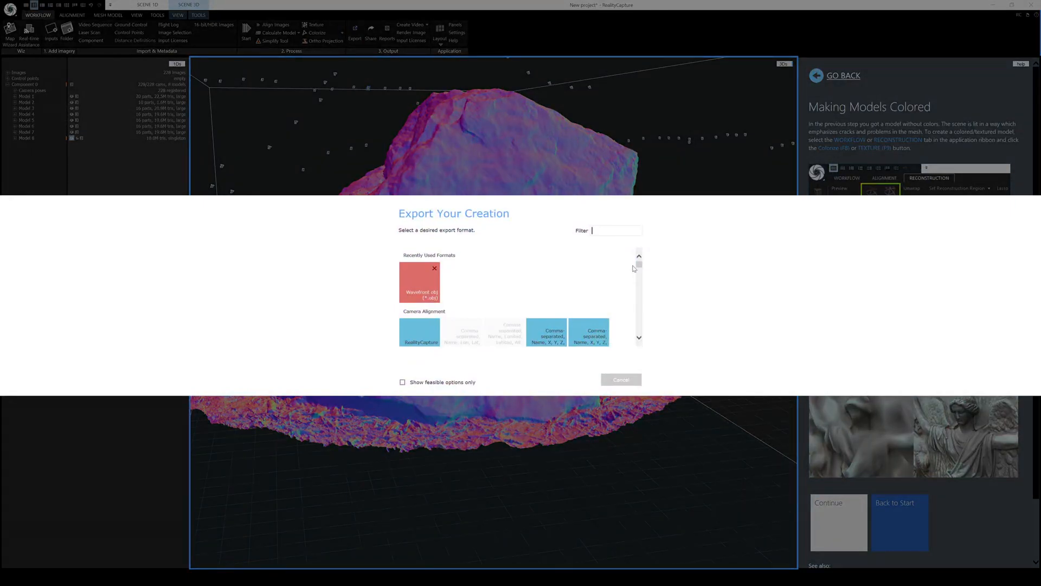
{"action": "mouse_move", "coordinate": [632, 268]}
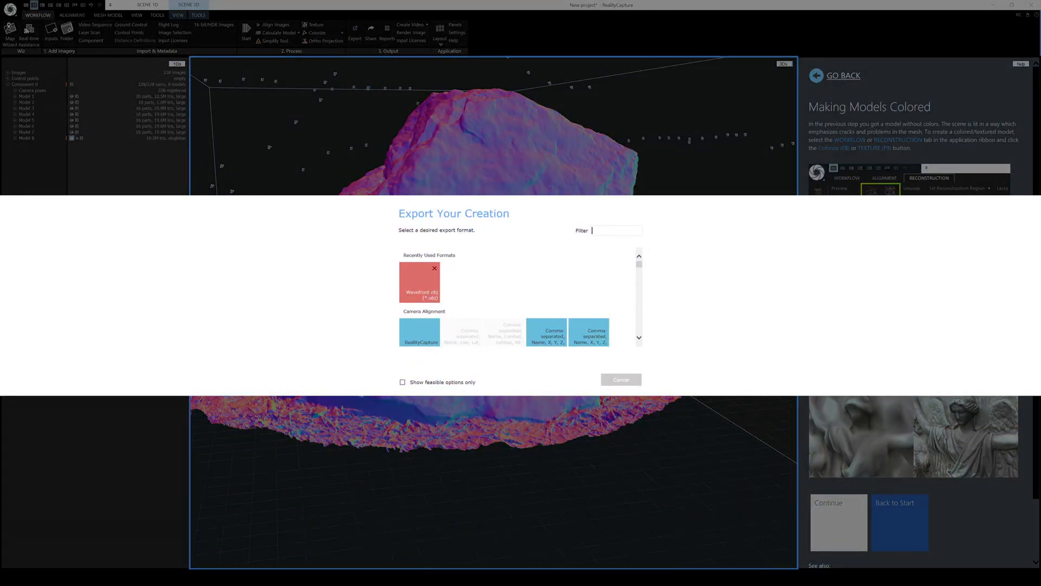
{"action": "type", "text": "obj"}
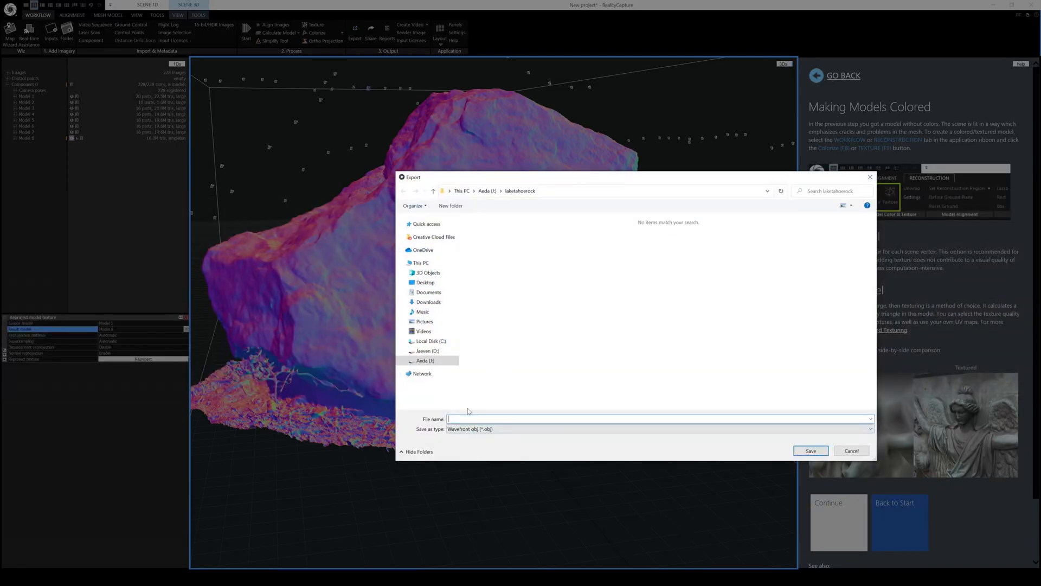
{"action": "type", "text": "toblender"}
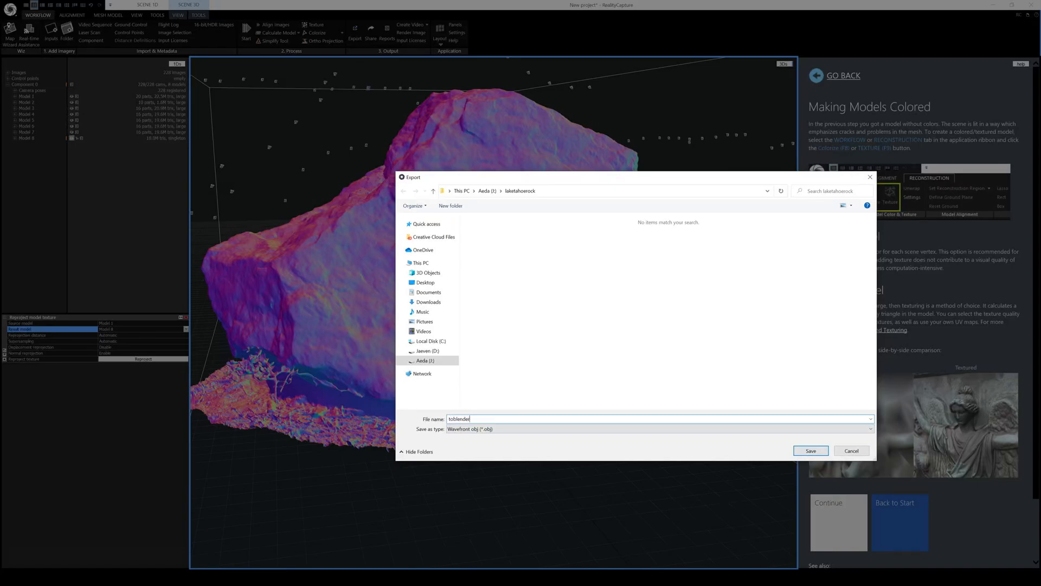
{"action": "left_click", "coordinate": [810, 452]}
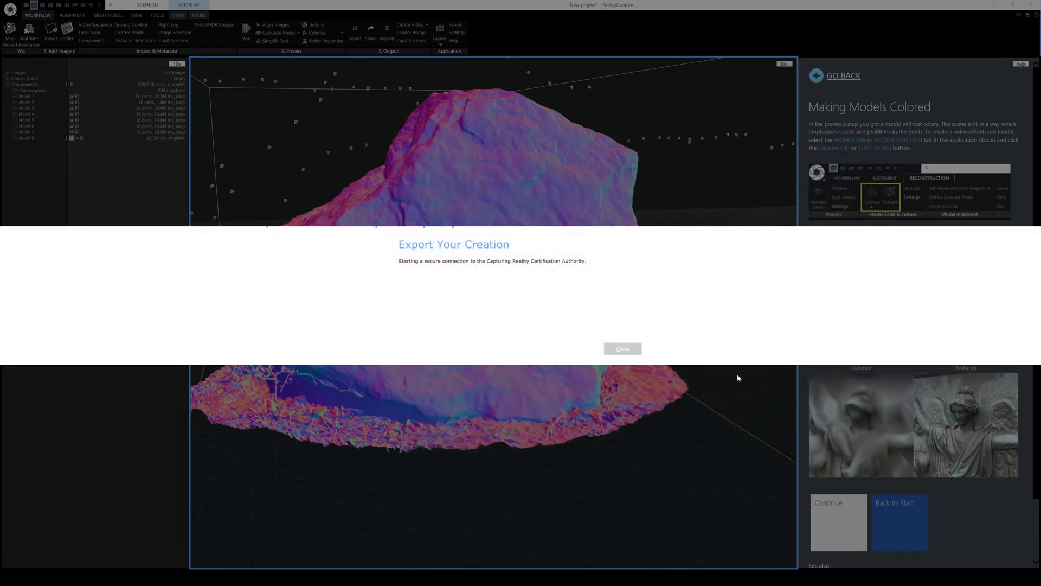
Dismiss the export notice and confirm the export with texturing settings shown
{"action": "left_click", "coordinate": [621, 348]}
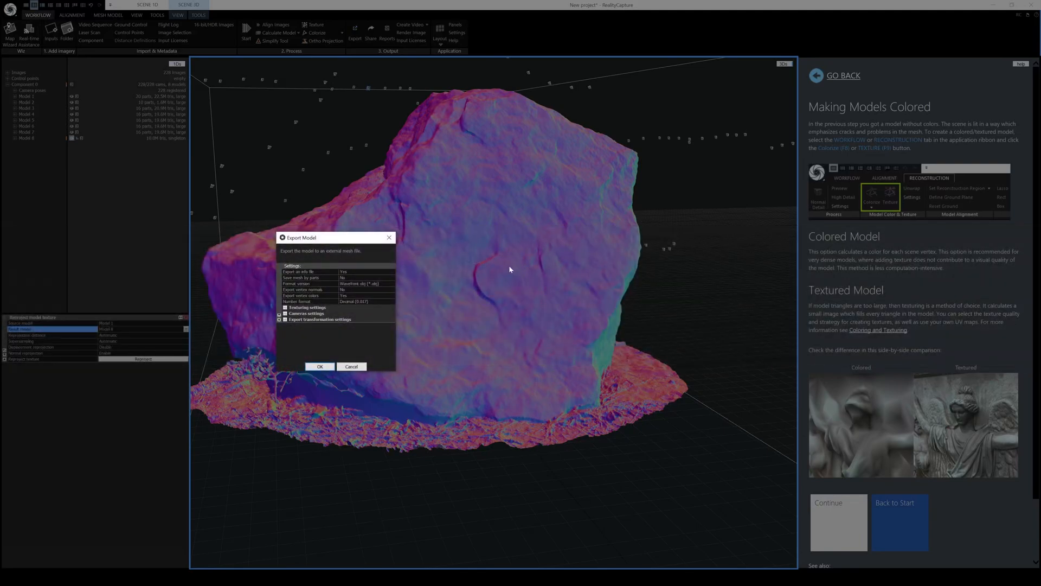
{"action": "mouse_move", "coordinate": [359, 278]}
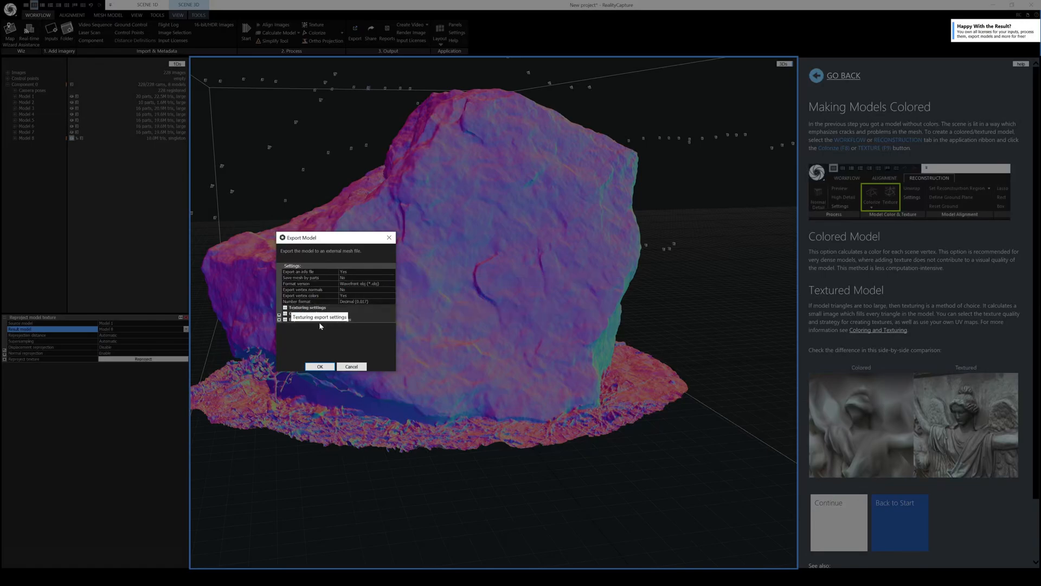
{"action": "left_click", "coordinate": [285, 307]}
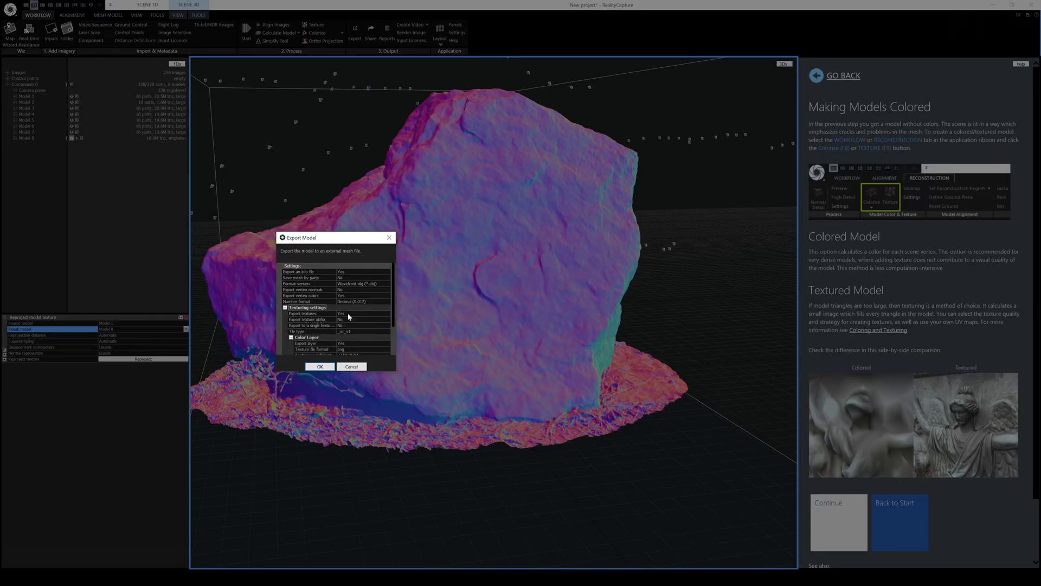
{"action": "left_click", "coordinate": [319, 365]}
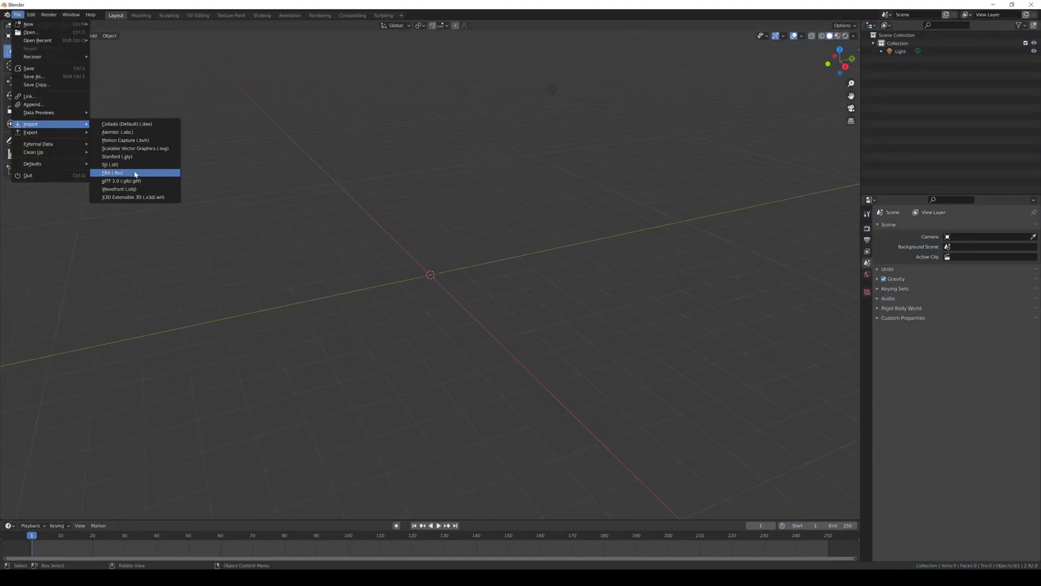
Import the toblender Wavefront OBJ into the Blender scene
{"action": "left_click", "coordinate": [112, 172]}
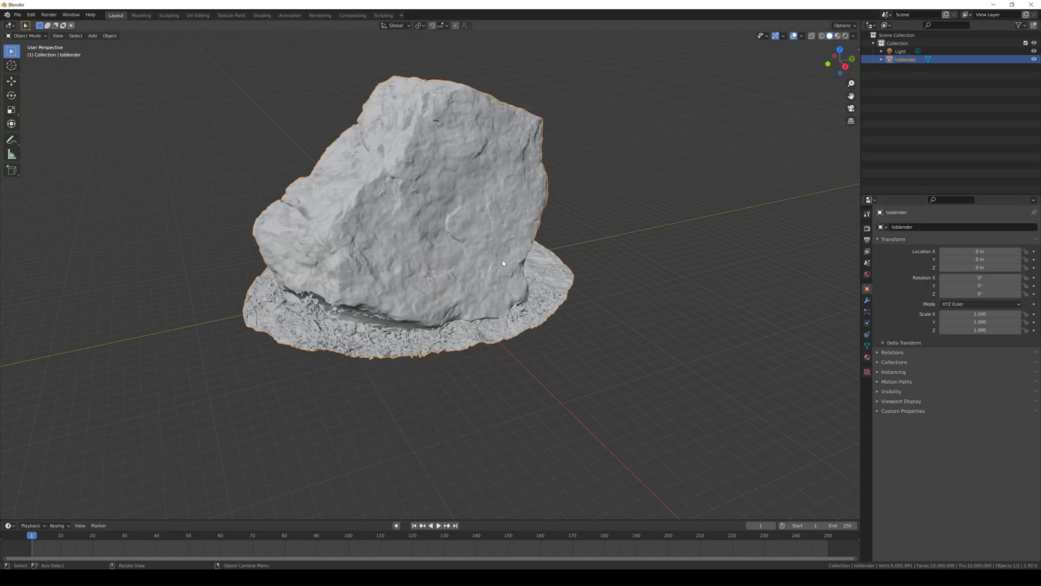
{"action": "mouse_move", "coordinate": [542, 140]}
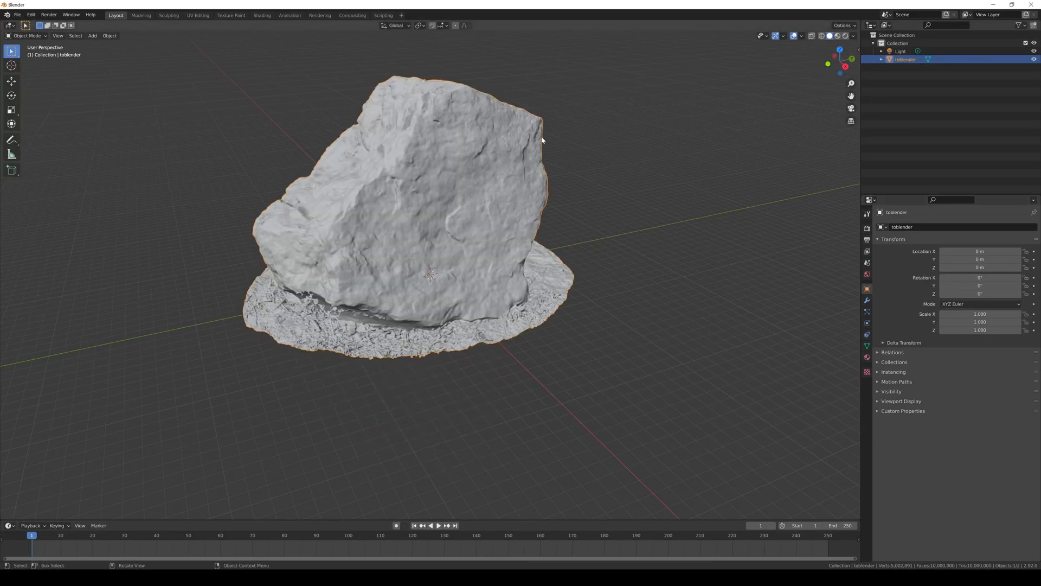
Delete the scene light and start an FBX export with a new ue5 folder
{"action": "left_click", "coordinate": [900, 51]}
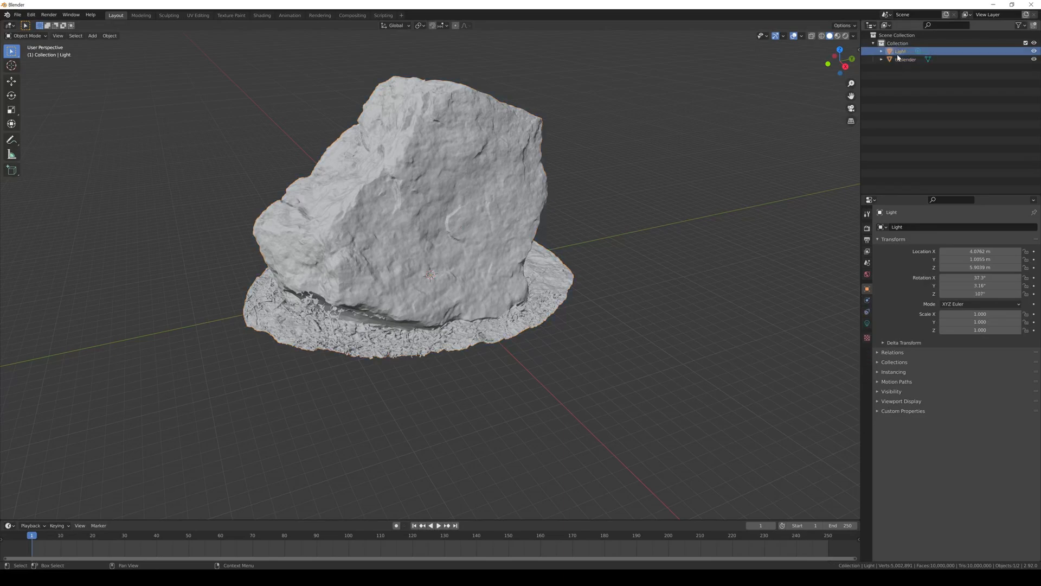
{"action": "left_click", "coordinate": [17, 14]}
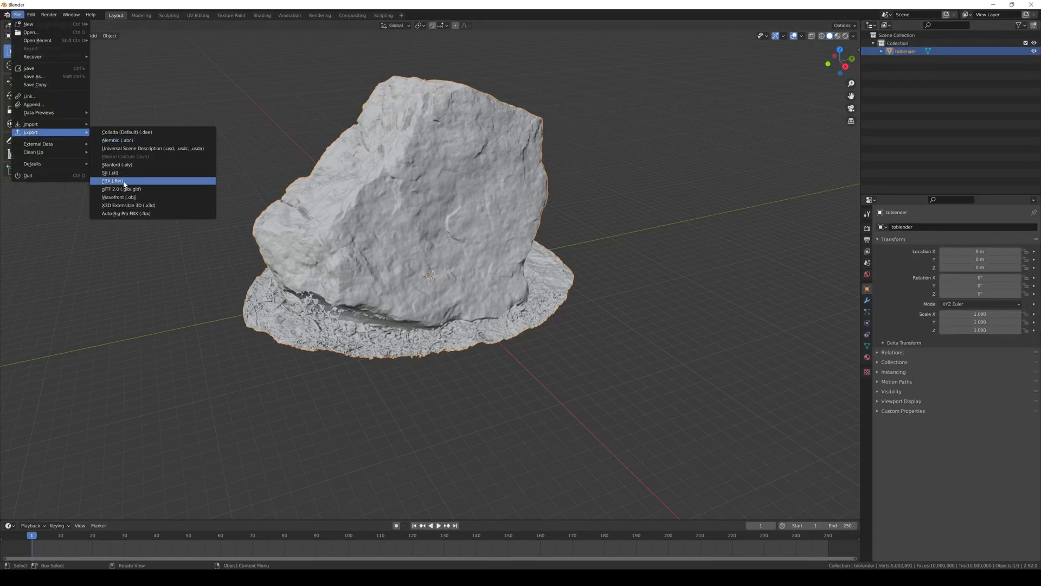
{"action": "left_click", "coordinate": [109, 181]}
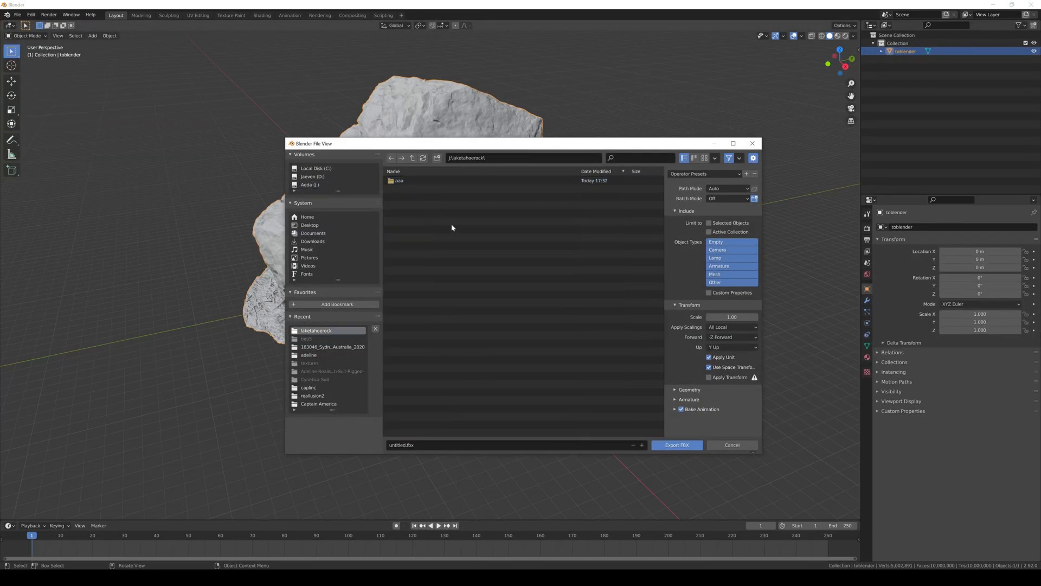
{"action": "right_click", "coordinate": [451, 227]}
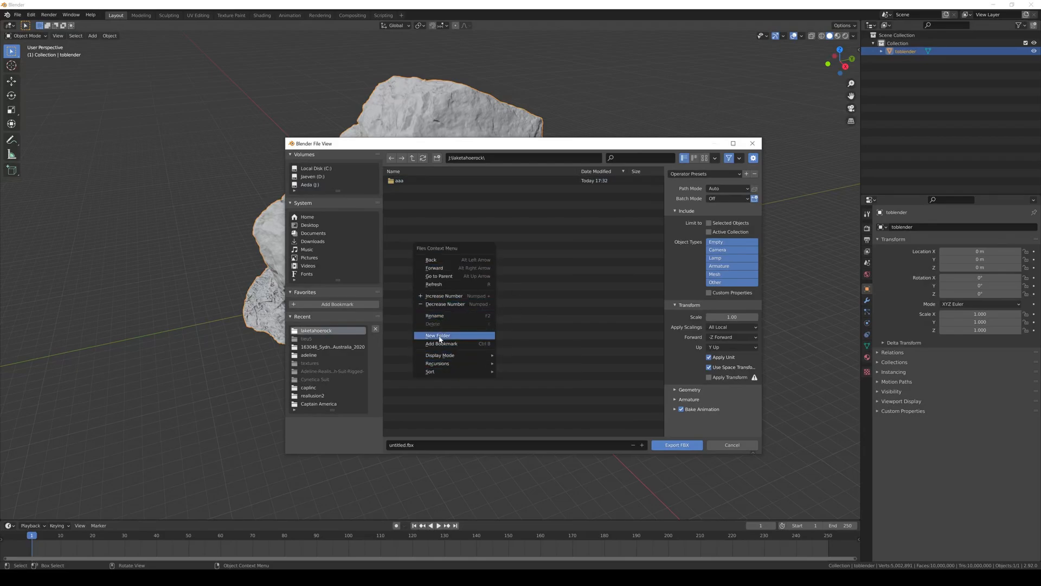
{"action": "left_click", "coordinate": [438, 336]}
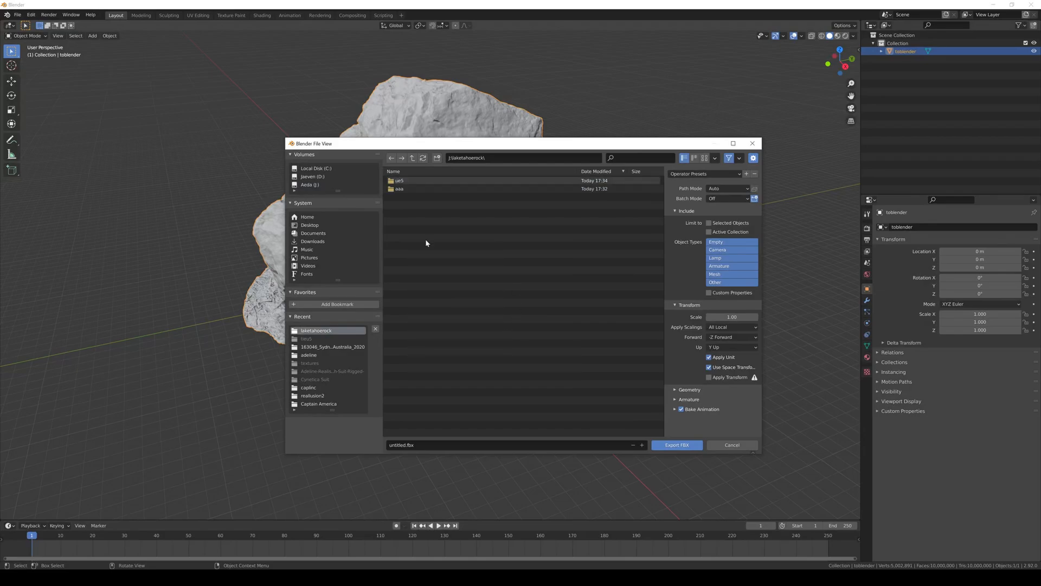
Export the rock as rockoutlaketahoe FBX into the ue5 folder
{"action": "double_click", "coordinate": [400, 180]}
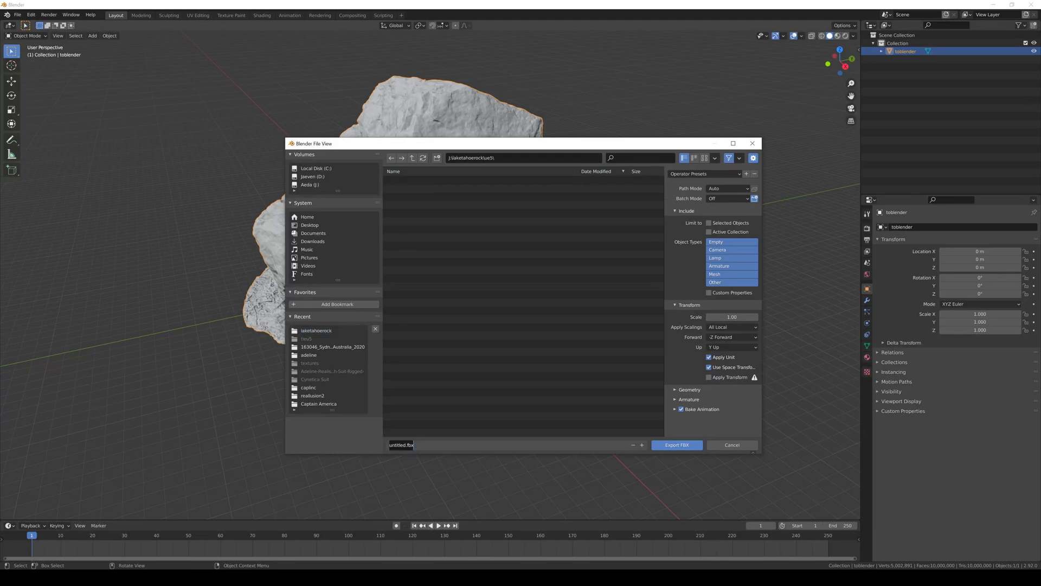
{"action": "type", "text": "rockout"}
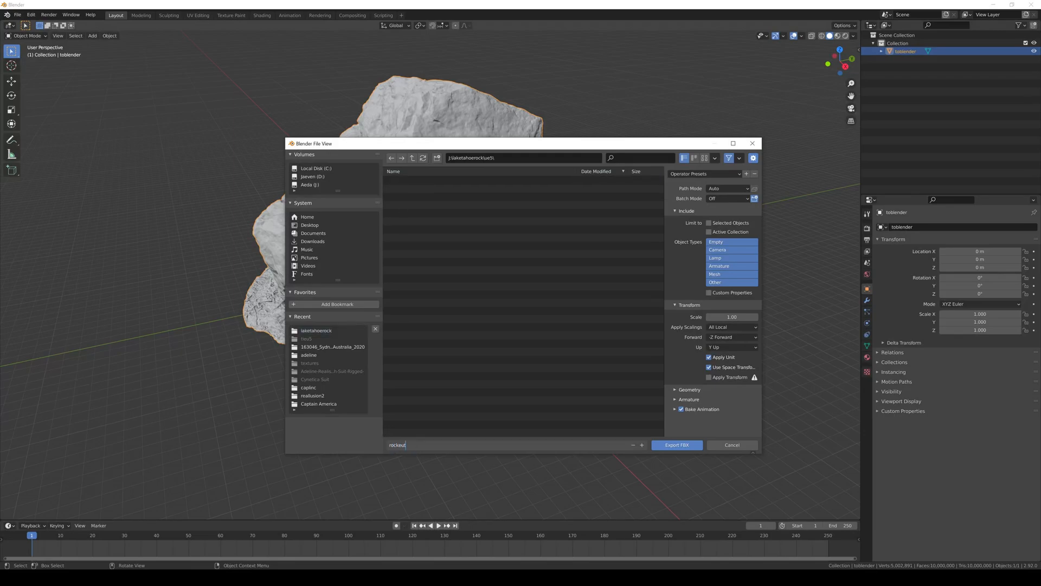
{"action": "type", "text": "laketahoe"}
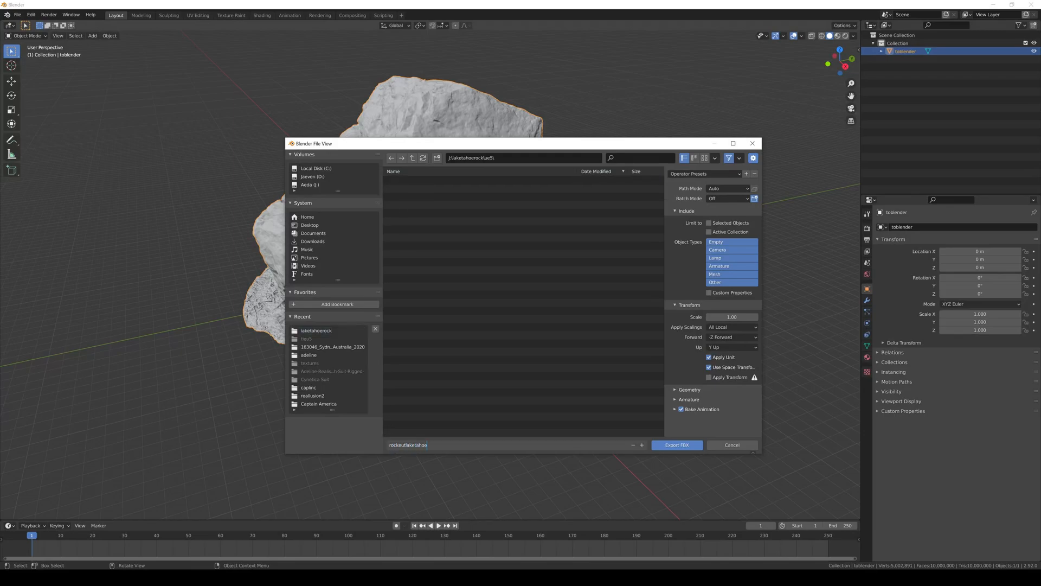
{"action": "left_click", "coordinate": [715, 273]}
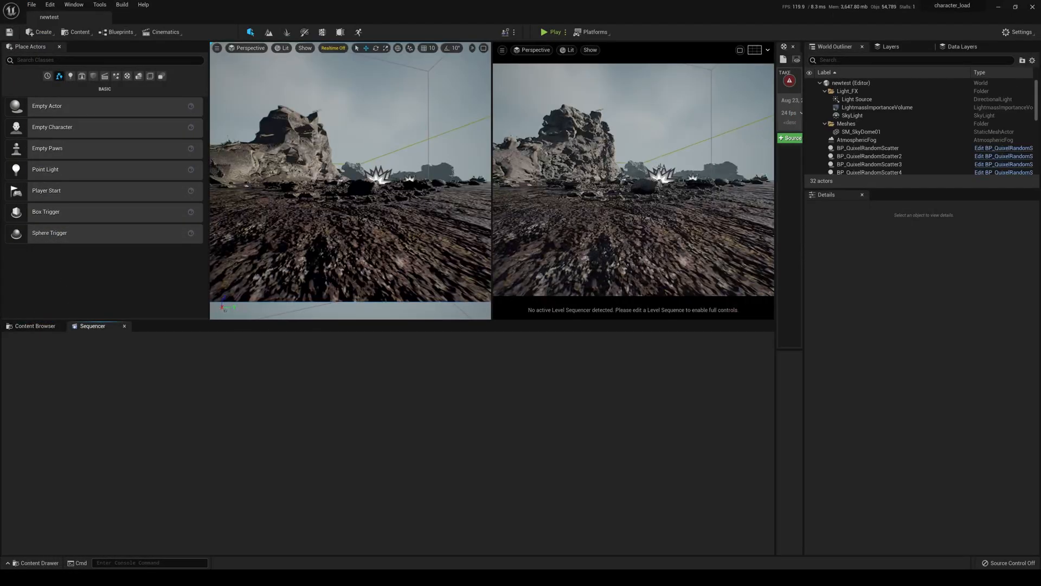
Import the rockoutlaketahoe FBX into the tahoerock folder and preview the textured mesh
{"action": "left_click", "coordinate": [34, 325]}
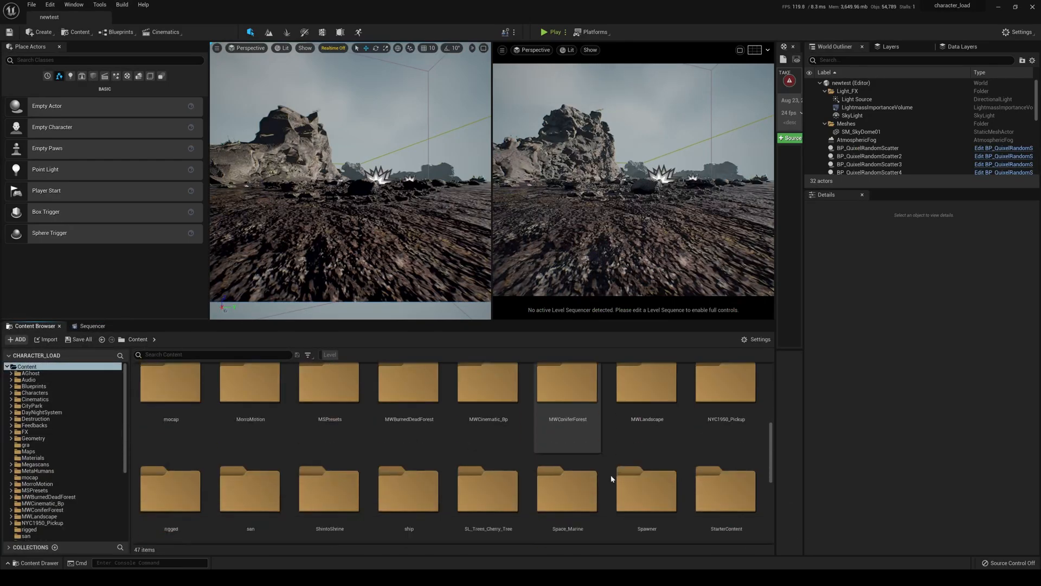
{"action": "scroll", "scroll_direction": "down", "scroll_amount": 3}
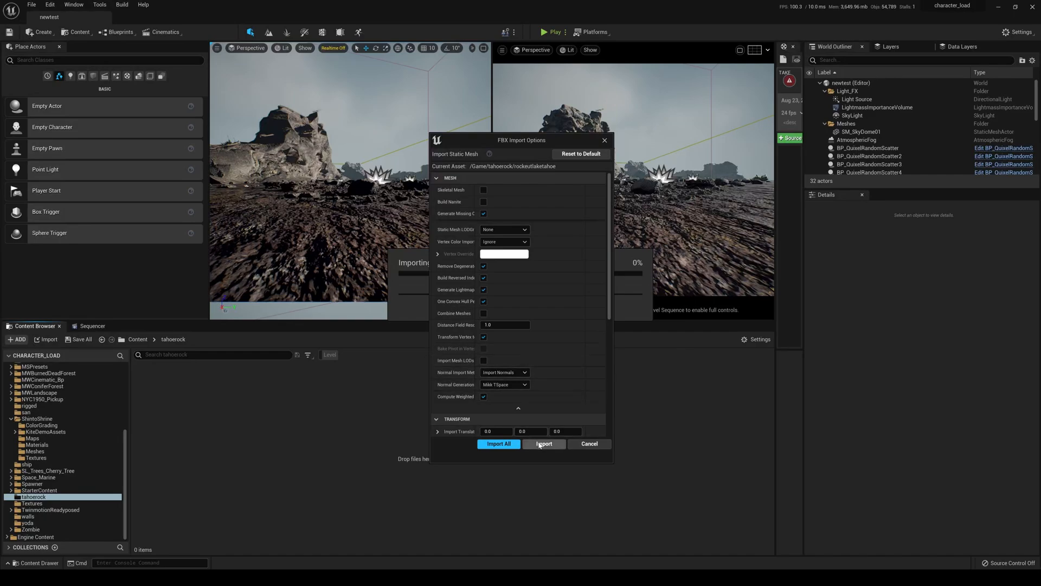
{"action": "left_click", "coordinate": [543, 444]}
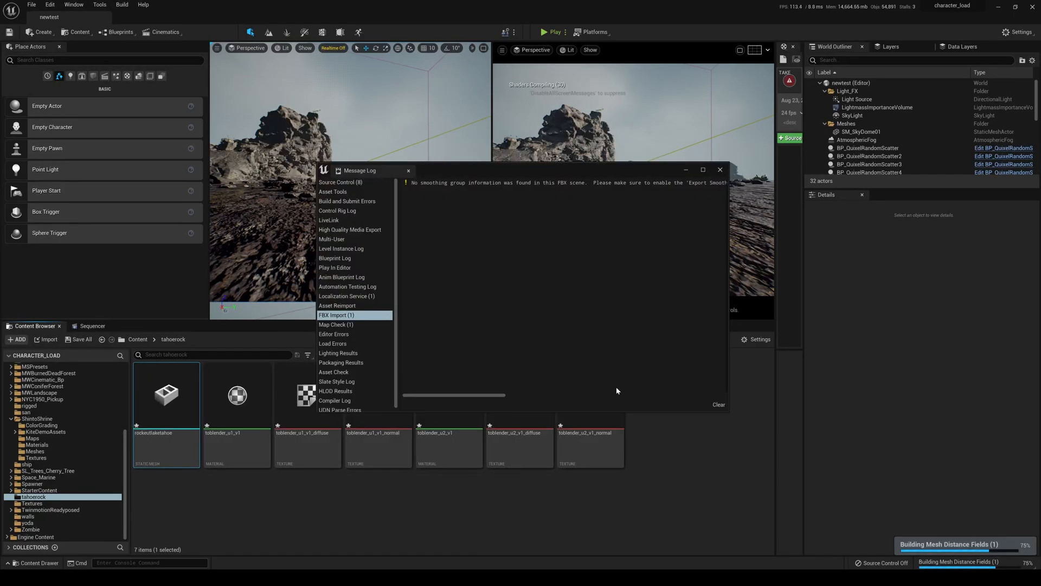
{"action": "left_click", "coordinate": [721, 170]}
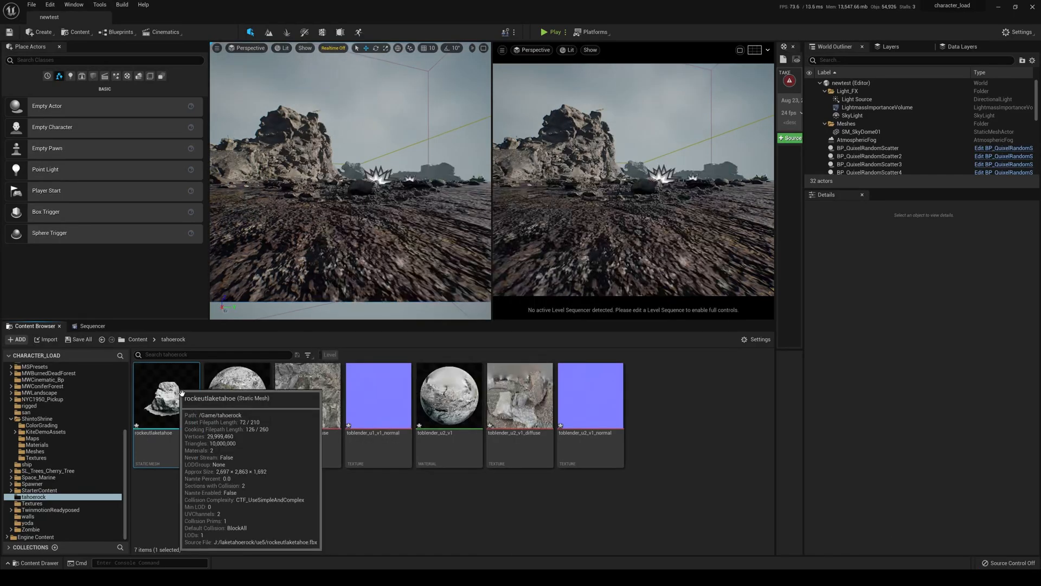
{"action": "double_click", "coordinate": [166, 395]}
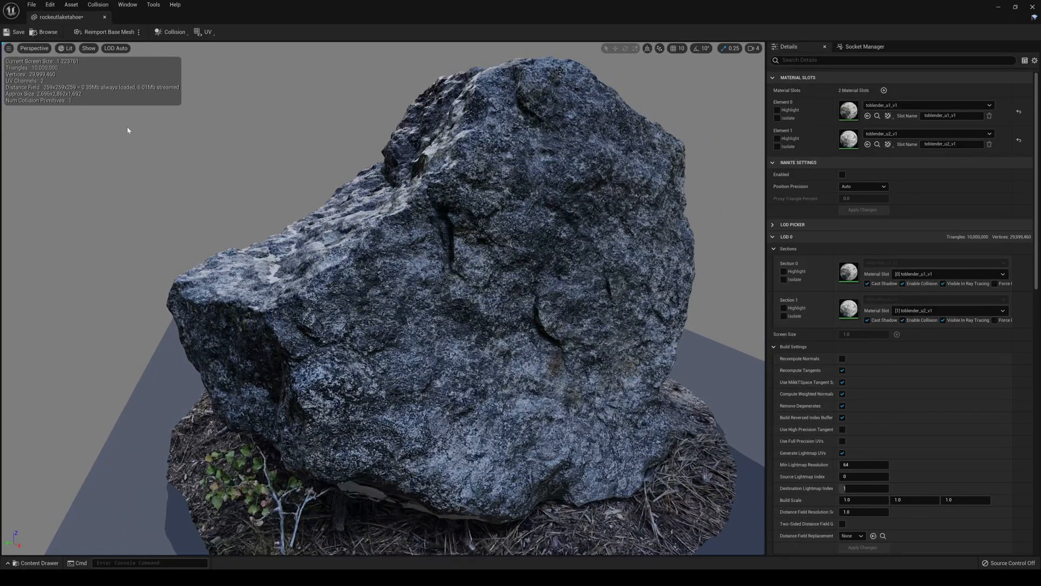
{"action": "mouse_move", "coordinate": [42, 73]}
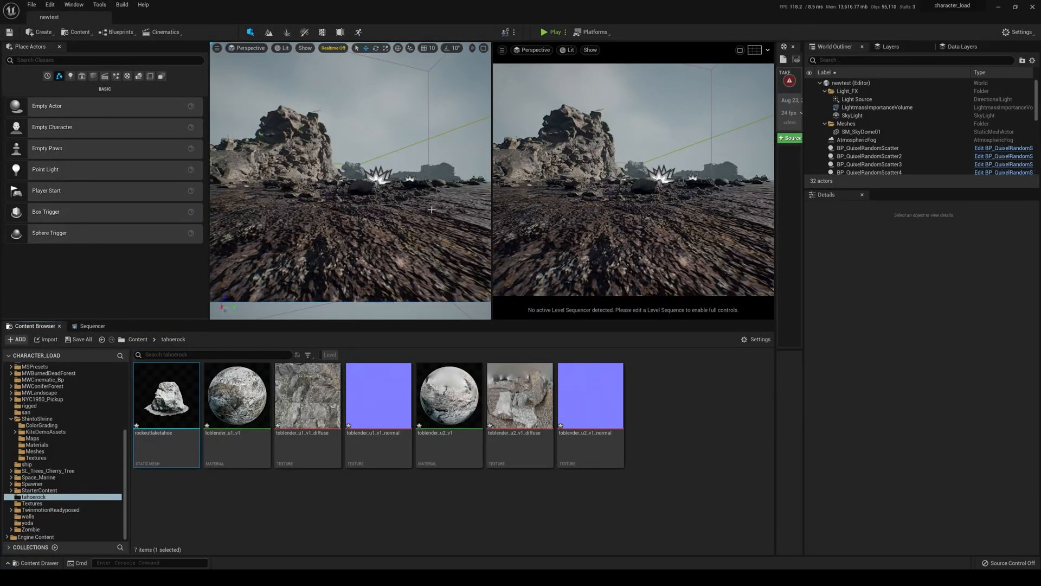
{"action": "mouse_move", "coordinate": [166, 394]}
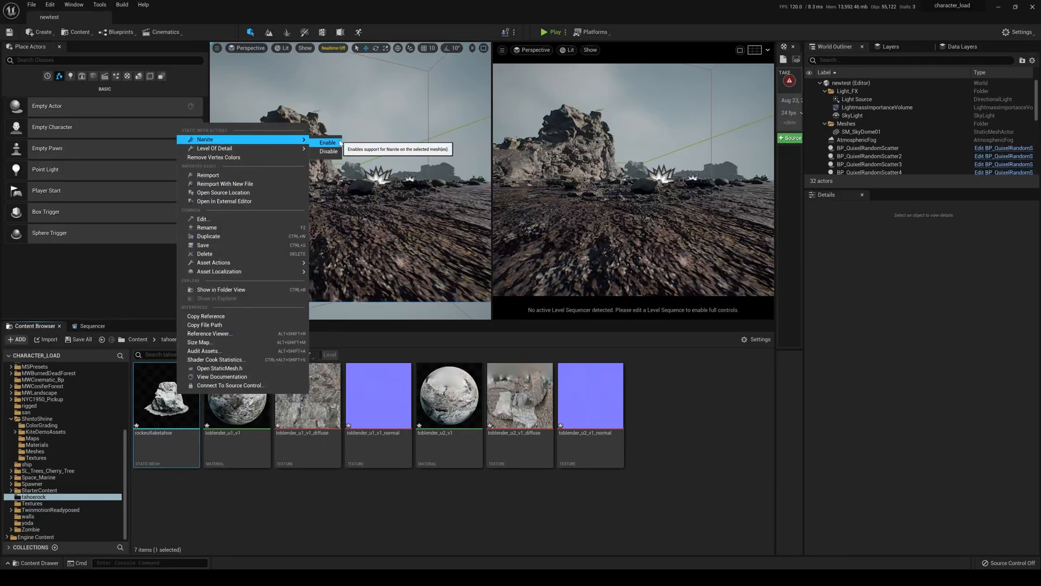
Enable Nanite on the rockoutlaketahoe mesh, apply the change and place it in the level
{"action": "left_click", "coordinate": [203, 218]}
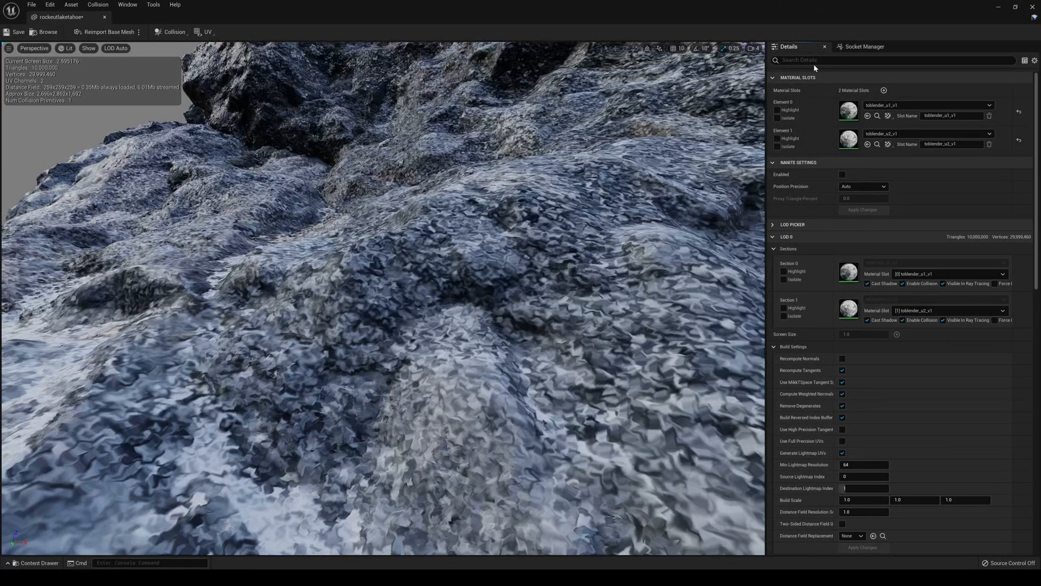
{"action": "left_click", "coordinate": [843, 174]}
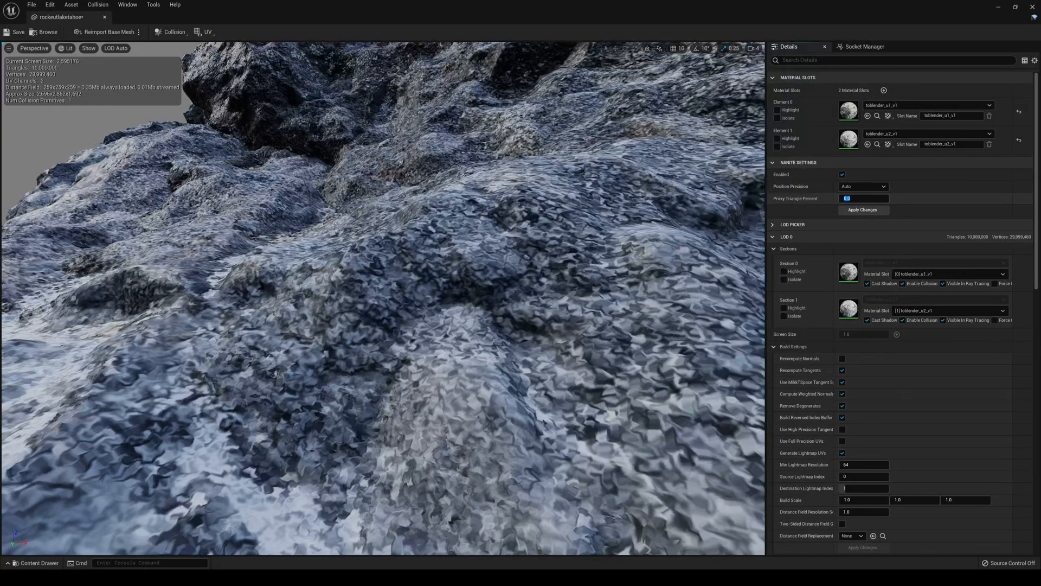
{"action": "left_click", "coordinate": [862, 210]}
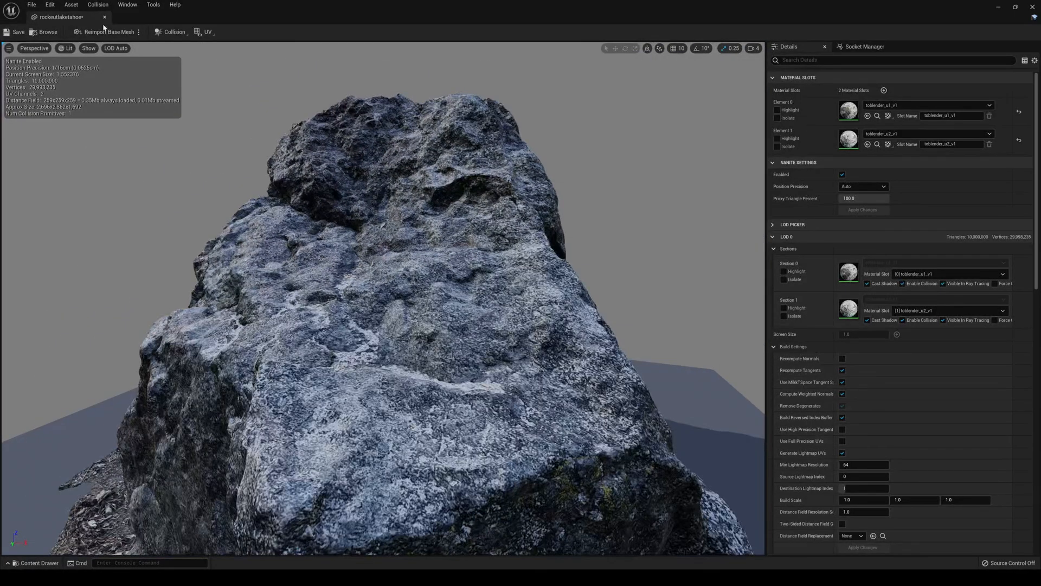
{"action": "left_click", "coordinate": [14, 32]}
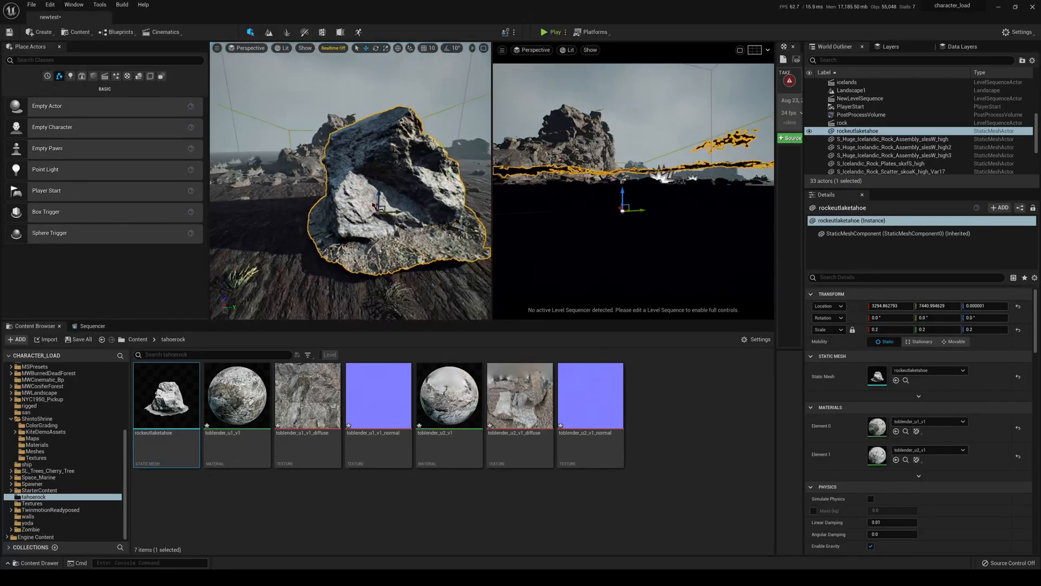
Scale the placed rock to 0.1 and bring up the level's Cinematics sequence list
{"action": "triple_click", "coordinate": [888, 330]}
{"action": "type", "text": "0.1"}
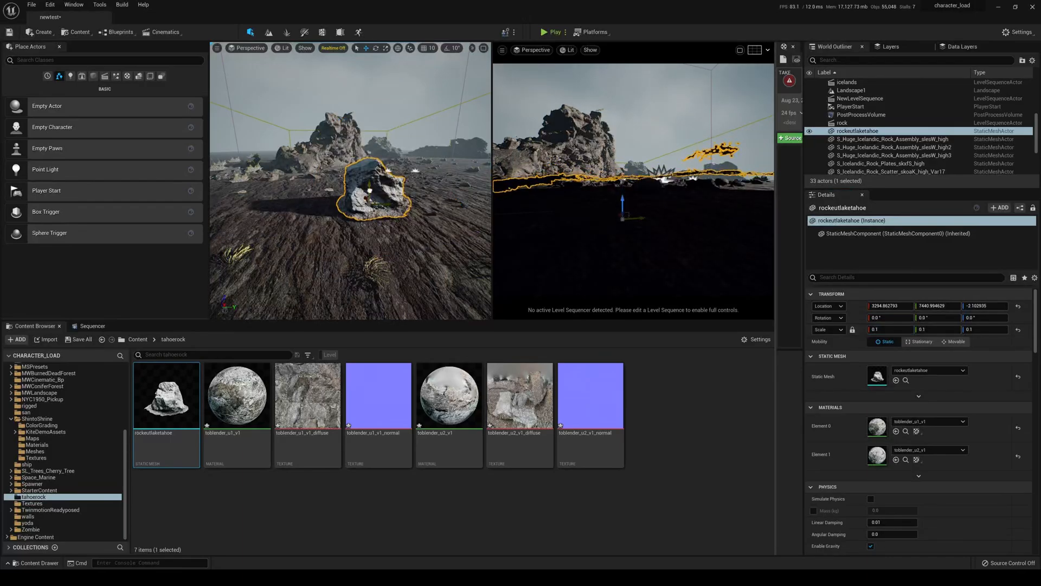
{"action": "left_click", "coordinate": [535, 50]}
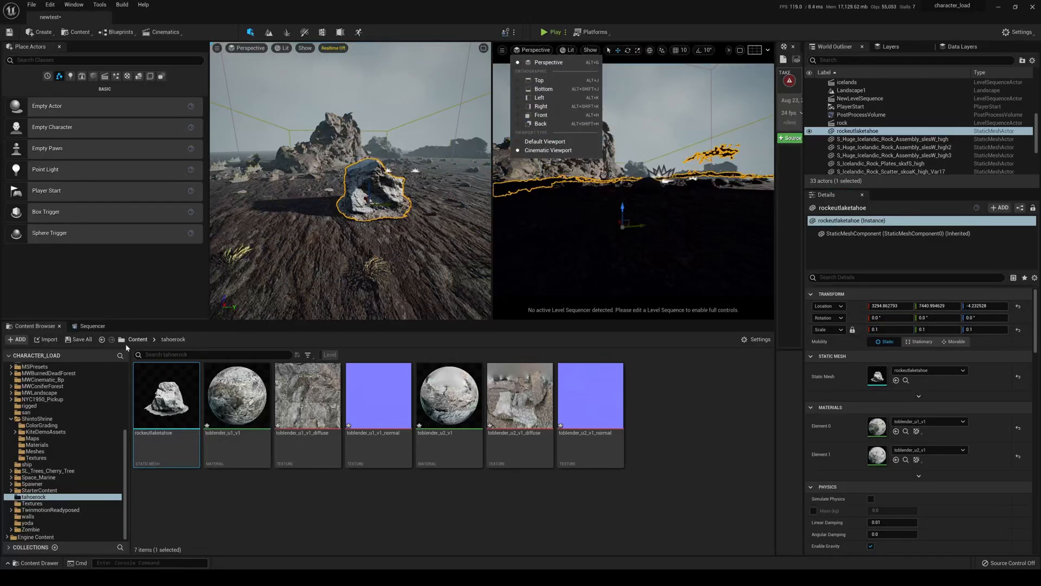
{"action": "left_click", "coordinate": [165, 31]}
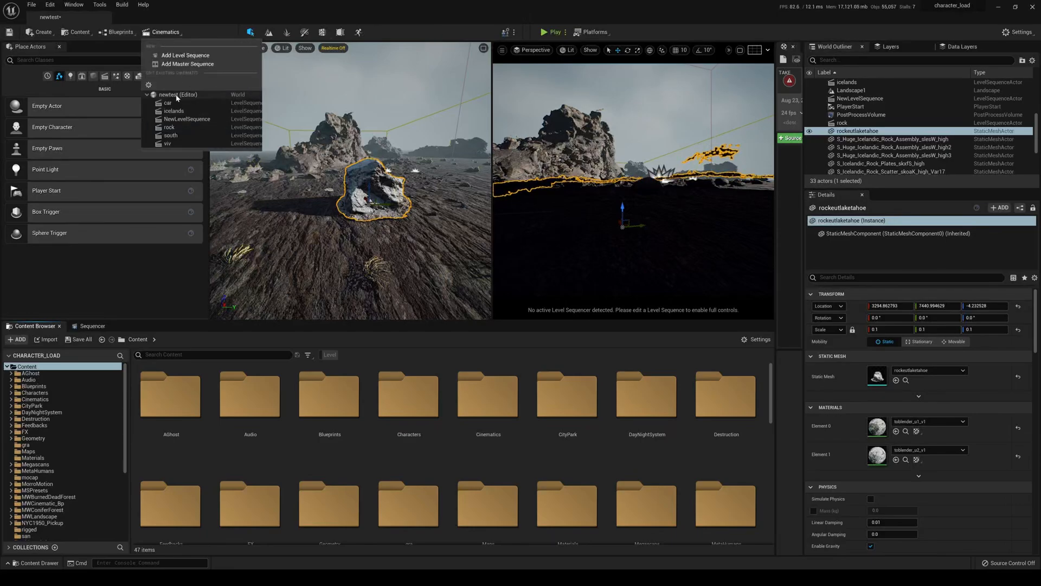
Open the icelands sequence and switch the left view to a Cinematic Viewport
{"action": "left_click", "coordinate": [173, 111]}
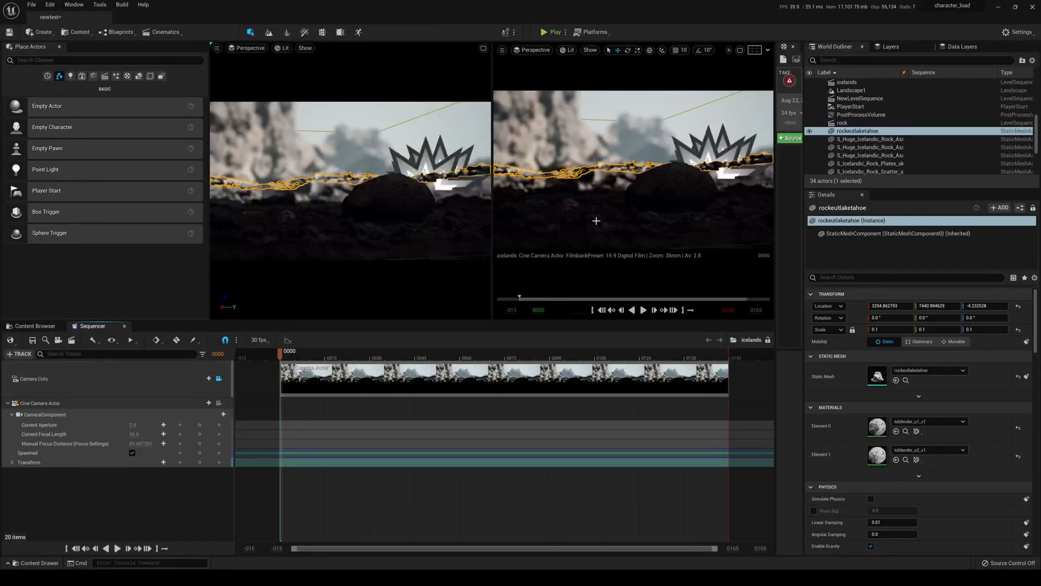
{"action": "left_click", "coordinate": [251, 48]}
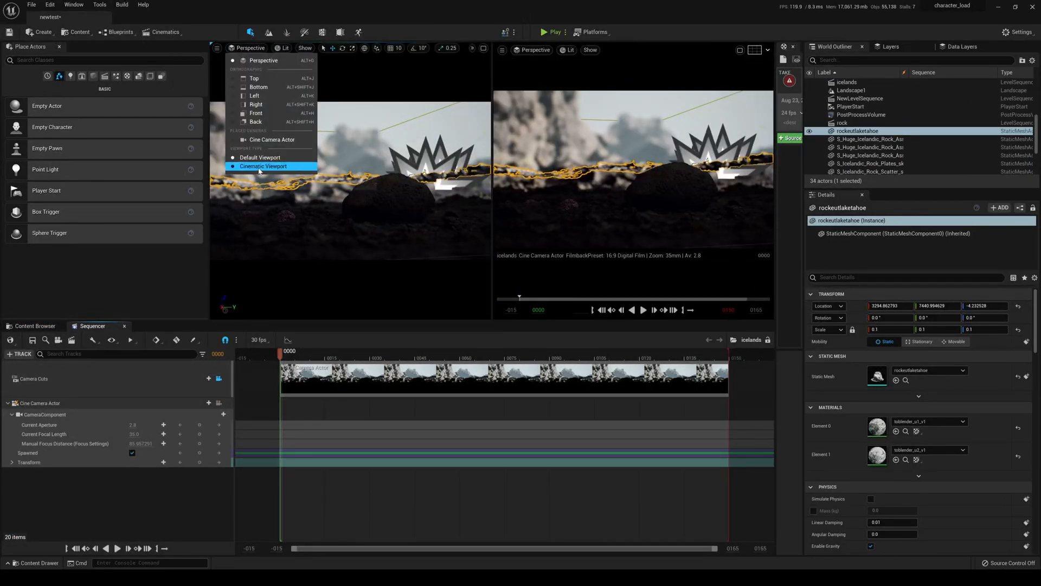
{"action": "left_click", "coordinate": [264, 165]}
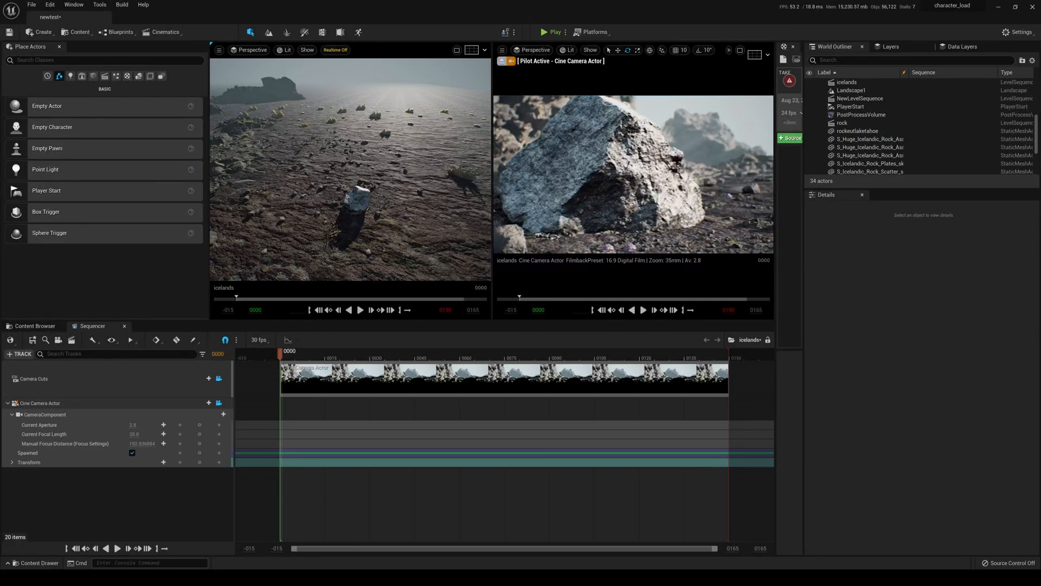
Select the photoscanned Tahoe rock and rotate it to a new angle in the shot
{"action": "left_click", "coordinate": [858, 131]}
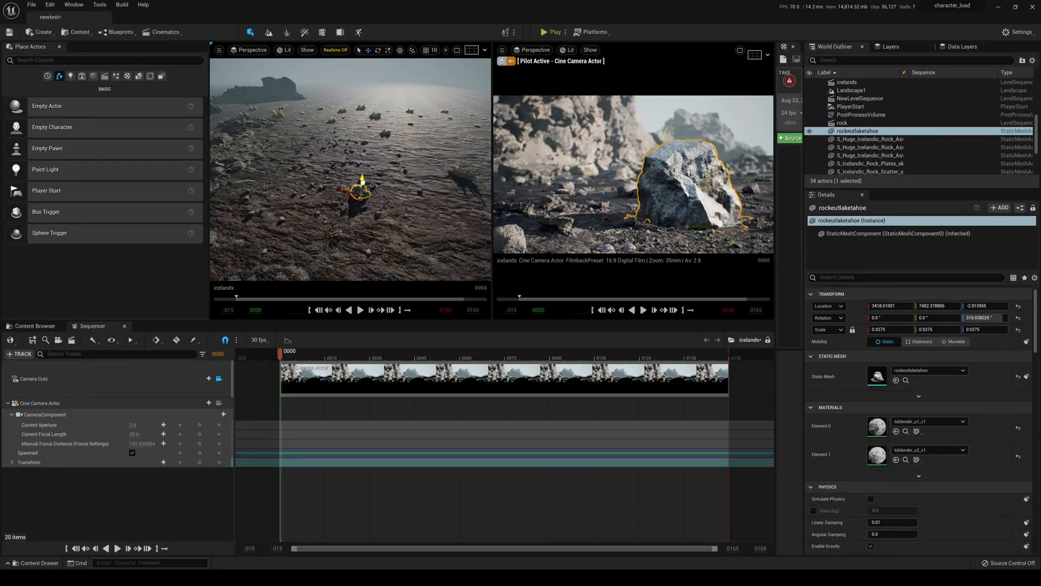
{"action": "left_click", "coordinate": [676, 282]}
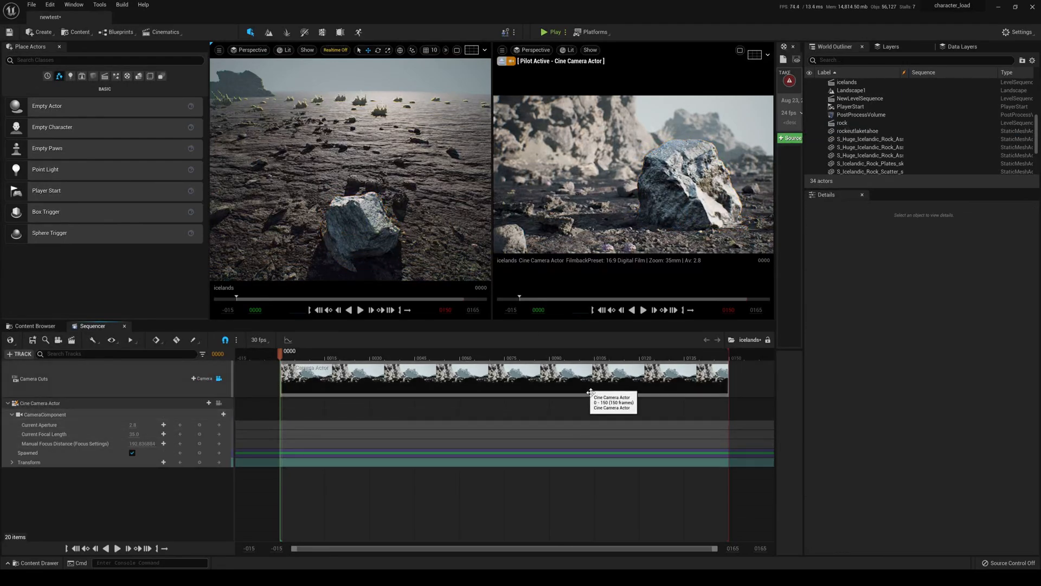
{"action": "left_click", "coordinate": [859, 131]}
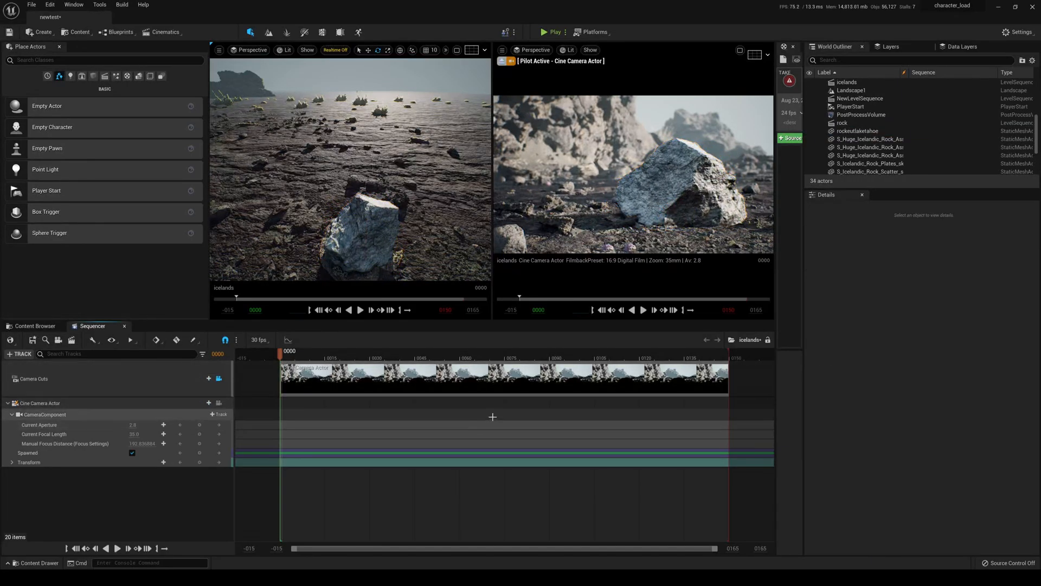
{"action": "left_click", "coordinate": [368, 232]}
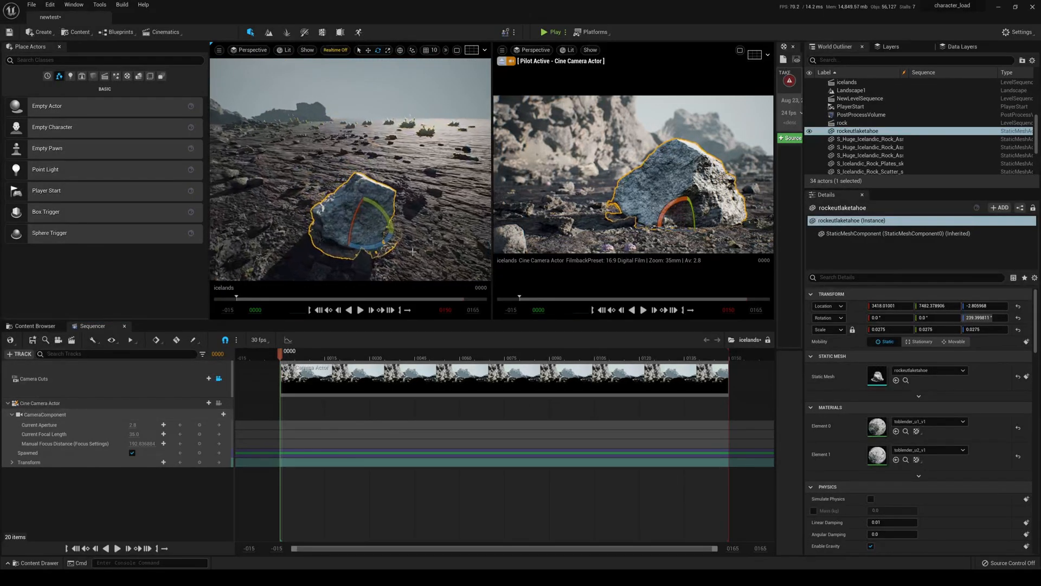
Check framing with a 3x3 composition grid and clear the selection
{"action": "left_click", "coordinate": [471, 50]}
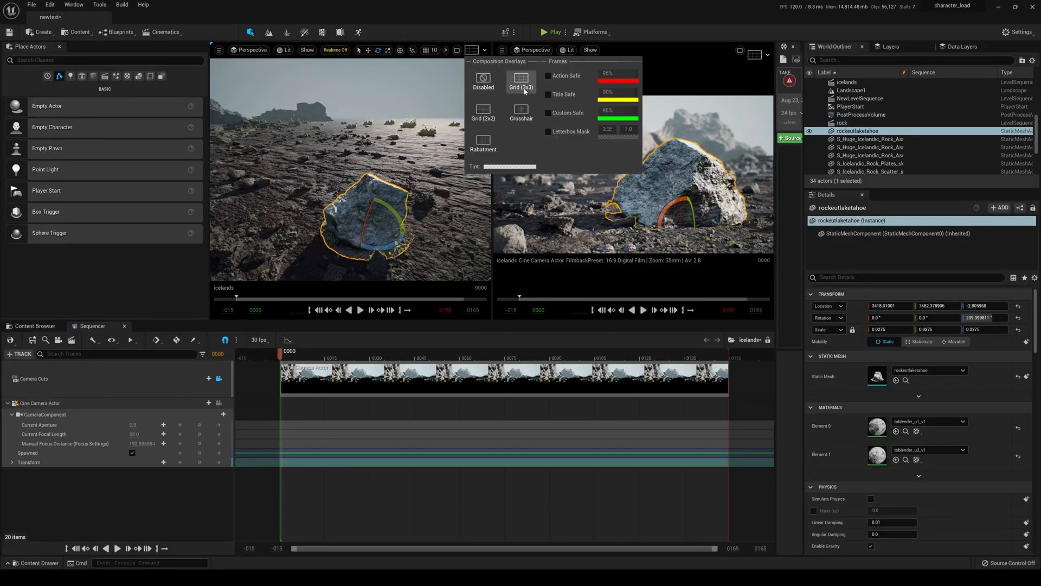
{"action": "left_click", "coordinate": [522, 79]}
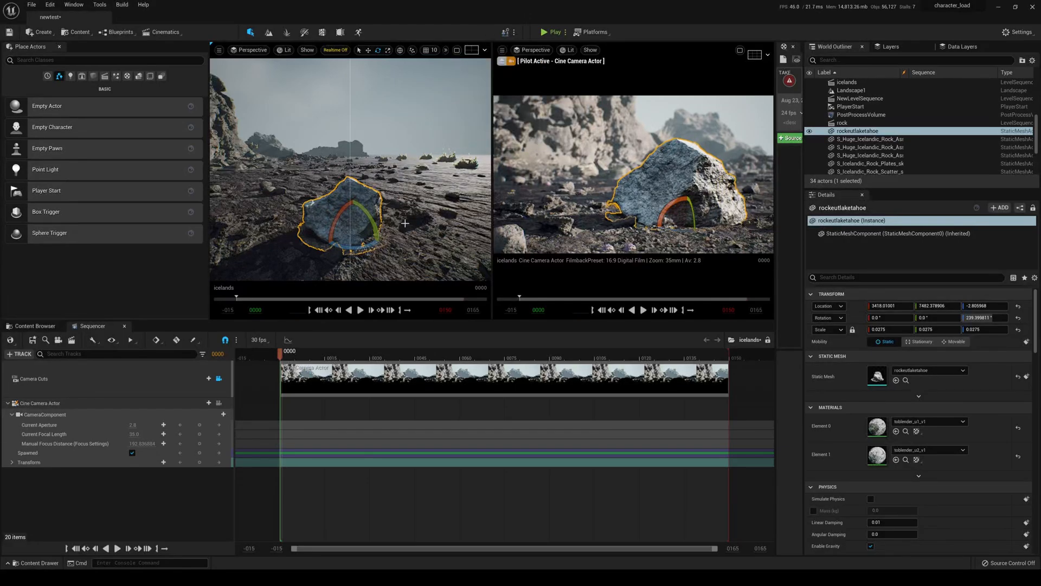
{"action": "left_click", "coordinate": [472, 50]}
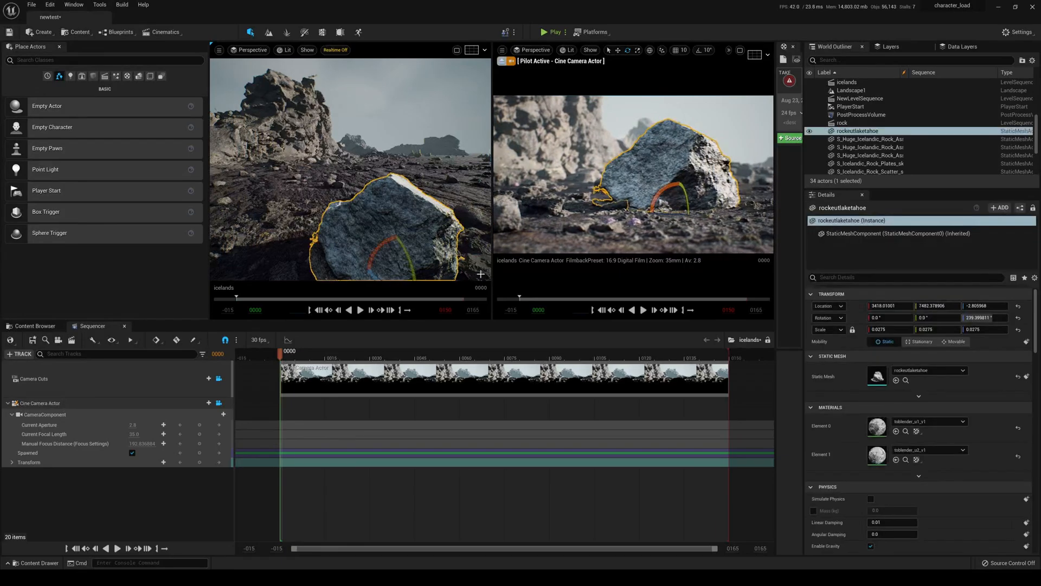
{"action": "left_click", "coordinate": [870, 131]}
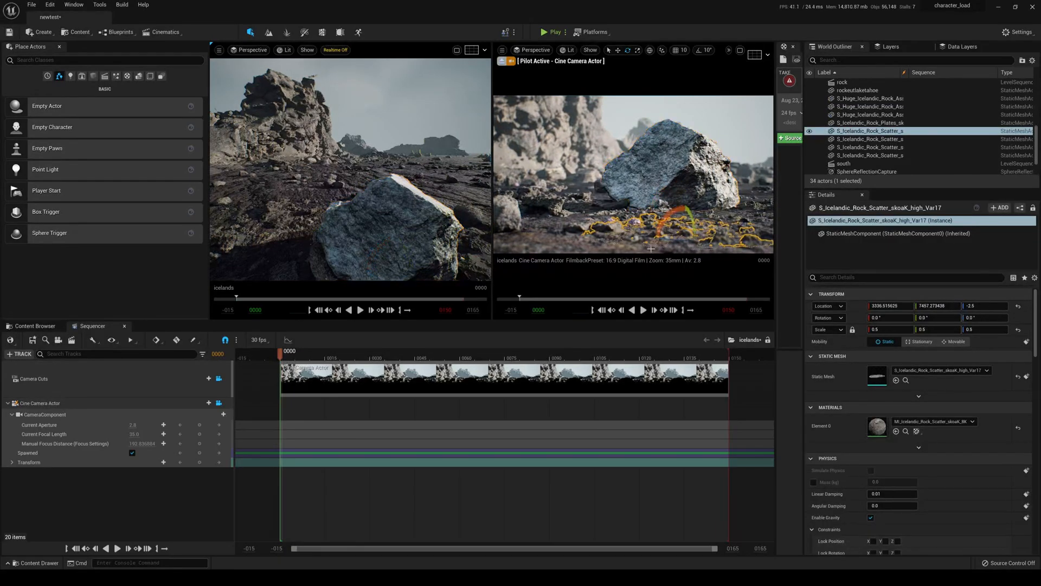
{"action": "left_click", "coordinate": [858, 90]}
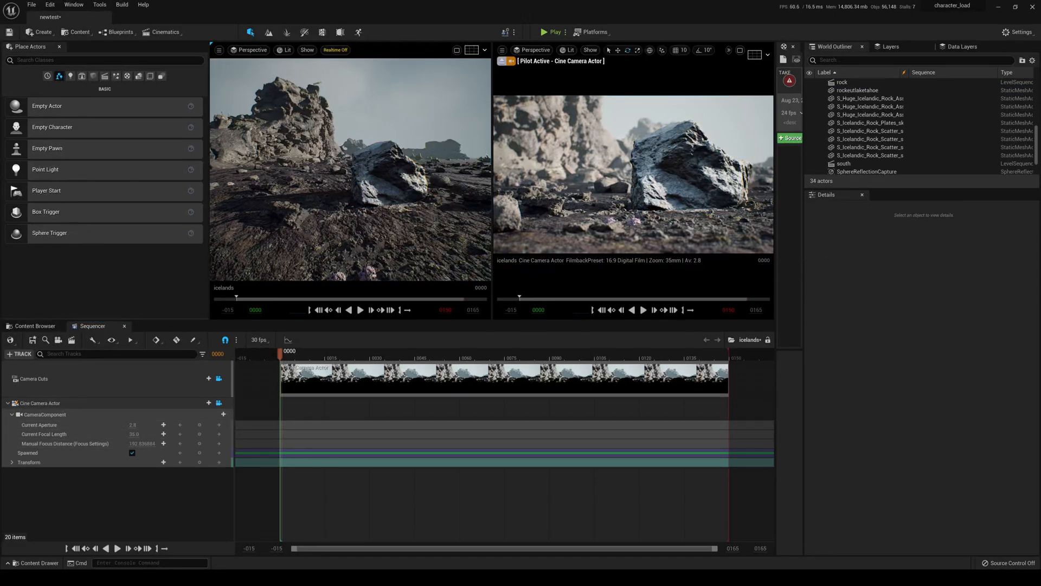
{"action": "left_click", "coordinate": [382, 183]}
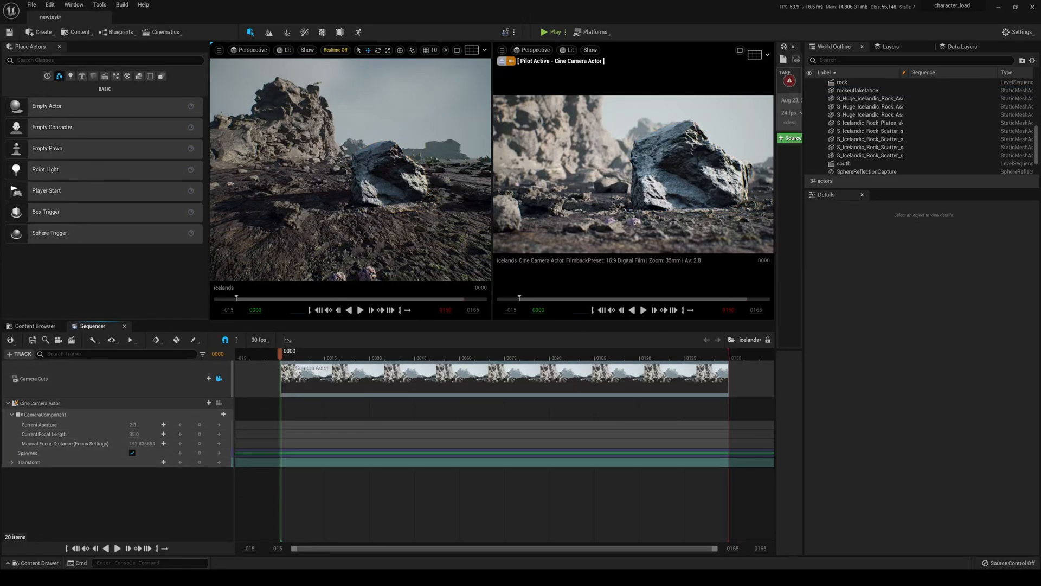
Save all unsaved level and rock asset changes via File > Save All
{"action": "left_click", "coordinate": [30, 5]}
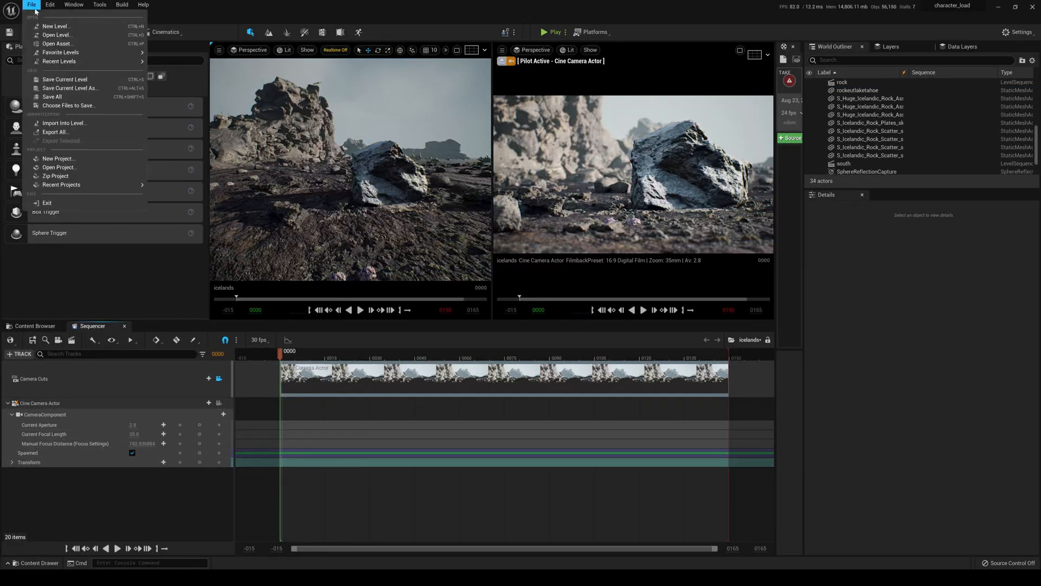
{"action": "left_click", "coordinate": [51, 97]}
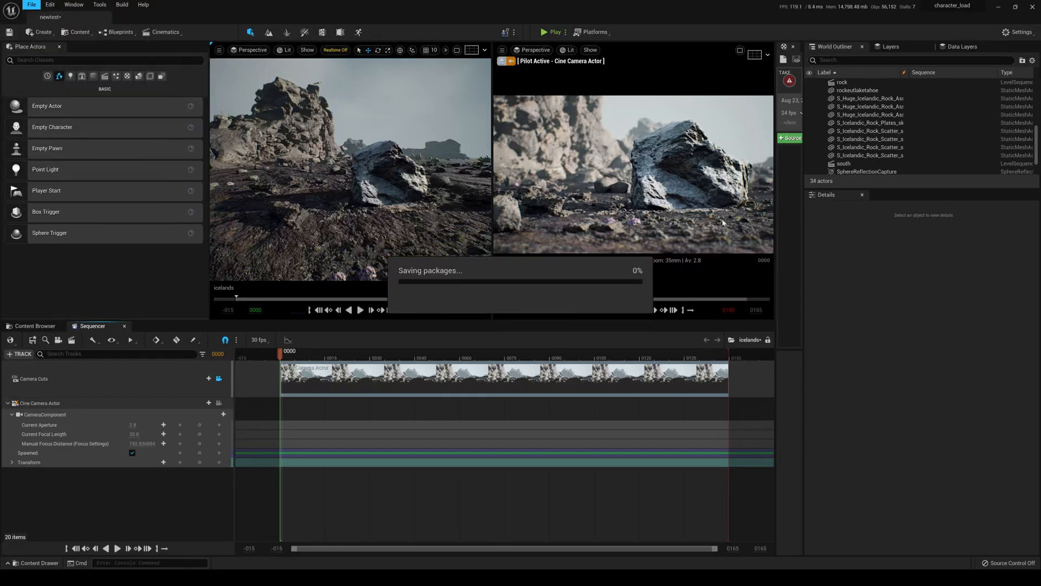
{"action": "mouse_move", "coordinate": [723, 202]}
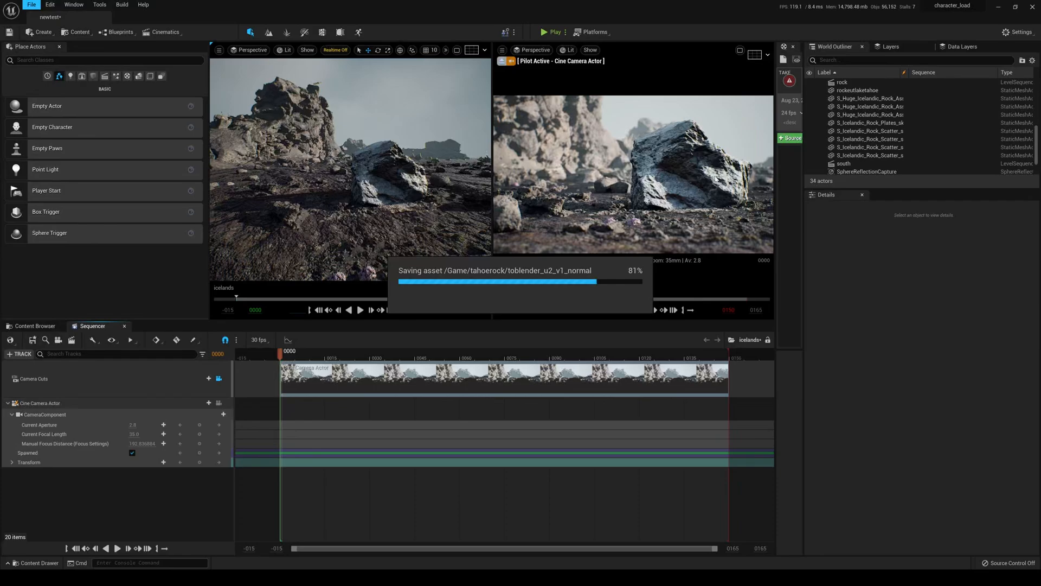
{"action": "left_click", "coordinate": [534, 50]}
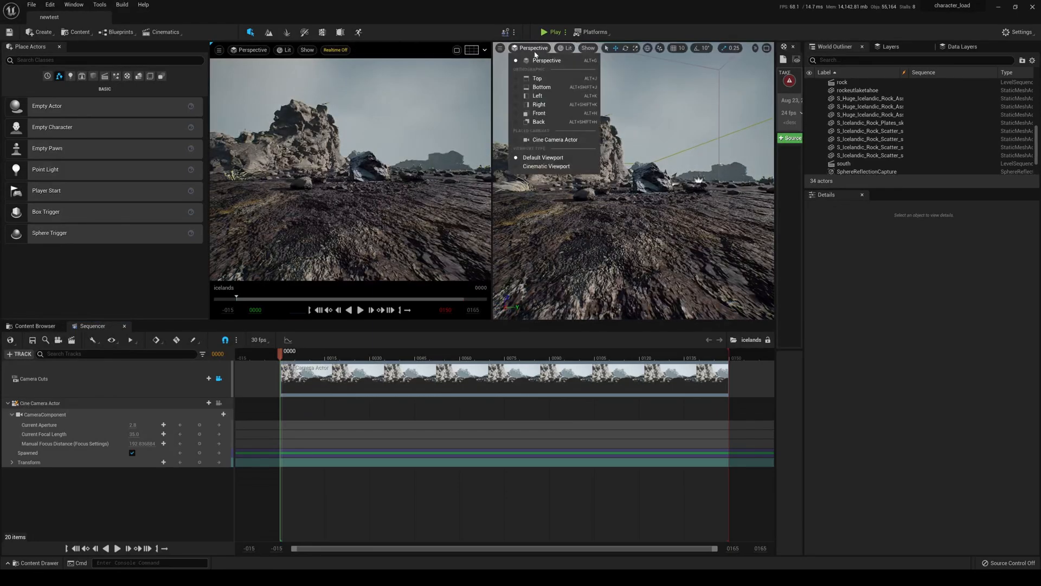
Pilot the Cine Camera Actor in the viewport again and select it in the outliner
{"action": "left_click", "coordinate": [555, 140]}
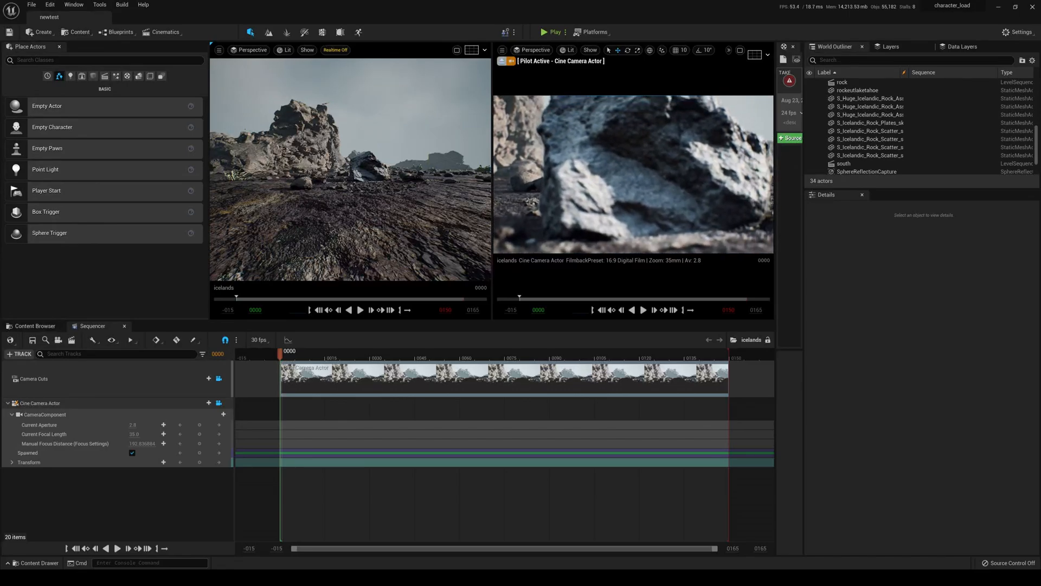
{"action": "left_click", "coordinate": [40, 403]}
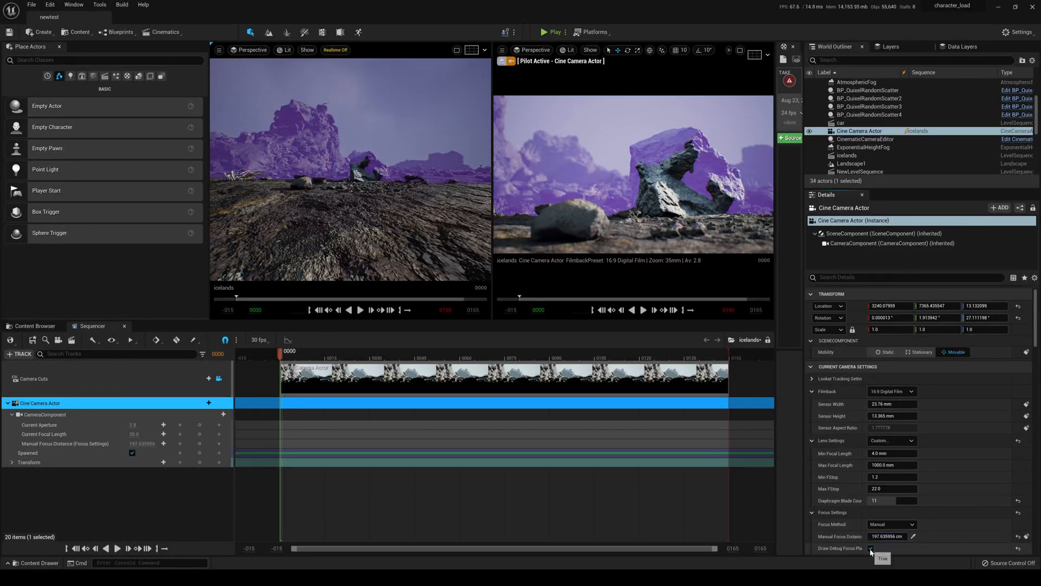
Hide the focus plane, show a 3x3 composition grid and set Screen Percentage to 200
{"action": "left_click", "coordinate": [871, 548]}
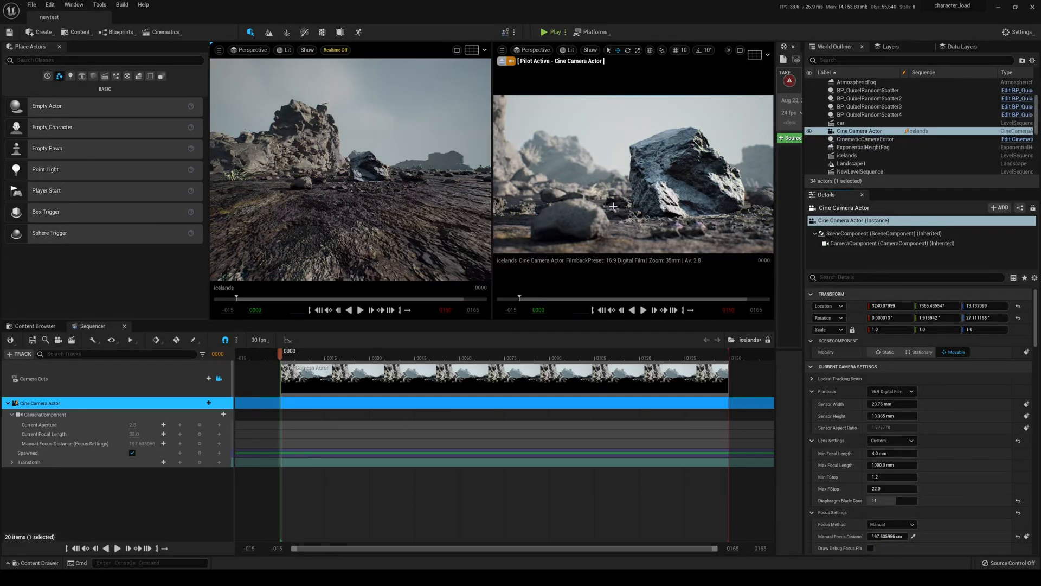
{"action": "left_click", "coordinate": [762, 51]}
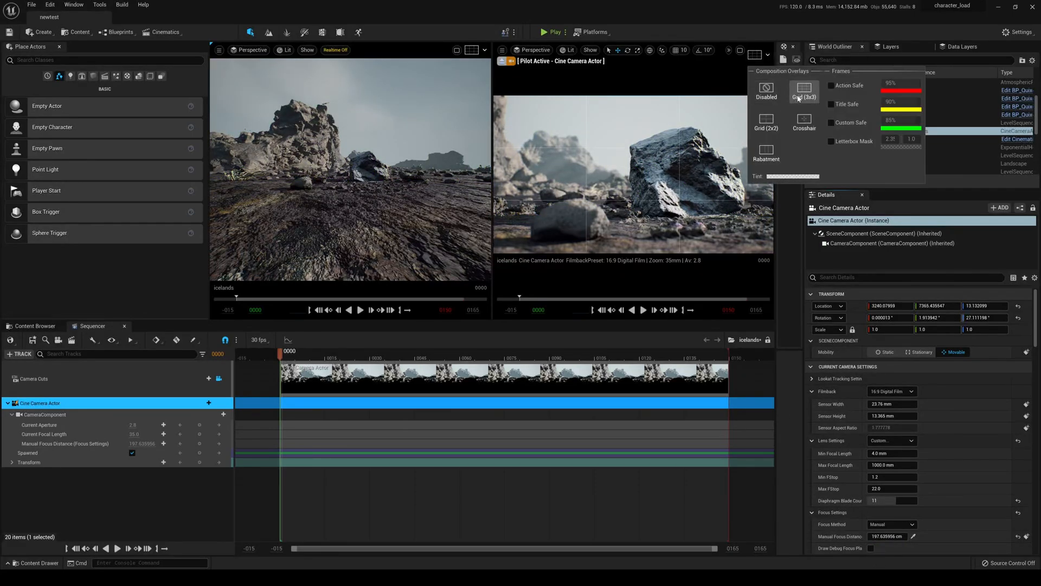
{"action": "left_click", "coordinate": [502, 50]}
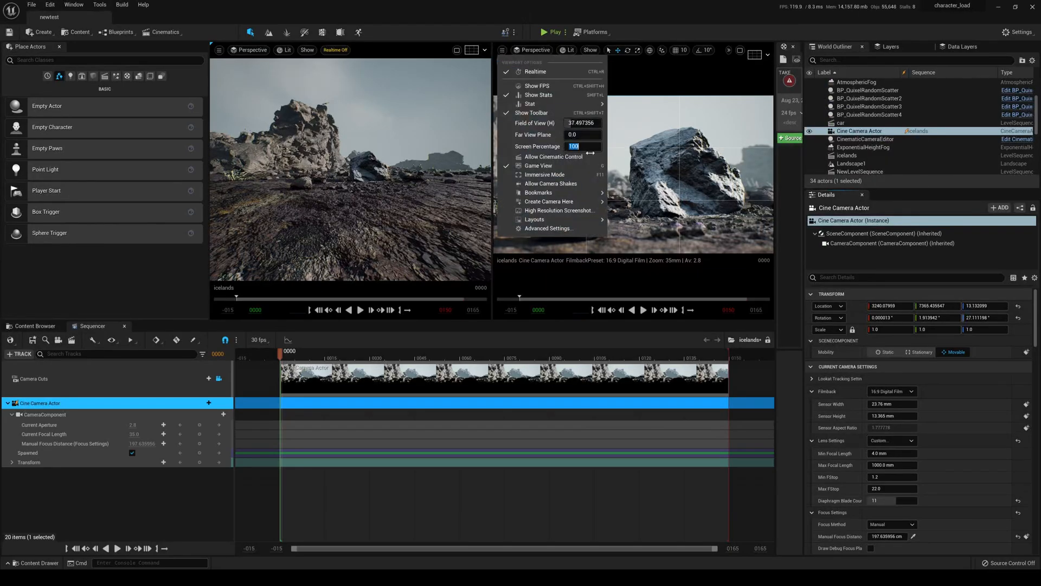
{"action": "type", "text": "200"}
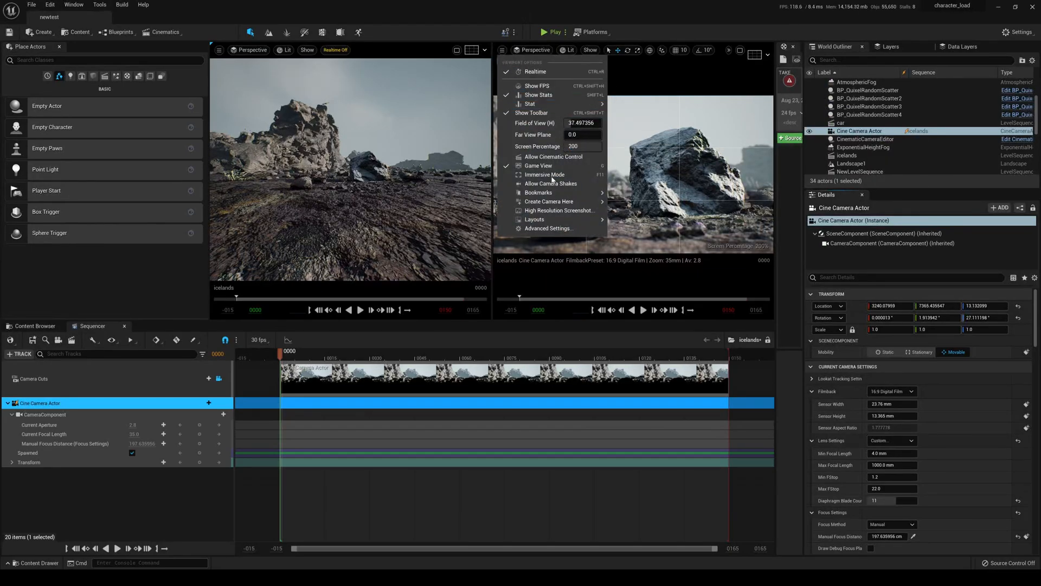
{"action": "mouse_move", "coordinate": [538, 193]}
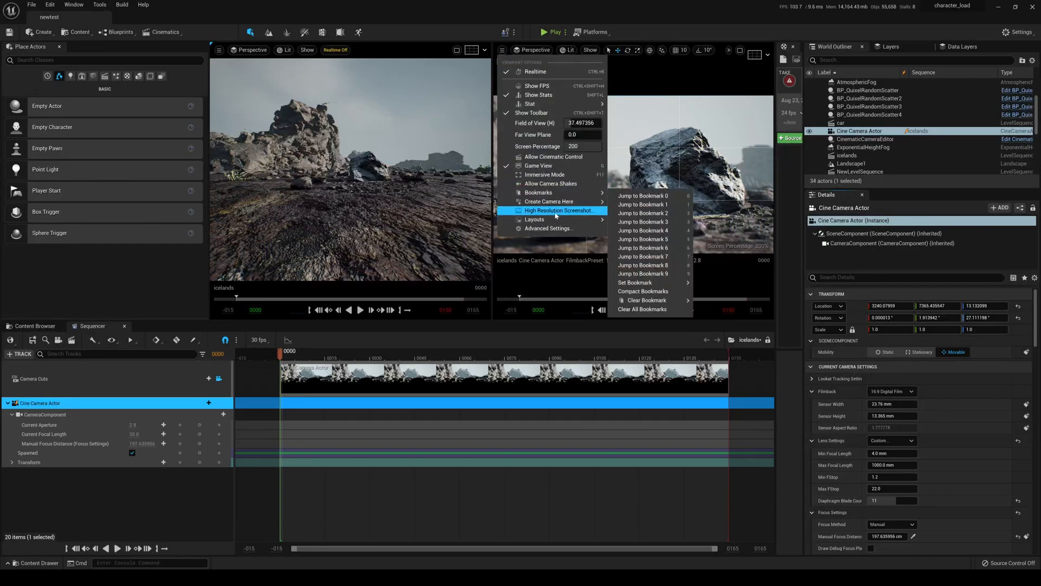
Capture a High Resolution Screenshot of the cine camera's shot of the rock
{"action": "left_click", "coordinate": [560, 210]}
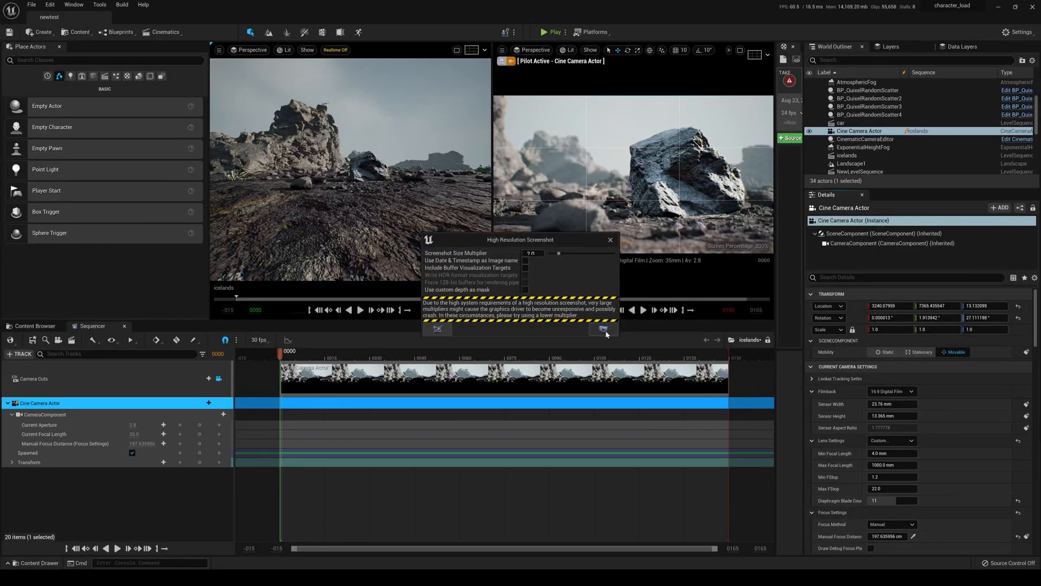
{"action": "left_click", "coordinate": [603, 330]}
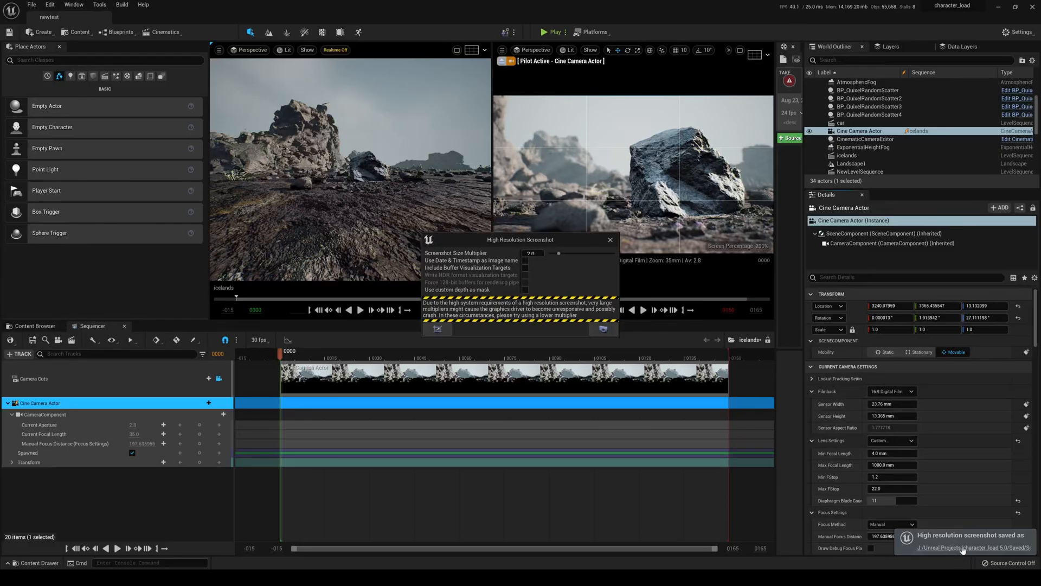